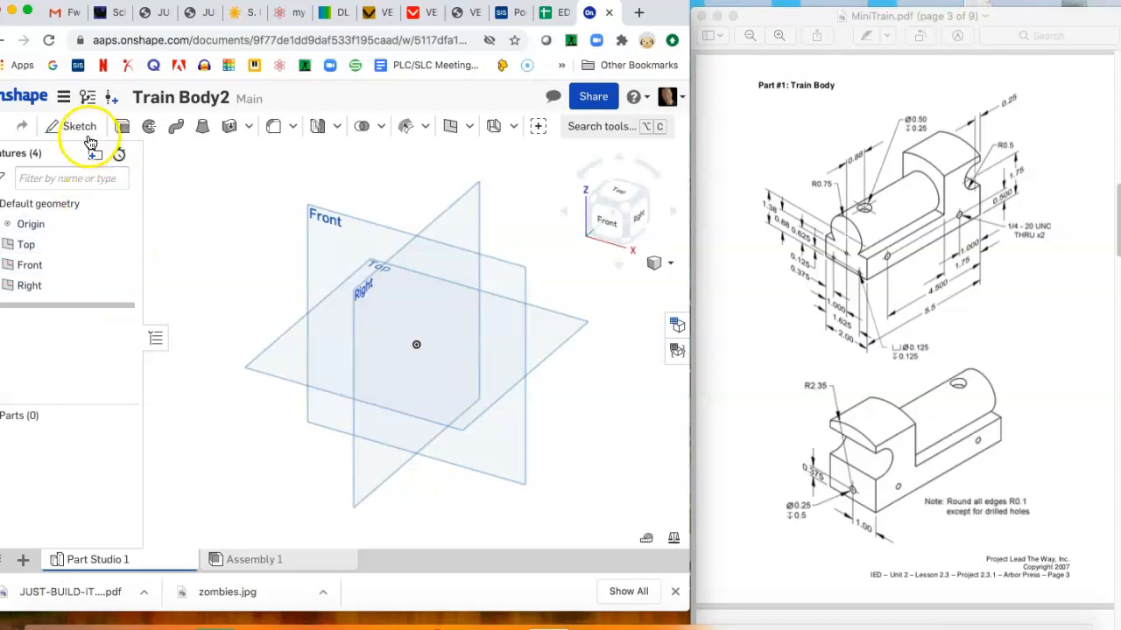
Step: Begin a new sketch on the Front plane and pick the Line tool for the L outline
left_click(81, 126)
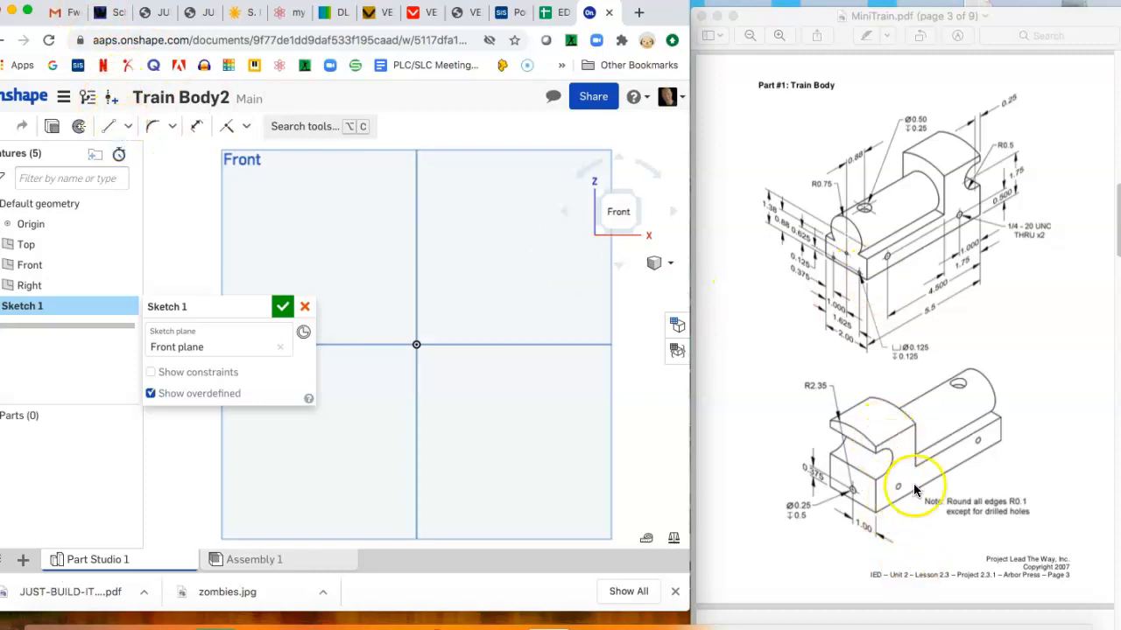
left_click(110, 126)
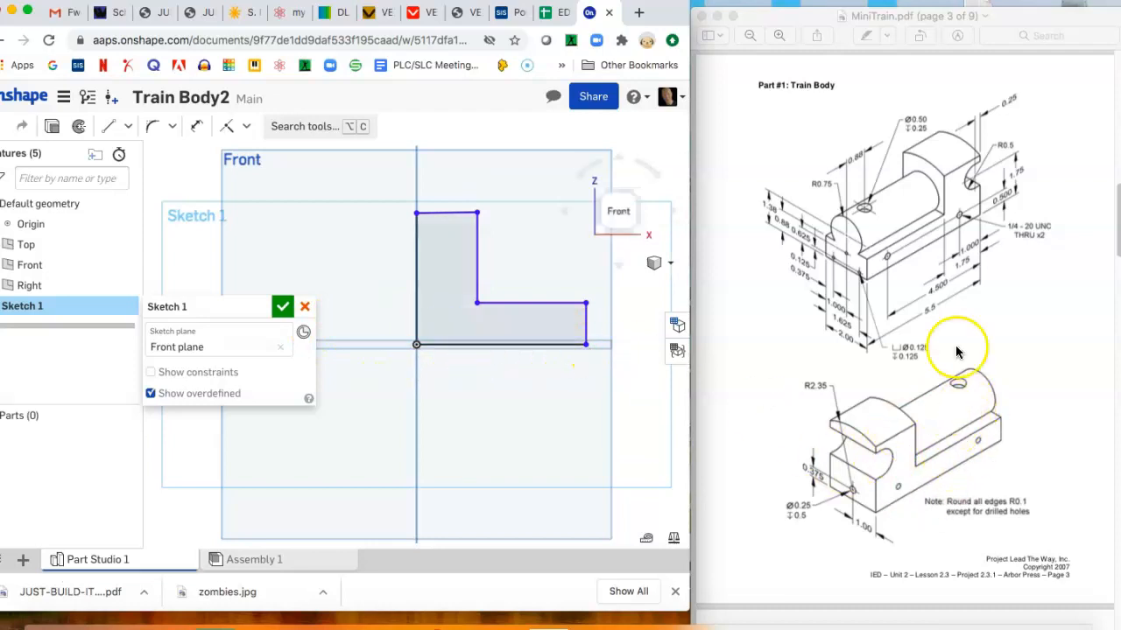
mouse_move(925, 276)
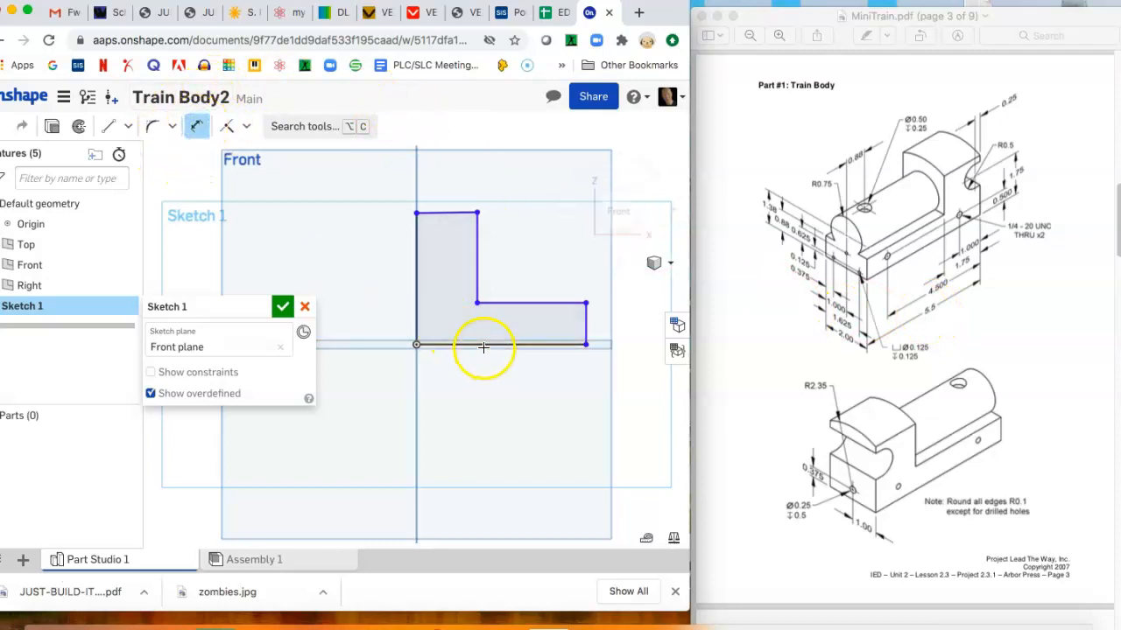
Step: Dimension the L profile: 5.5 in bottom length, 0.88 in base height, 1.75 in upright width
left_click(499, 344)
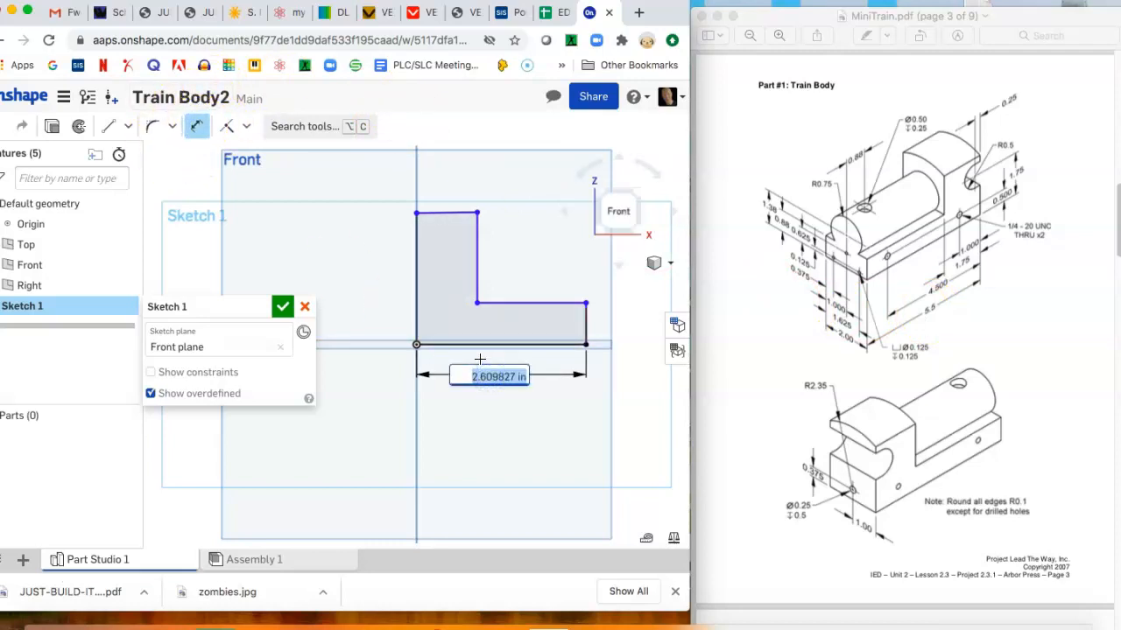
type("5.5")
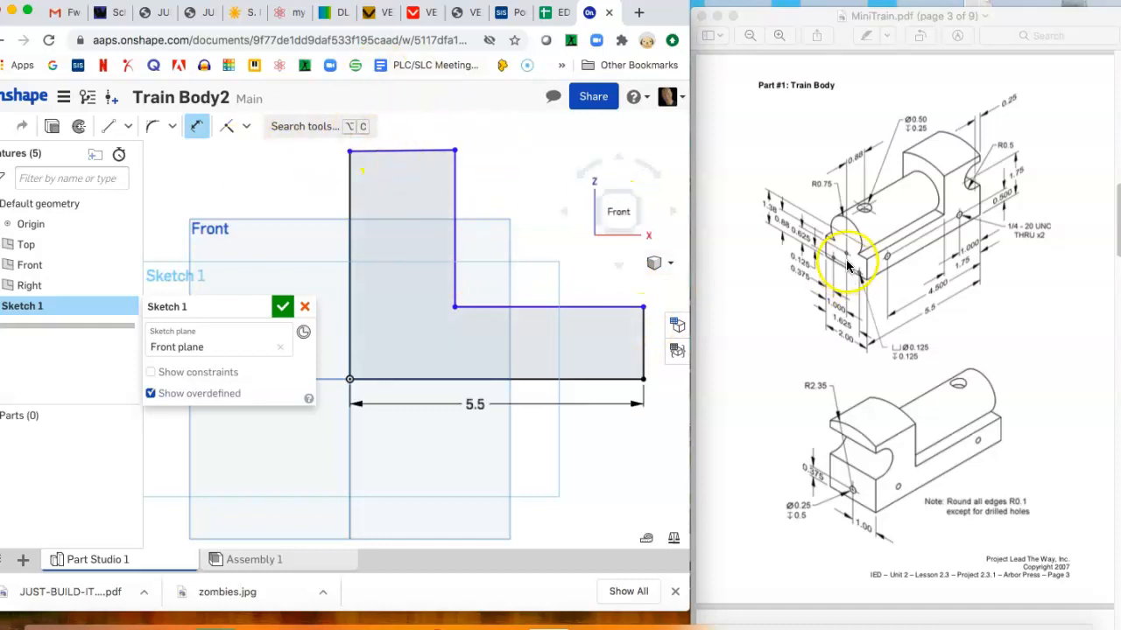
mouse_move(784, 235)
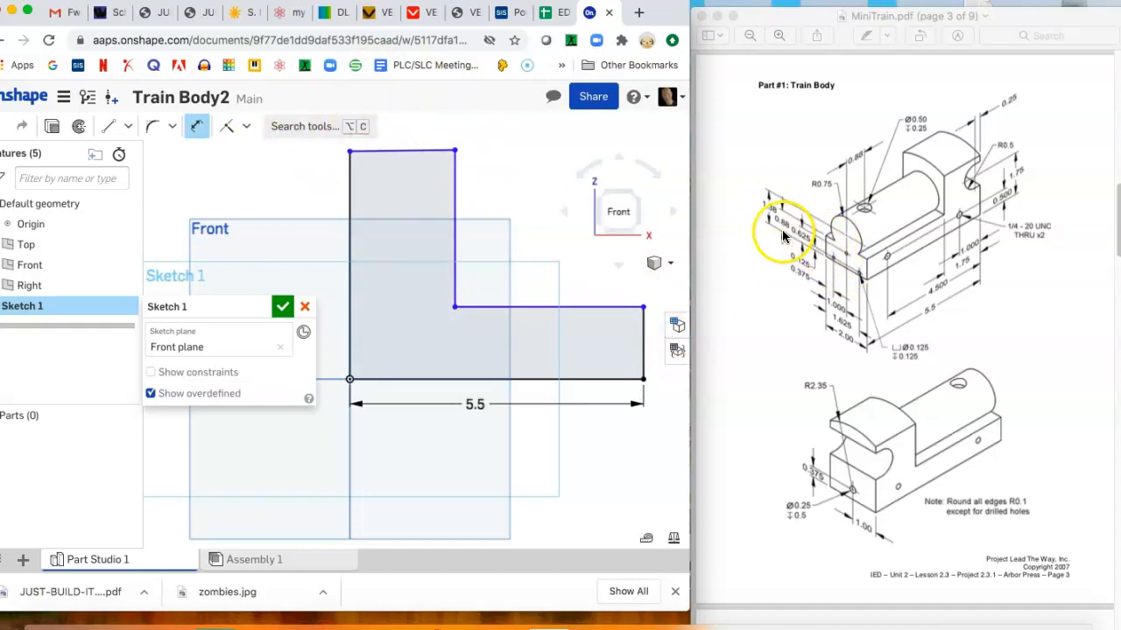
mouse_move(791, 243)
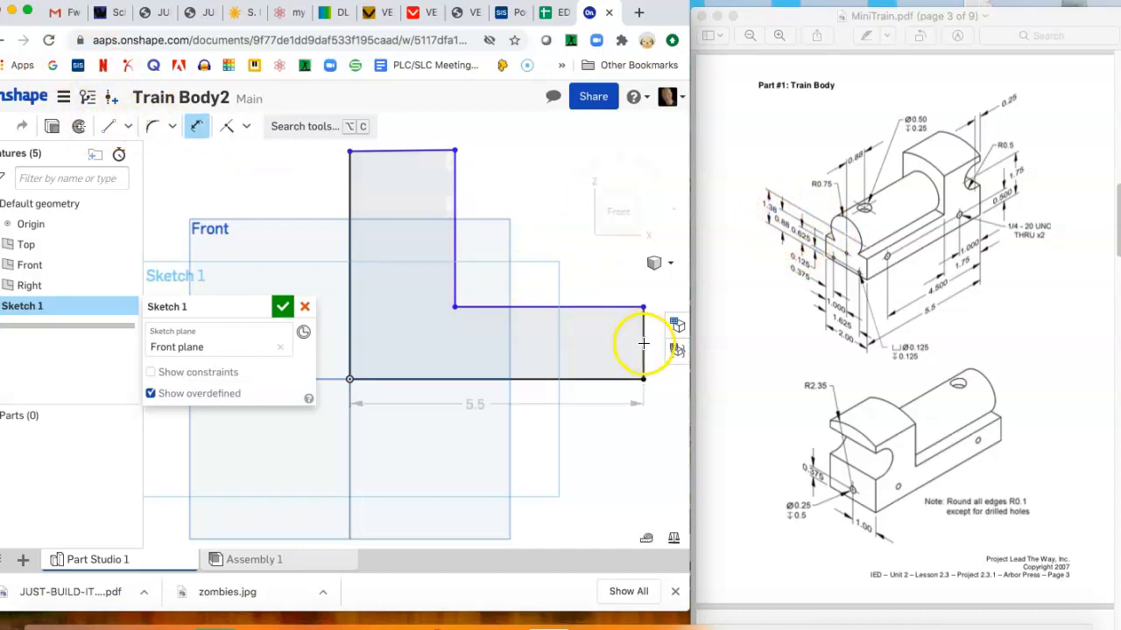
left_click(644, 308)
type("0.88")
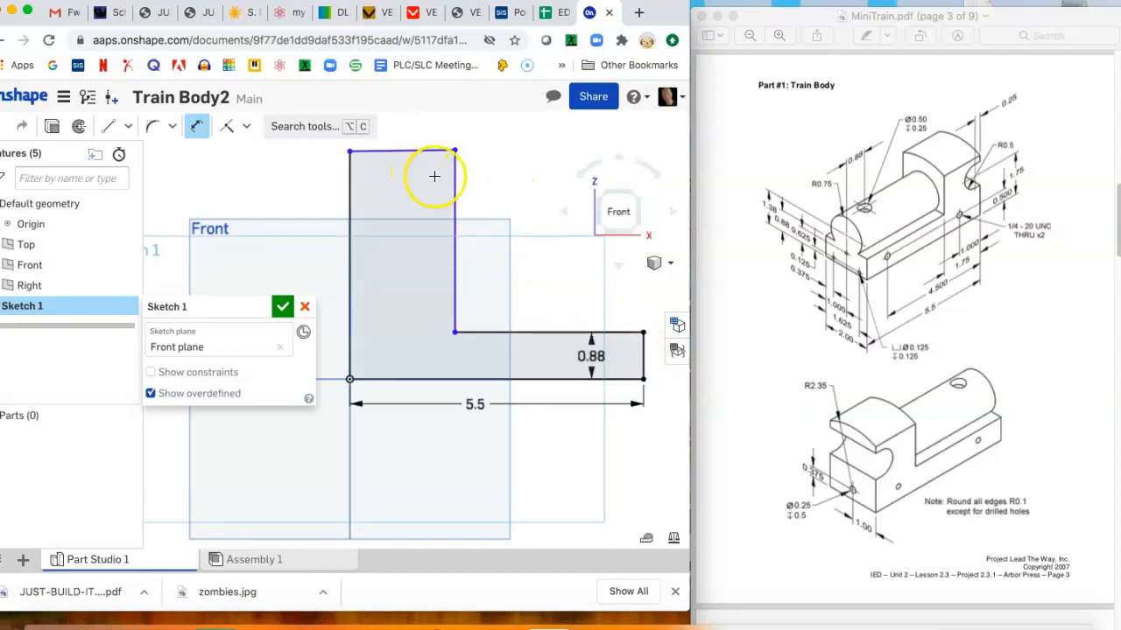
mouse_move(945, 245)
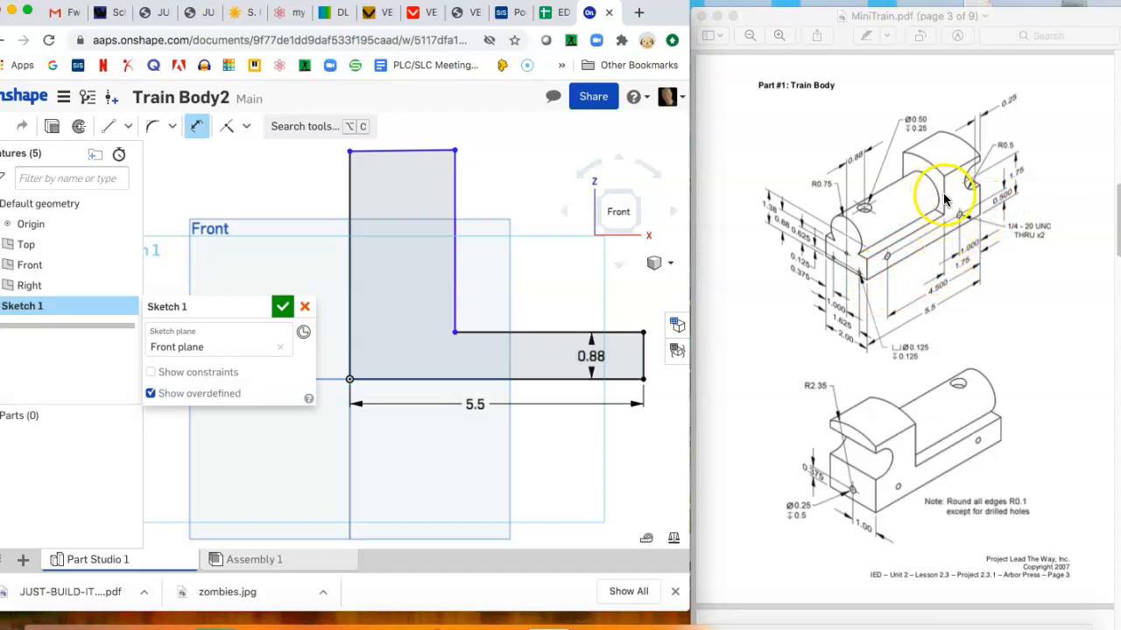
mouse_move(942, 291)
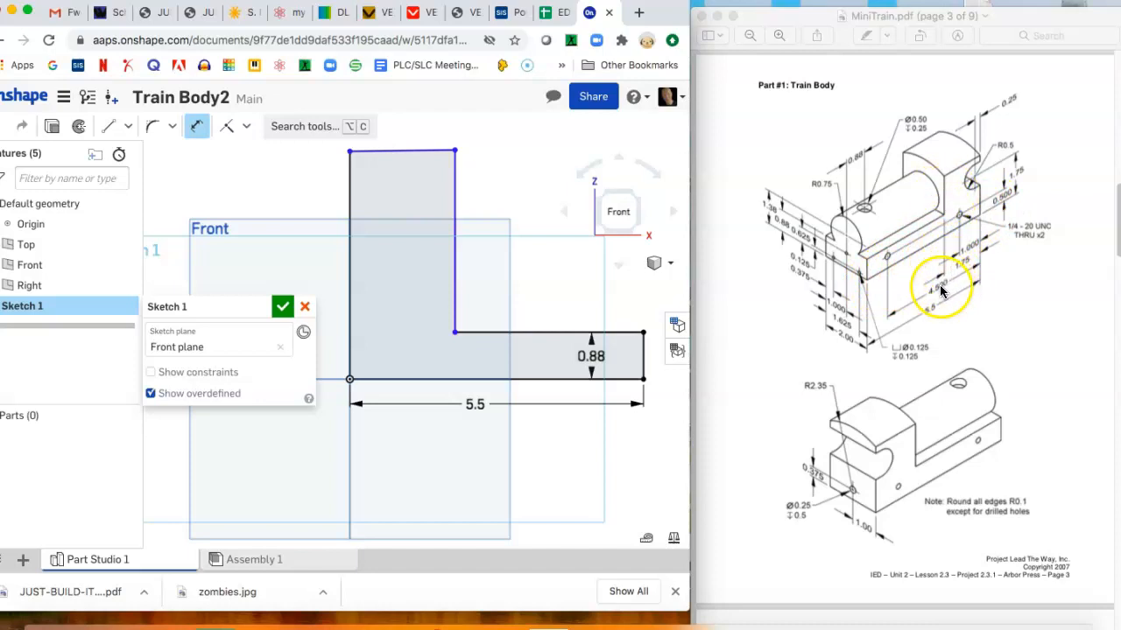
mouse_move(945, 305)
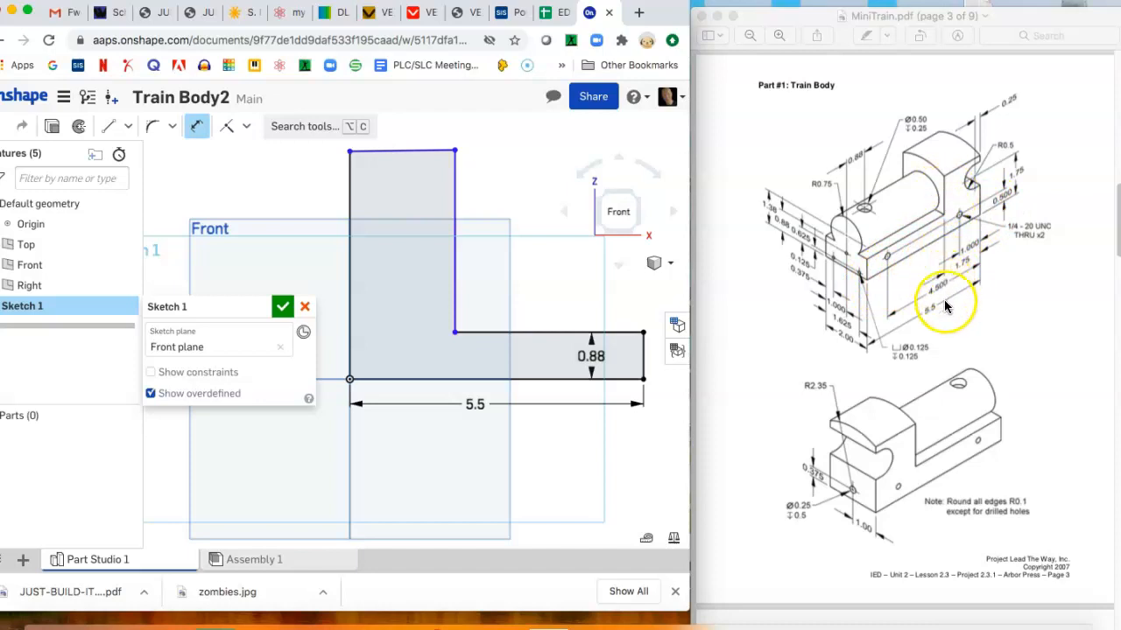
mouse_move(955, 263)
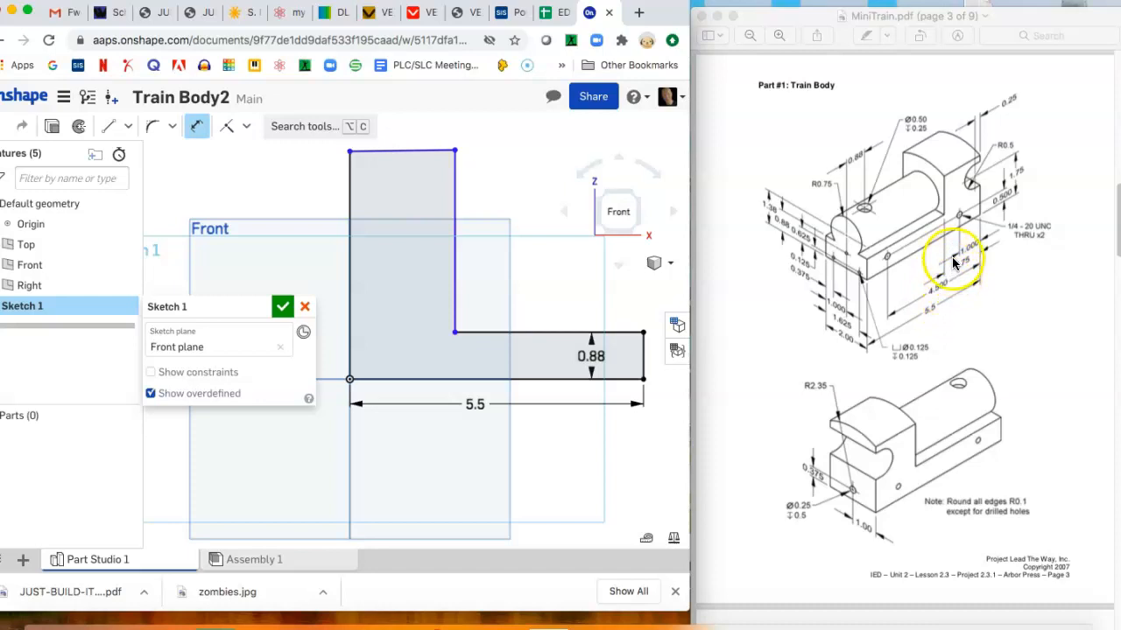
mouse_move(452, 243)
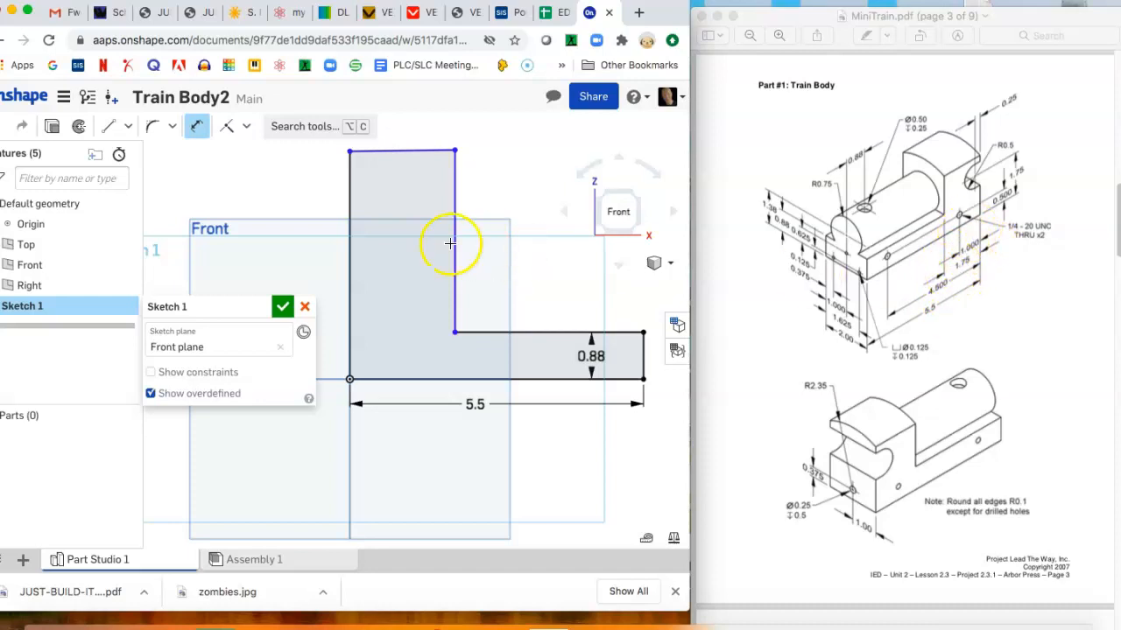
mouse_move(359, 275)
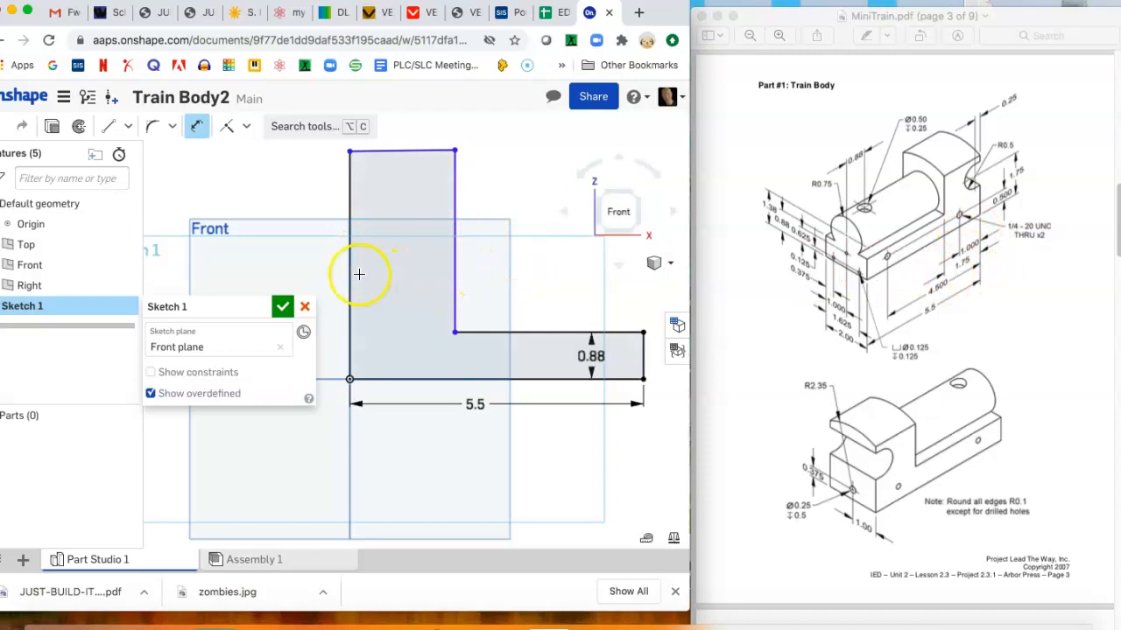
mouse_move(214, 282)
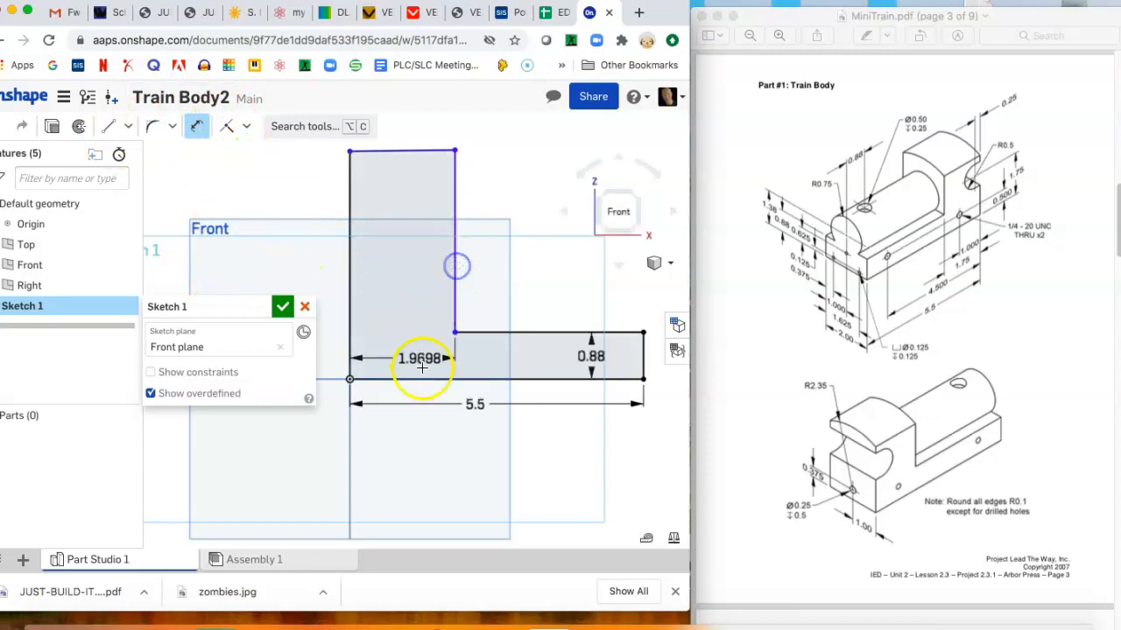
double_click(421, 357)
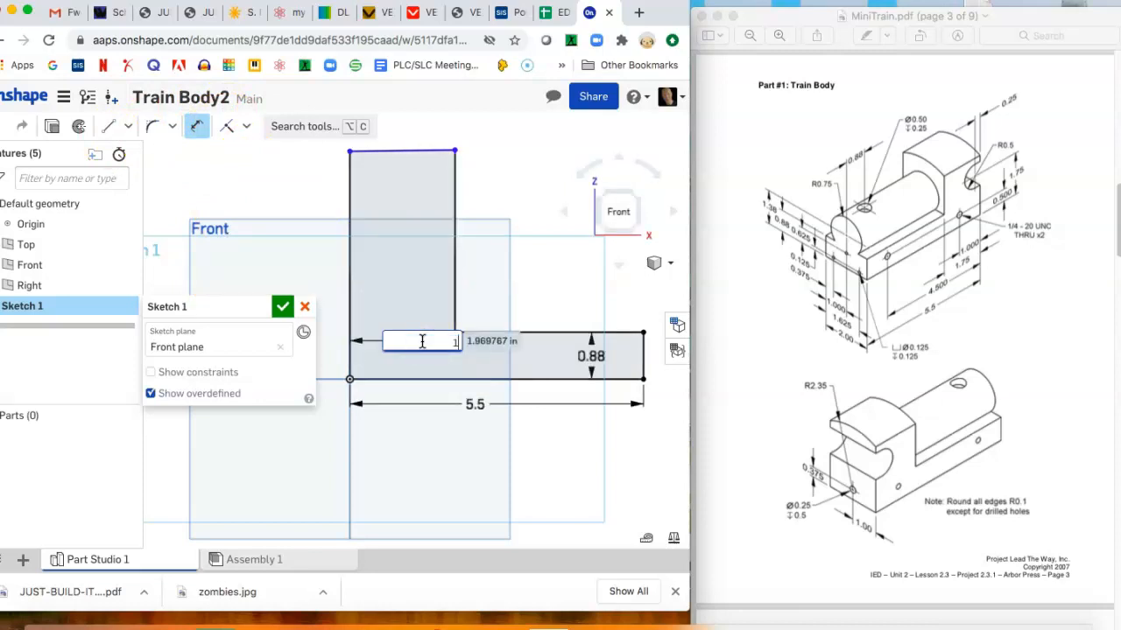
type("1.75")
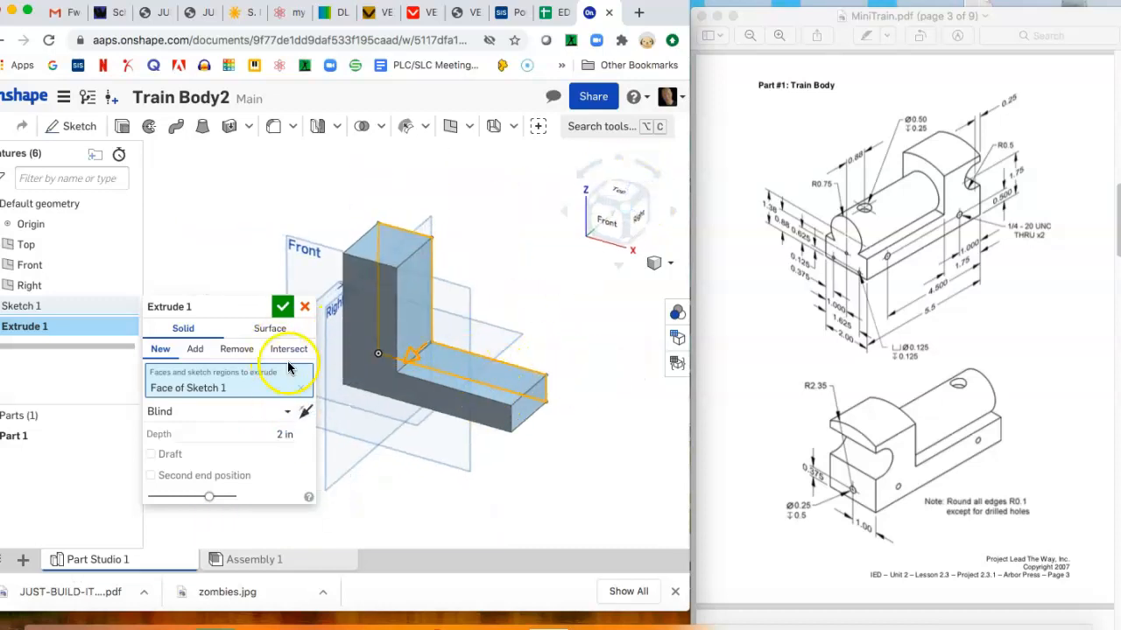
Step: Confirm the 2 in extrude and hide the Top and Front reference planes
left_click(282, 306)
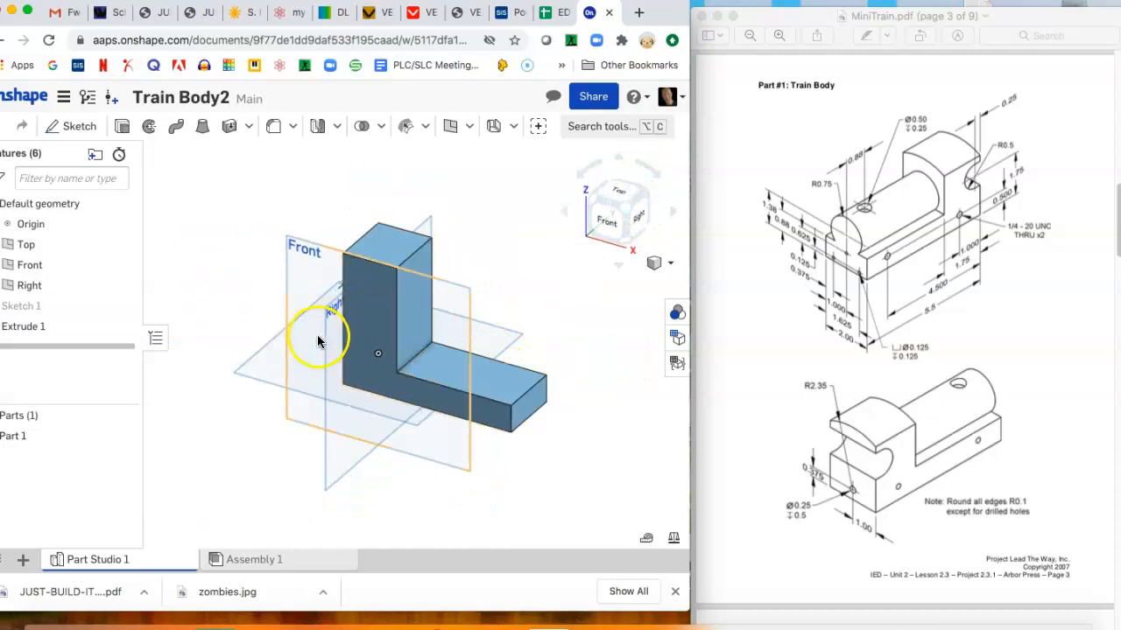
left_click(28, 265)
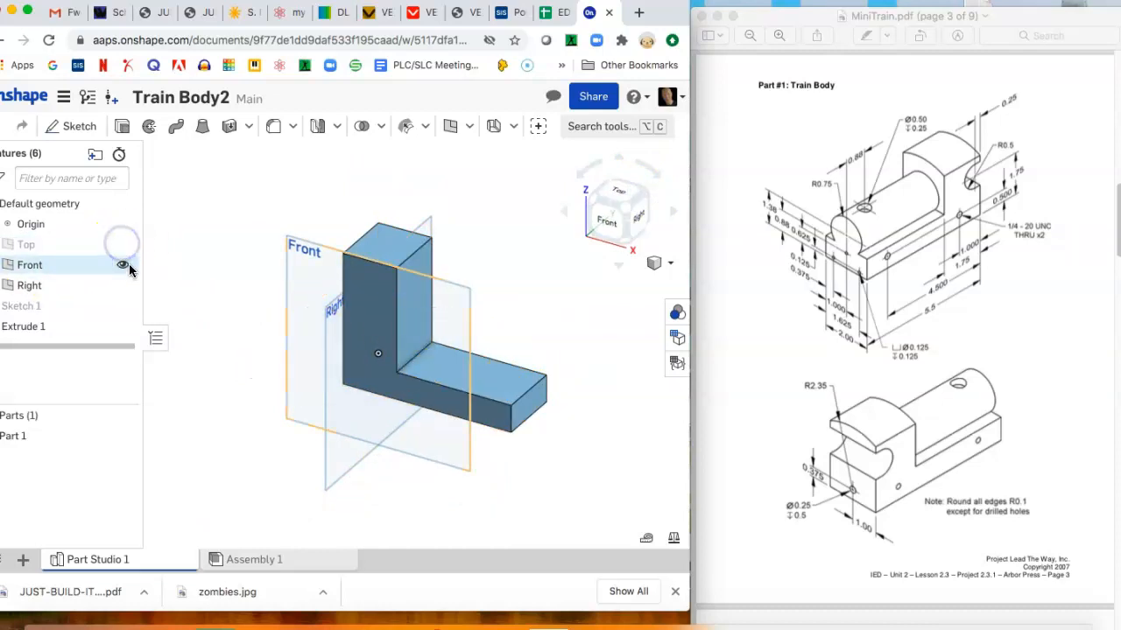
left_click(122, 264)
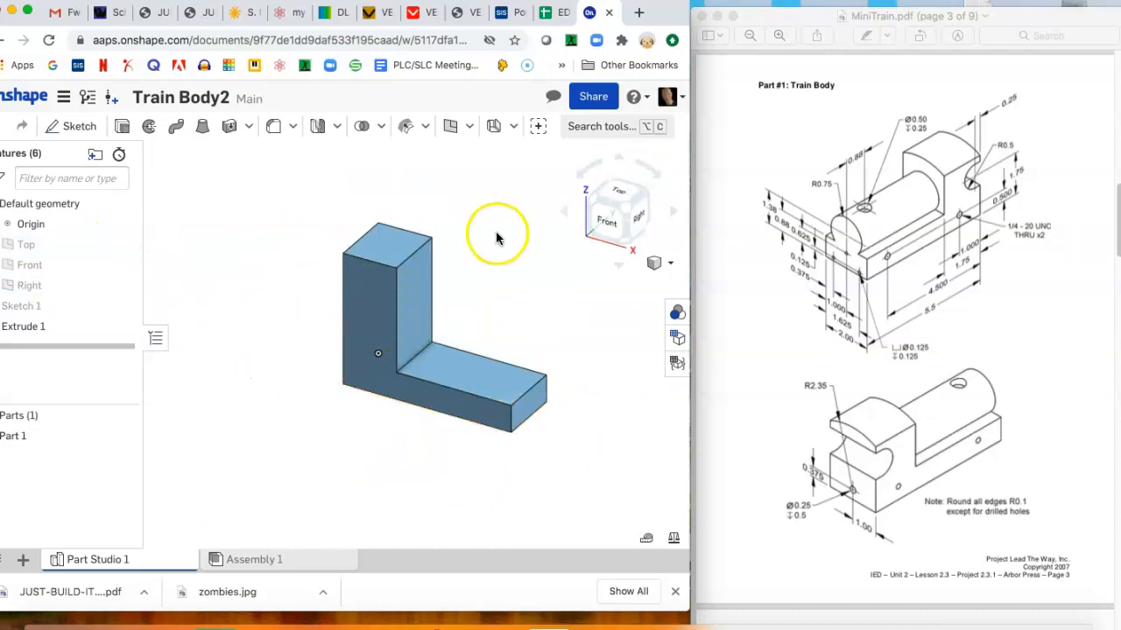
Step: Sketch a Ø1.5 in circle on the base's end face, viewed normal
left_click(79, 126)
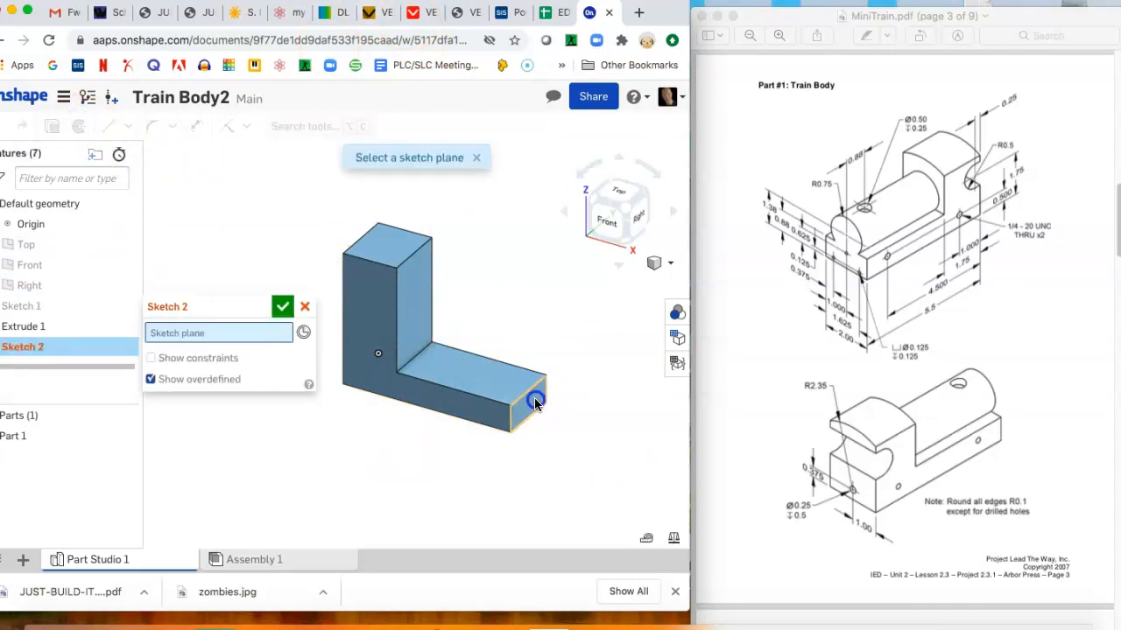
left_click(525, 402)
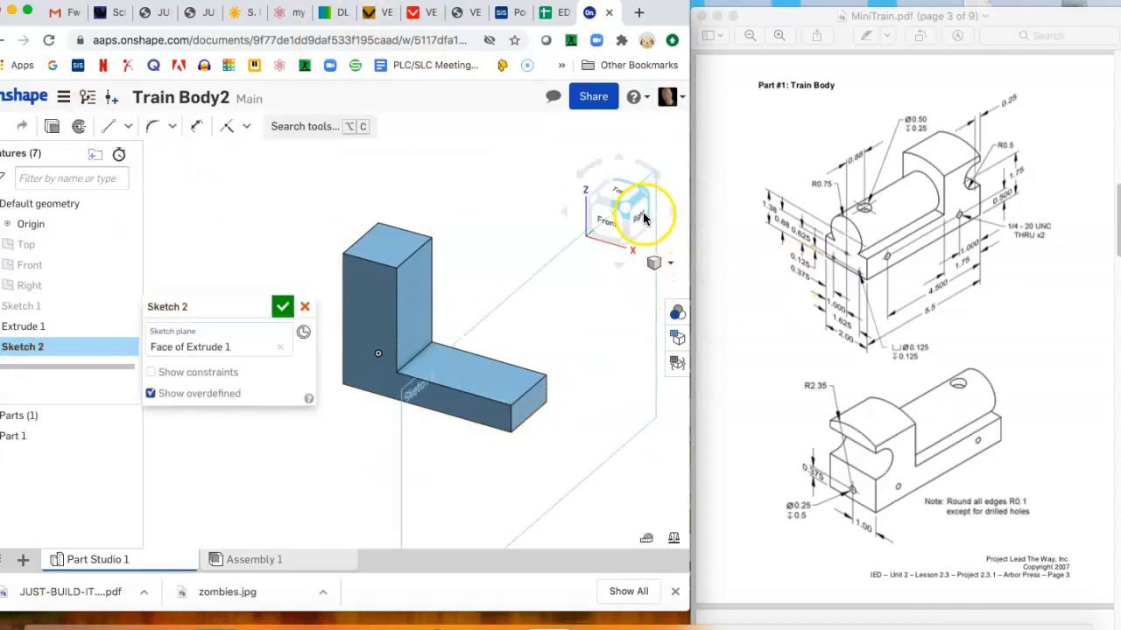
left_click(618, 210)
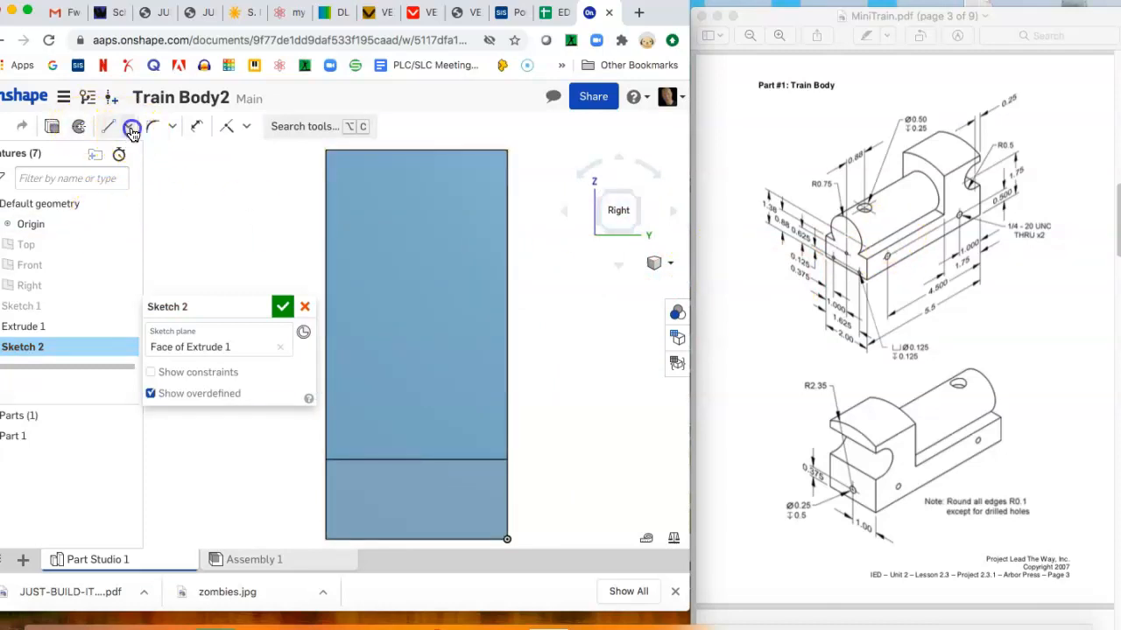
left_click(131, 126)
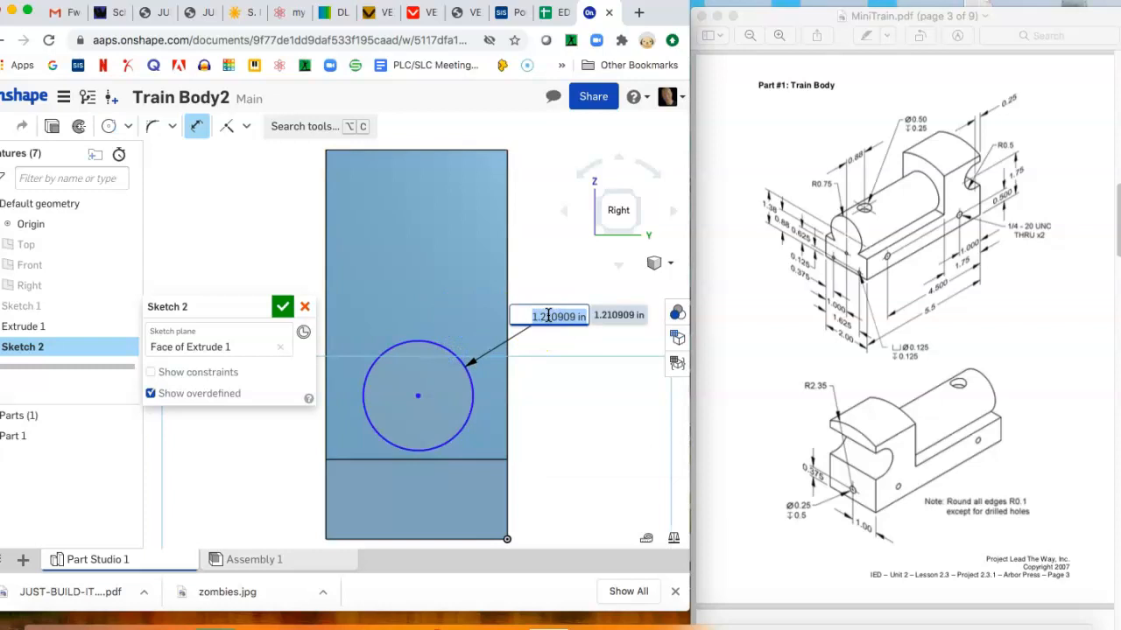
type("1")
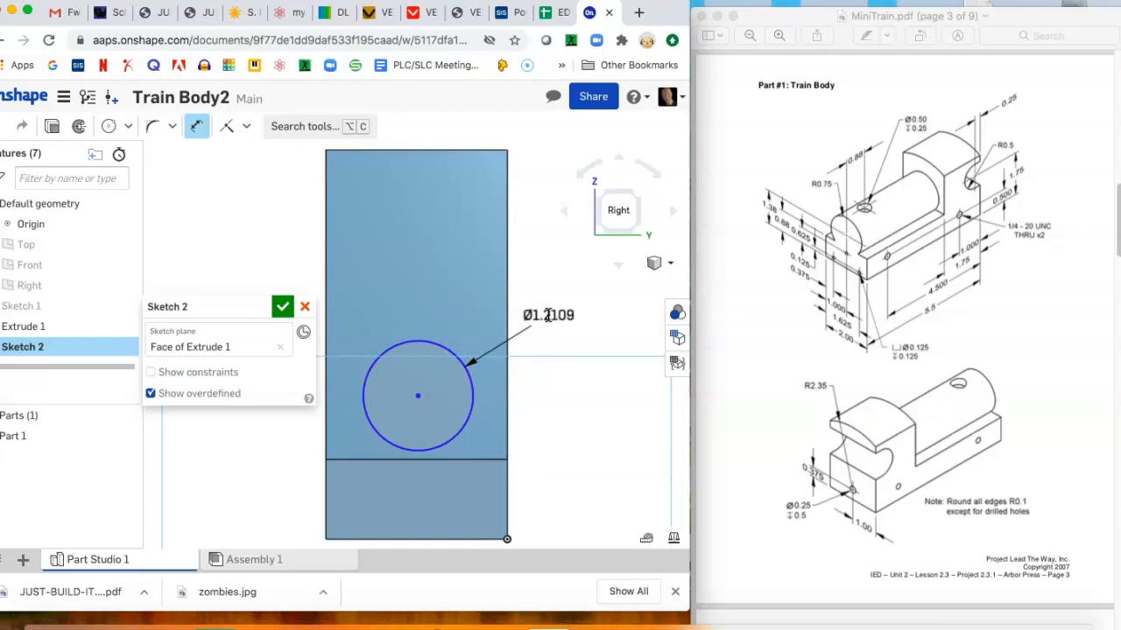
type("1.5")
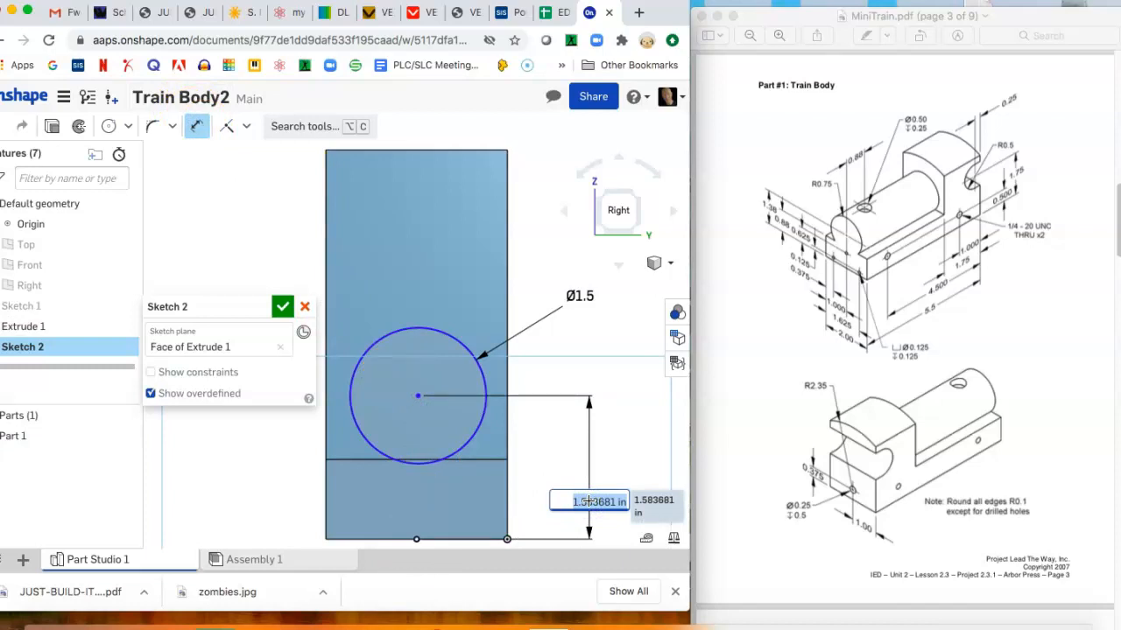
Step: Locate the circle centre 1.38 in up and finish the sketch
left_click(589, 501)
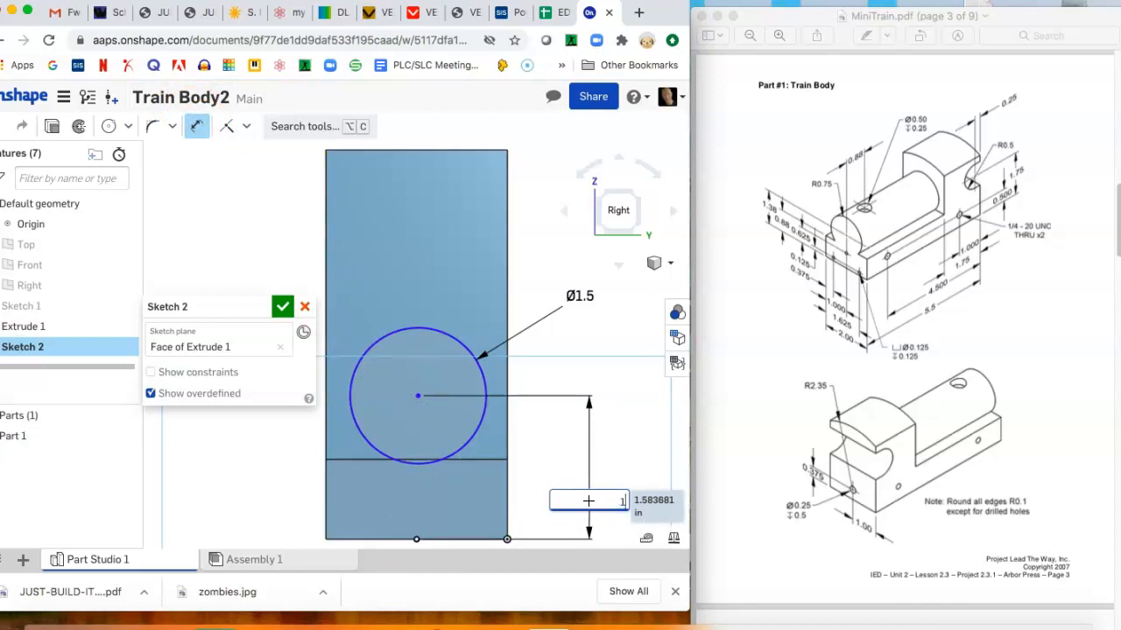
type("1.38")
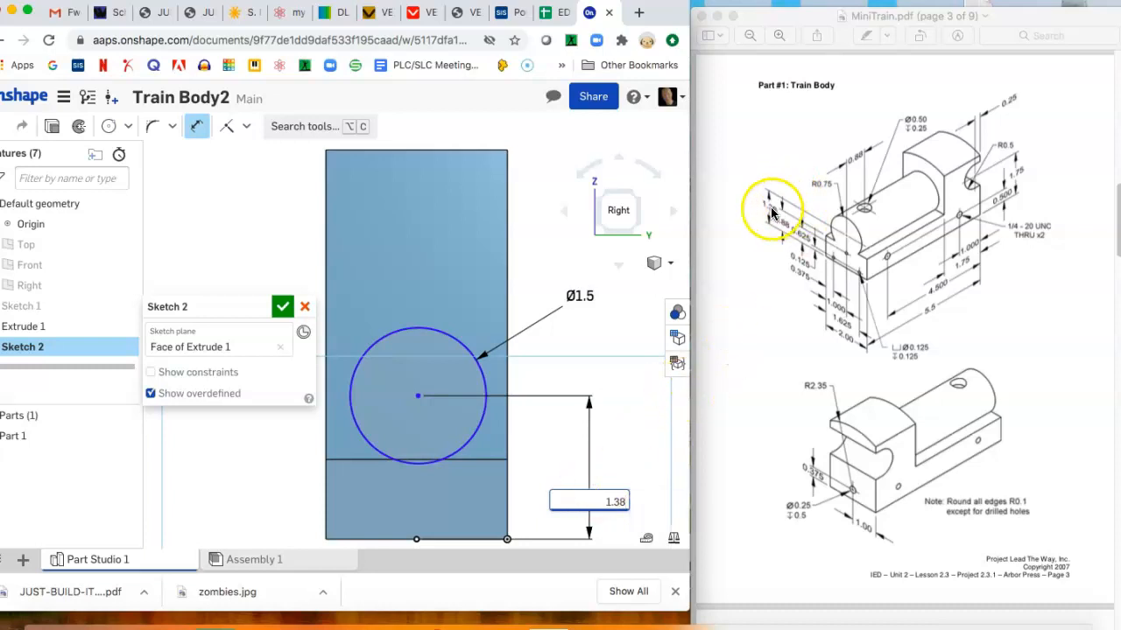
mouse_move(841, 237)
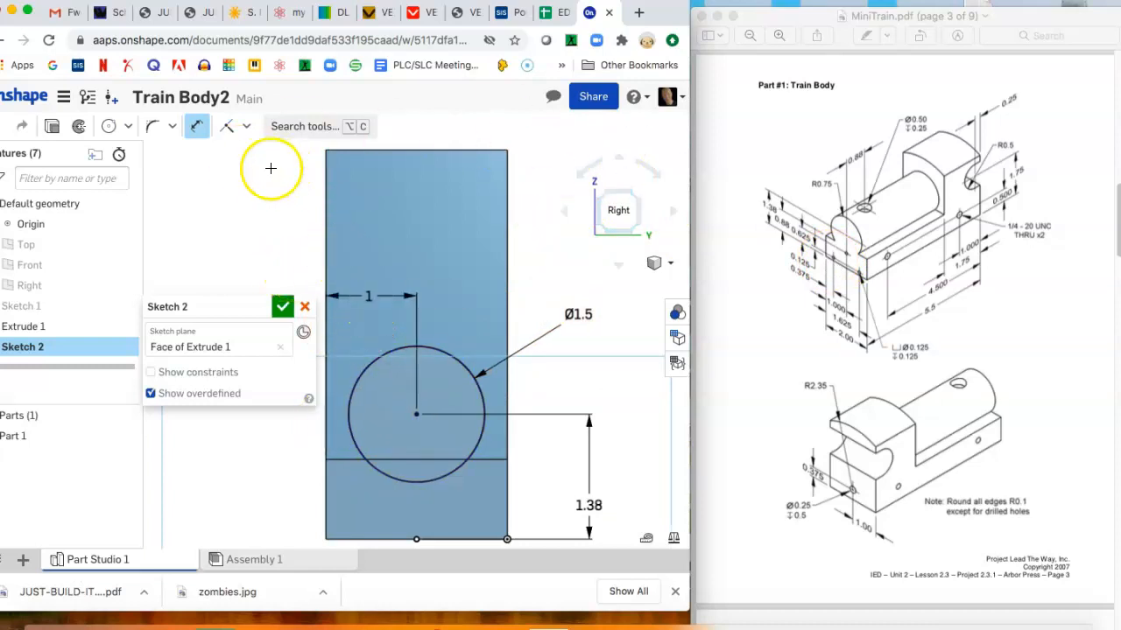
left_click(282, 306)
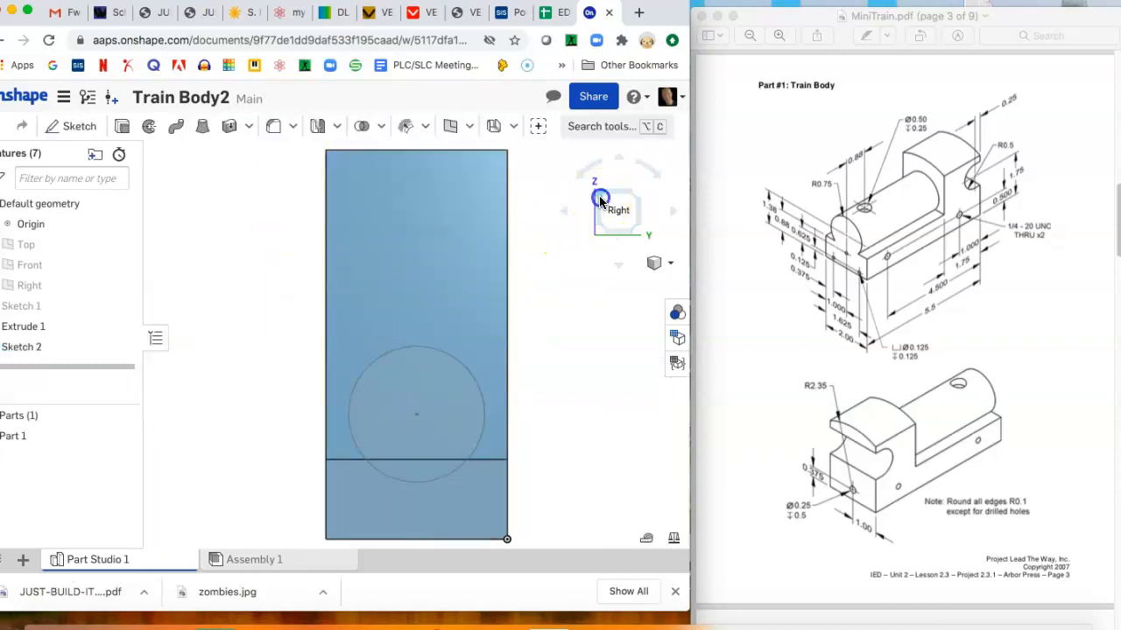
Step: Extrude the circle up to the upright's face, forming the barrel
left_click(120, 126)
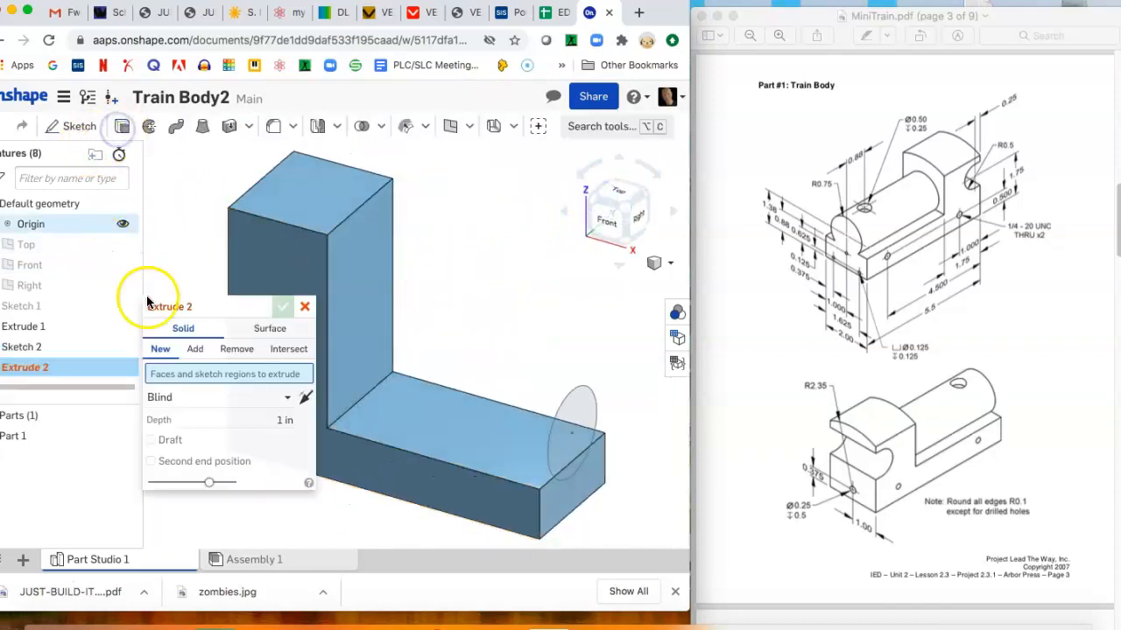
left_click(288, 396)
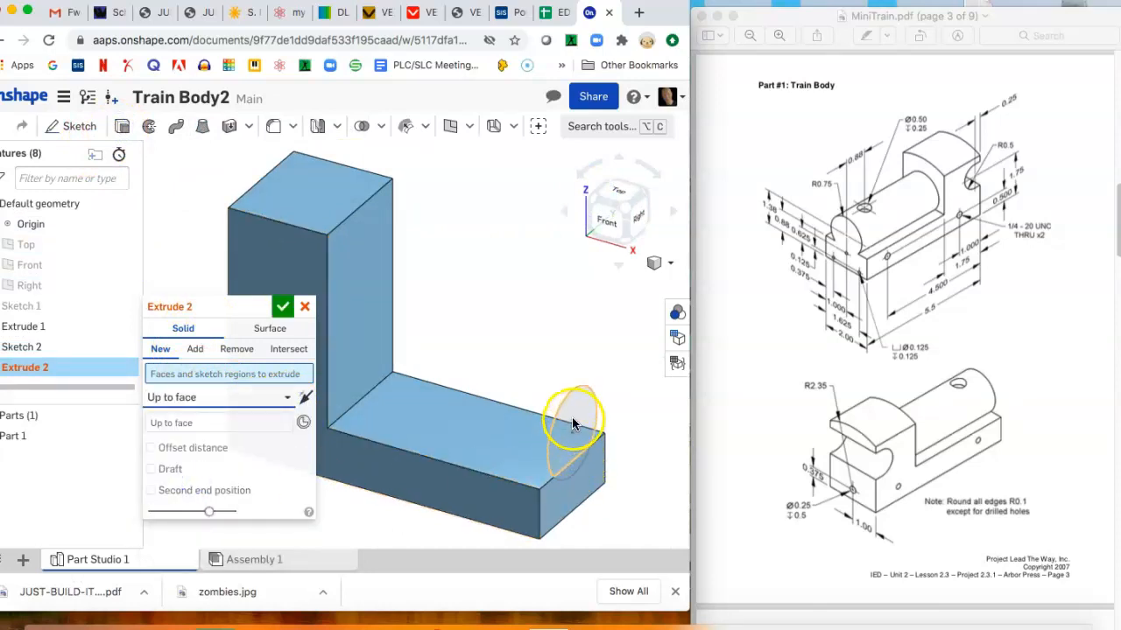
left_click(574, 420)
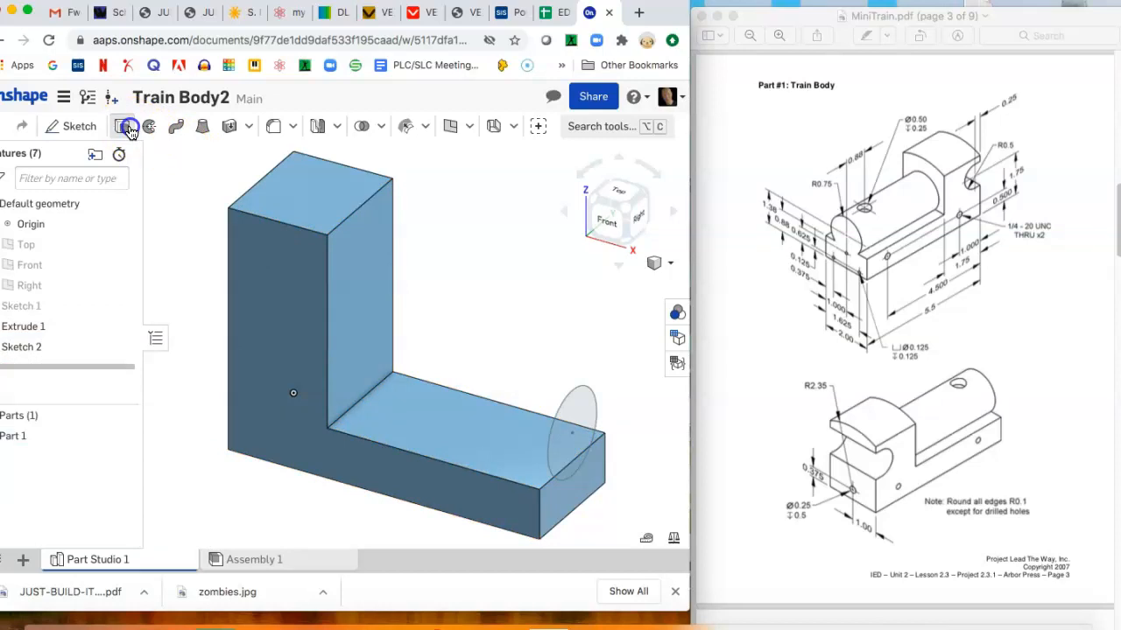
left_click(129, 126)
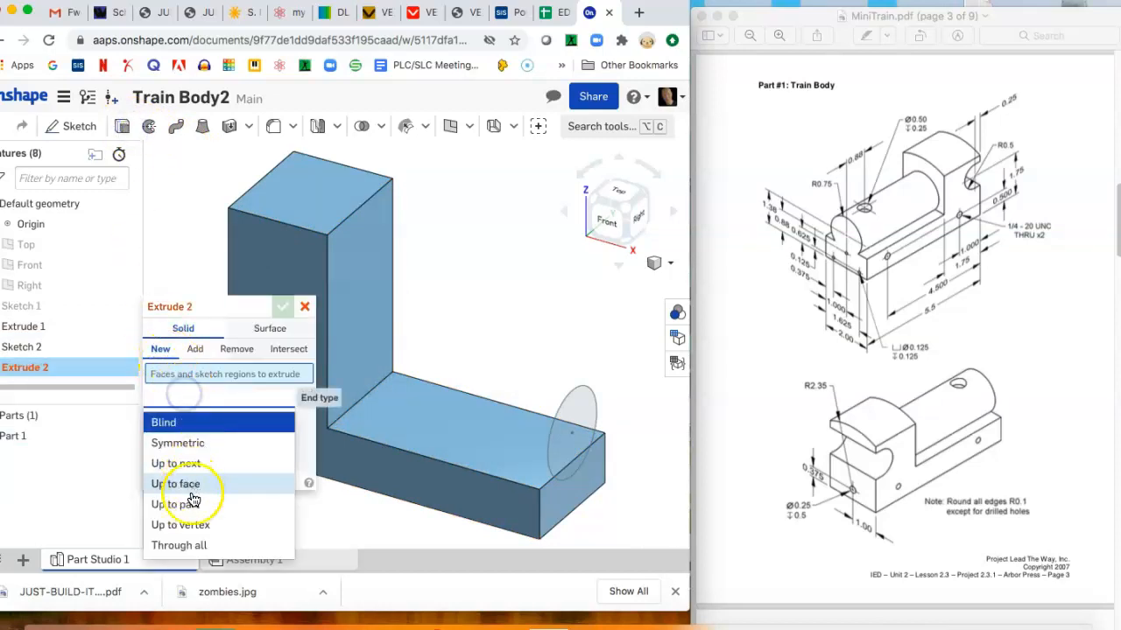
left_click(177, 483)
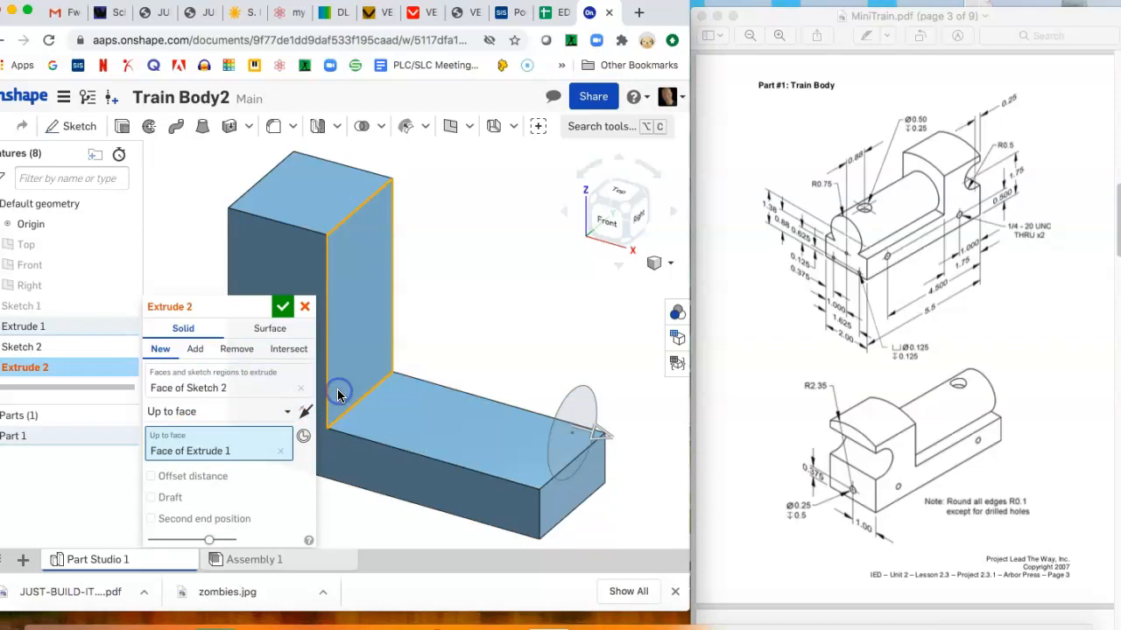
left_click(282, 307)
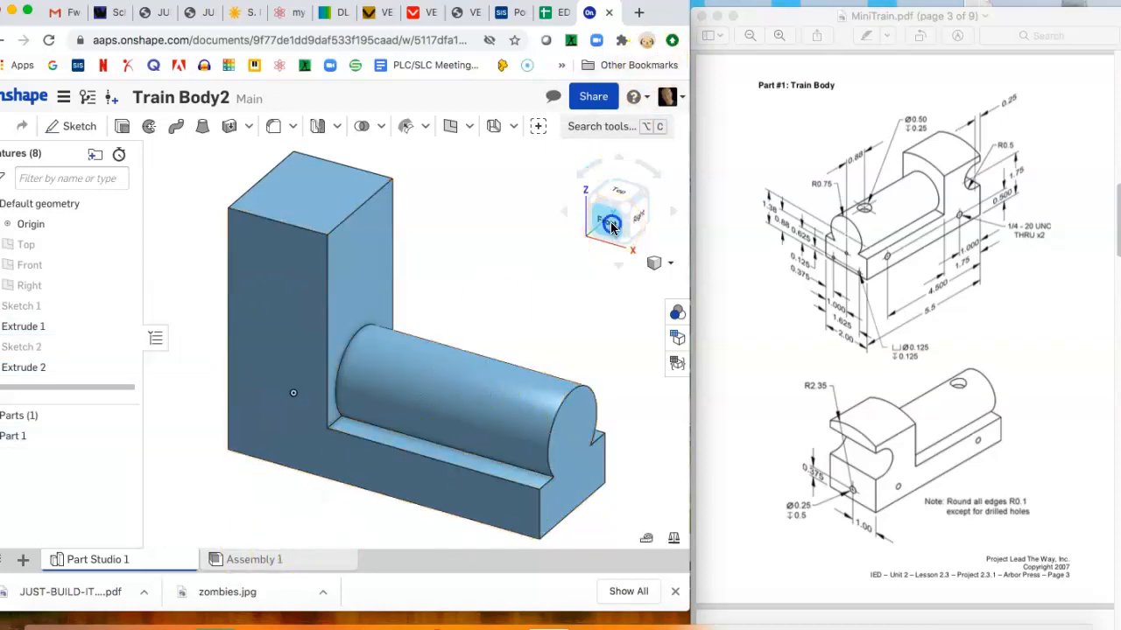
Step: Sketch on the base's front face and place two points with the Point tool
left_click(613, 219)
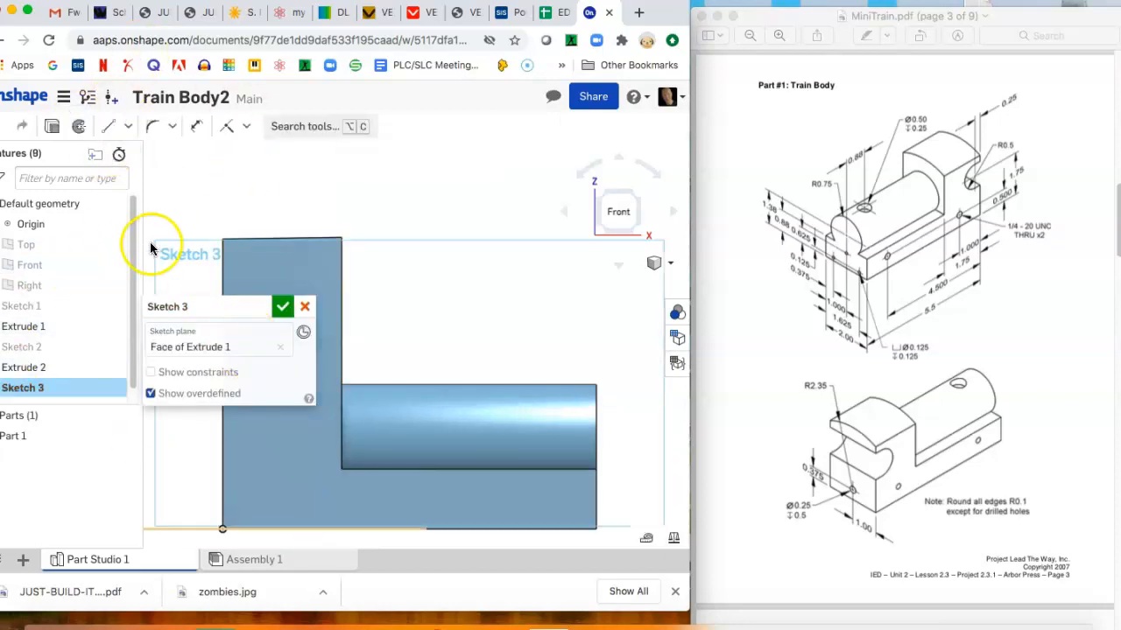
mouse_move(129, 126)
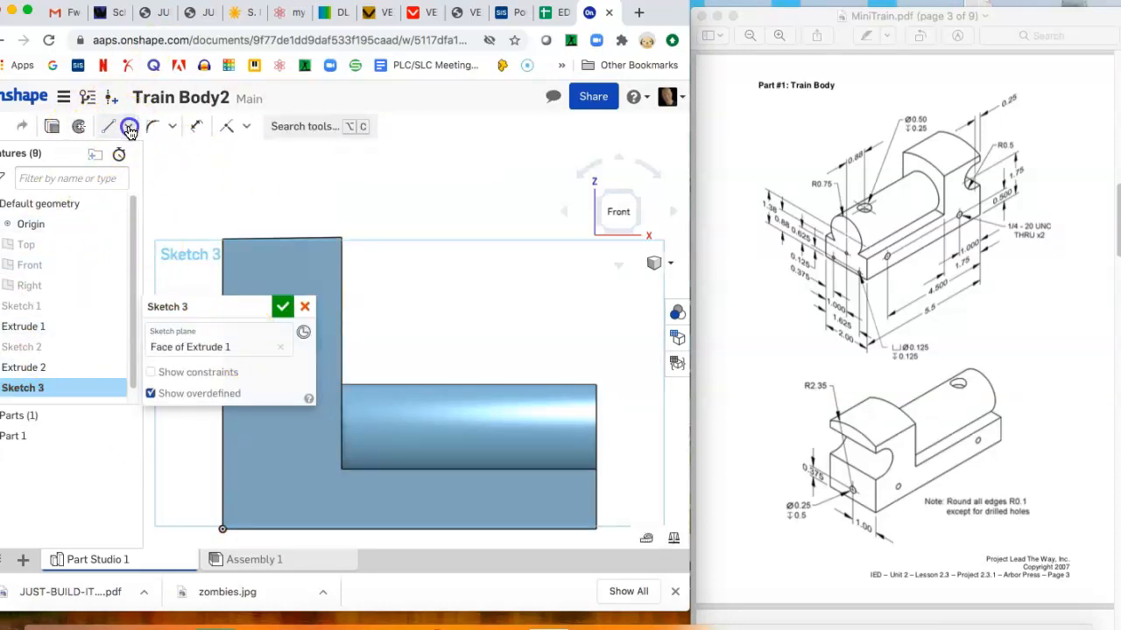
left_click(129, 126)
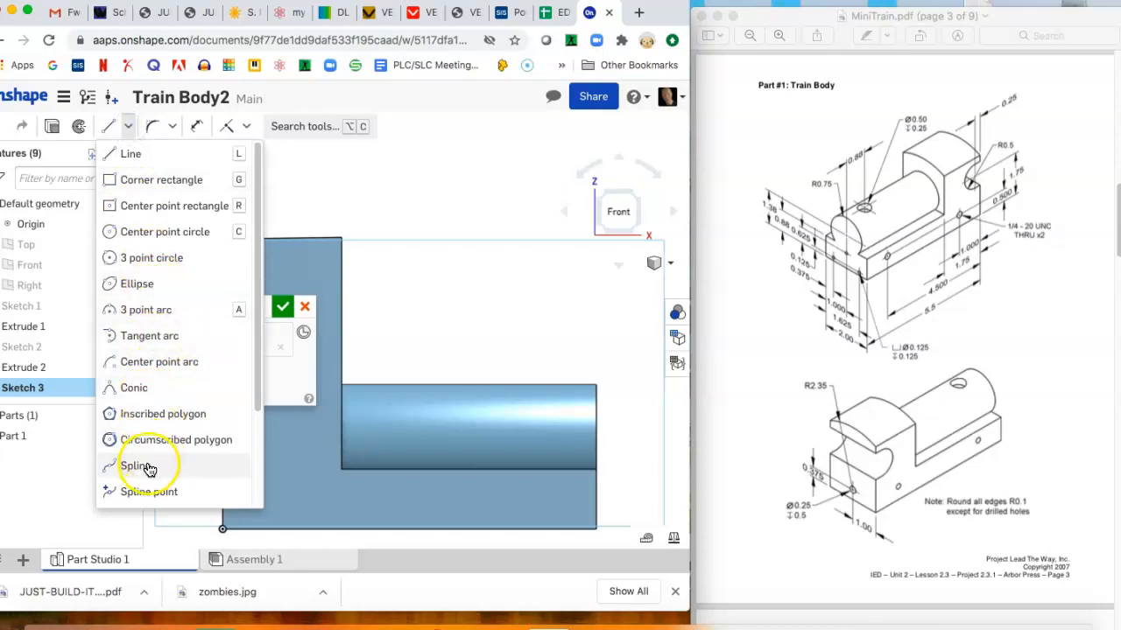
mouse_move(182, 161)
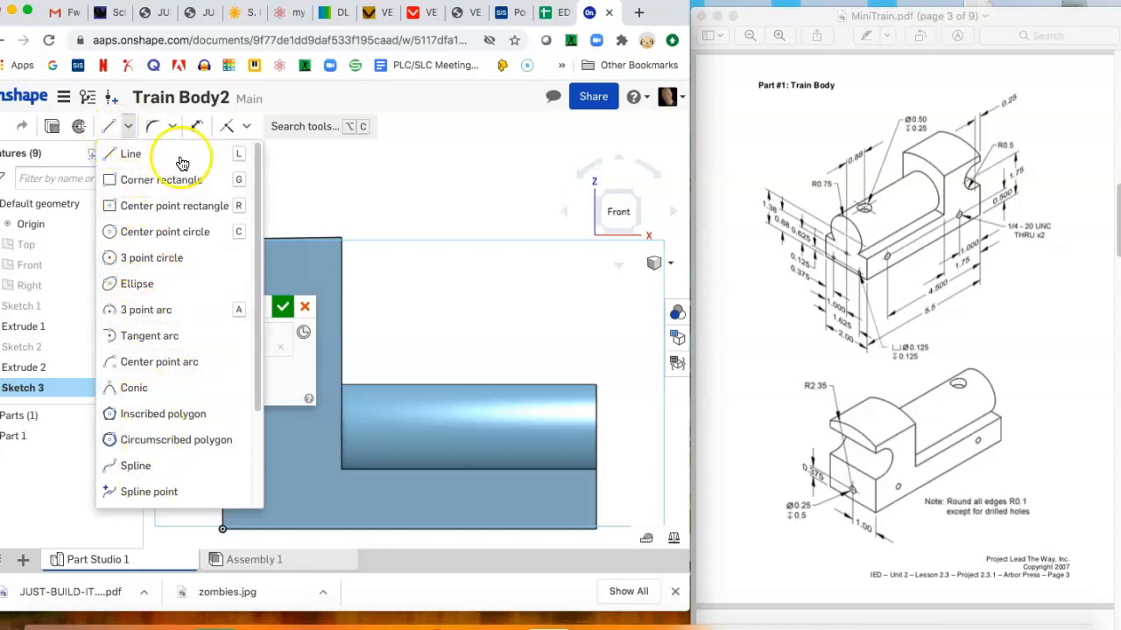
scroll("down", 3)
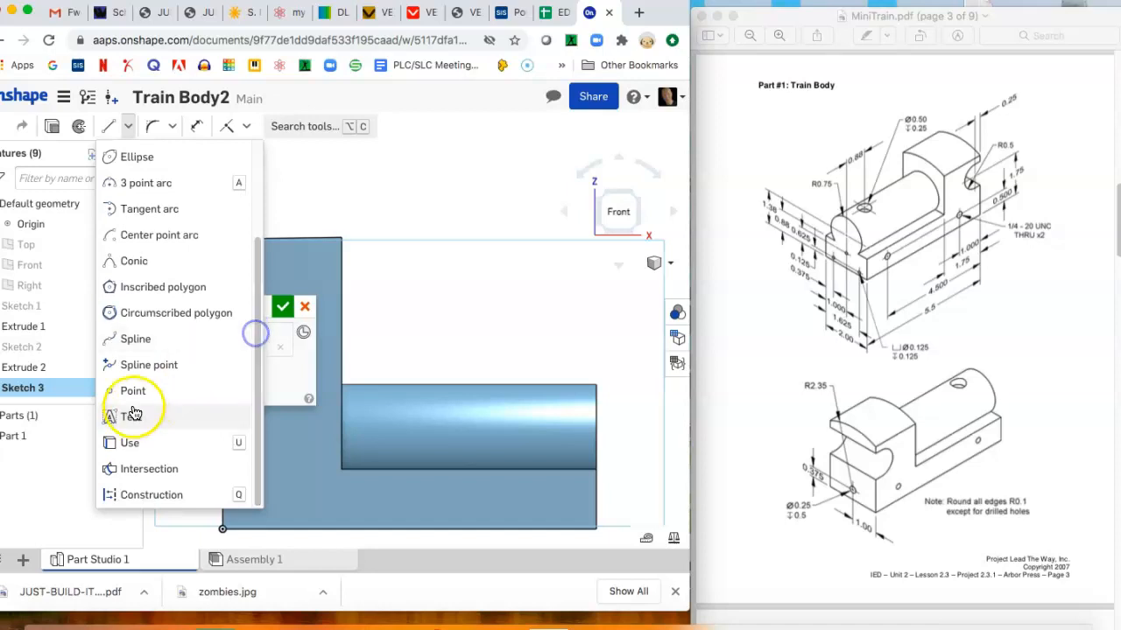
left_click(133, 391)
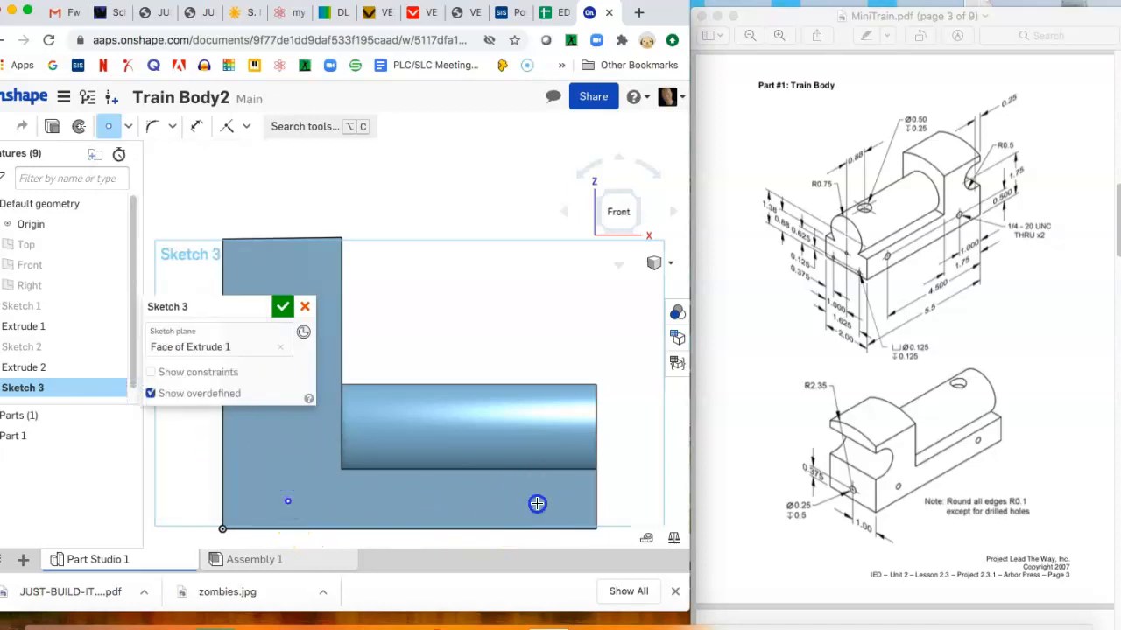
mouse_move(178, 151)
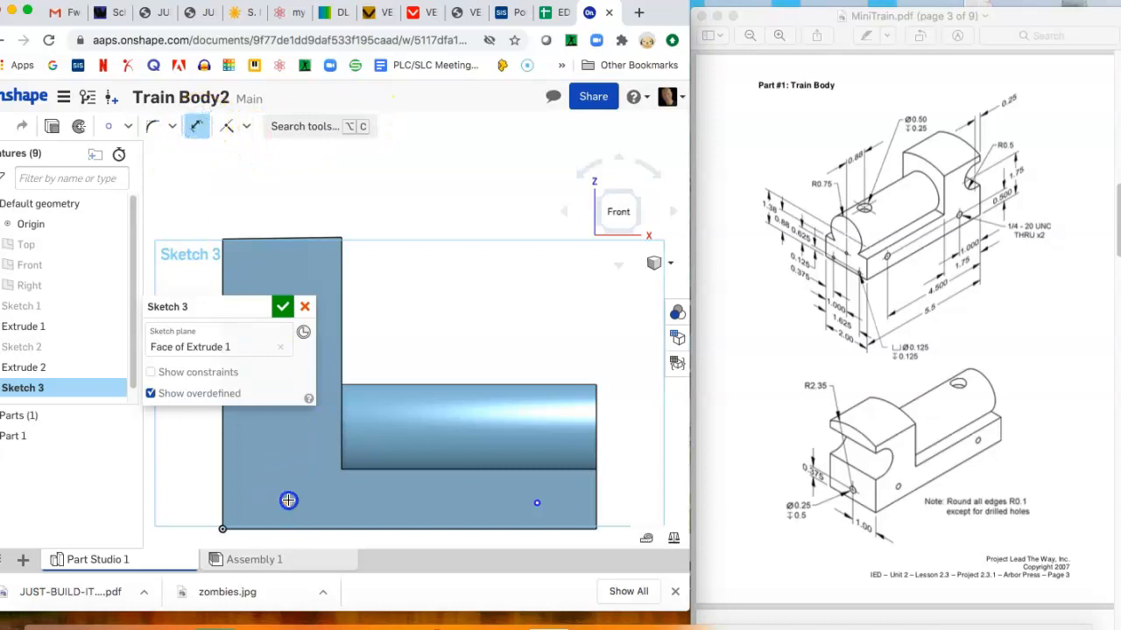
Step: Dimension the points from the edges, 4.5 in apart
left_click(287, 501)
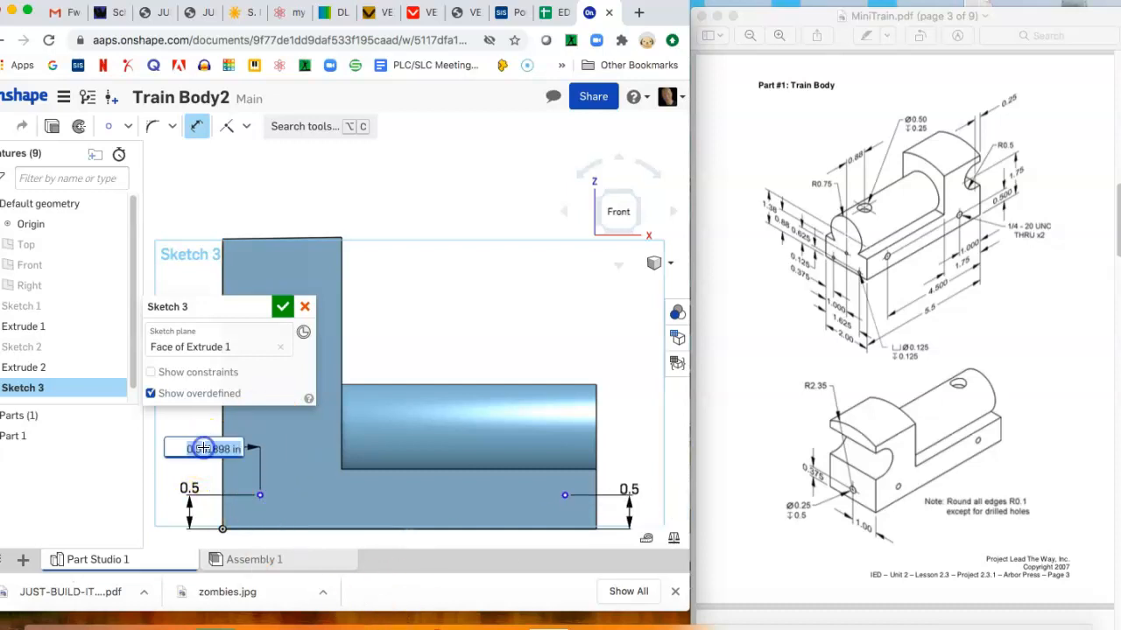
left_click(204, 448)
type("1")
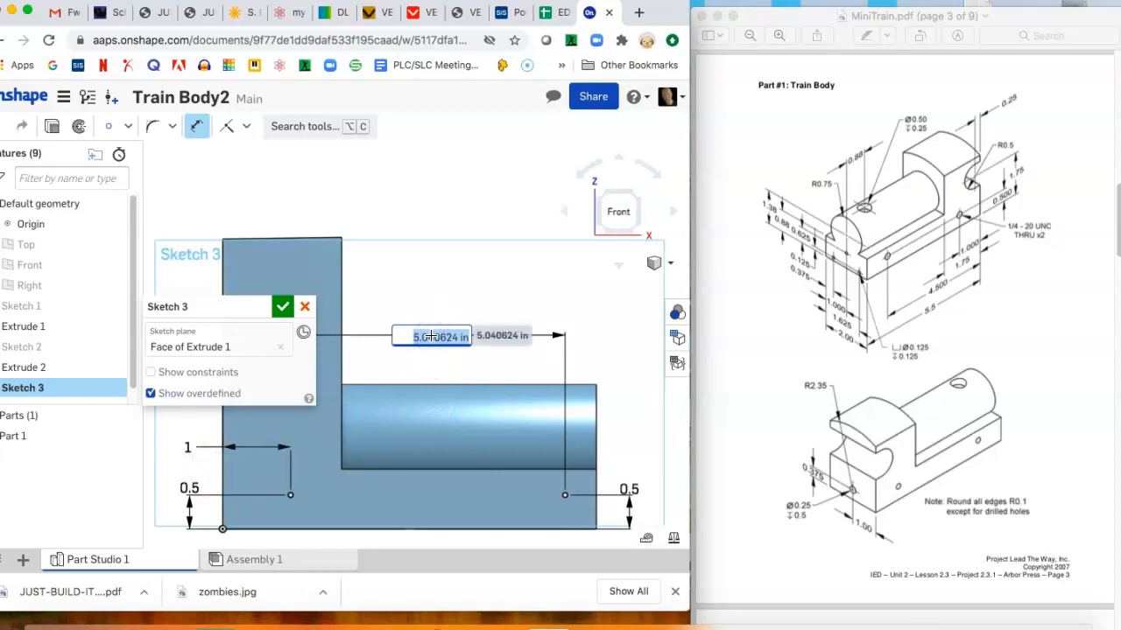
type("4.5")
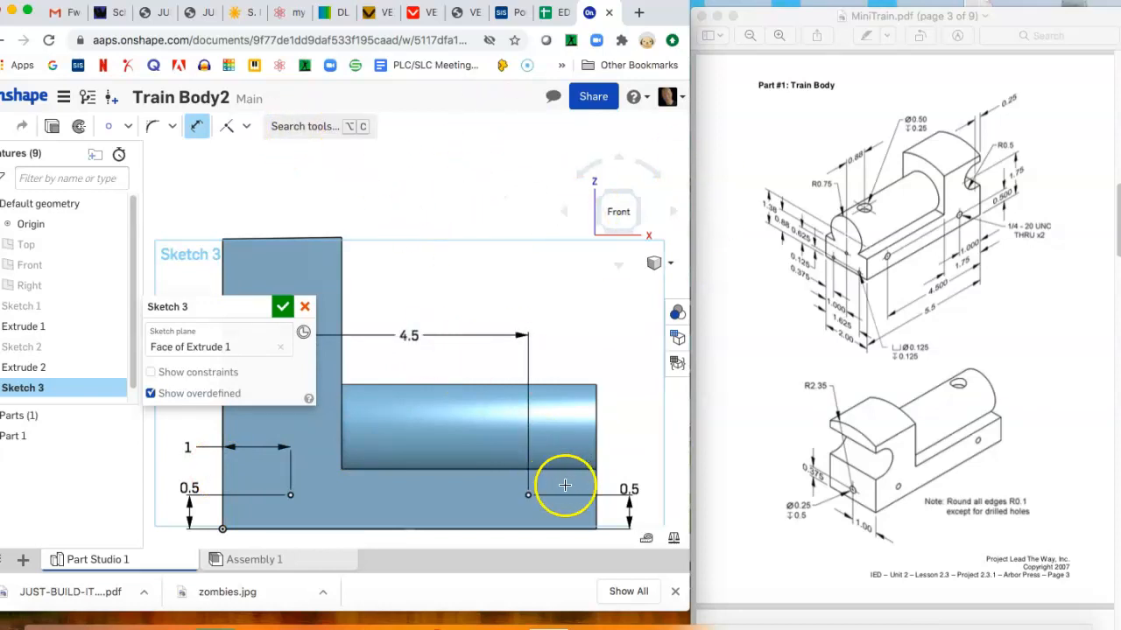
Step: Close the point sketch and add 1/4 ANSI clearance through holes with Normal ASME fit at both points
left_click(282, 306)
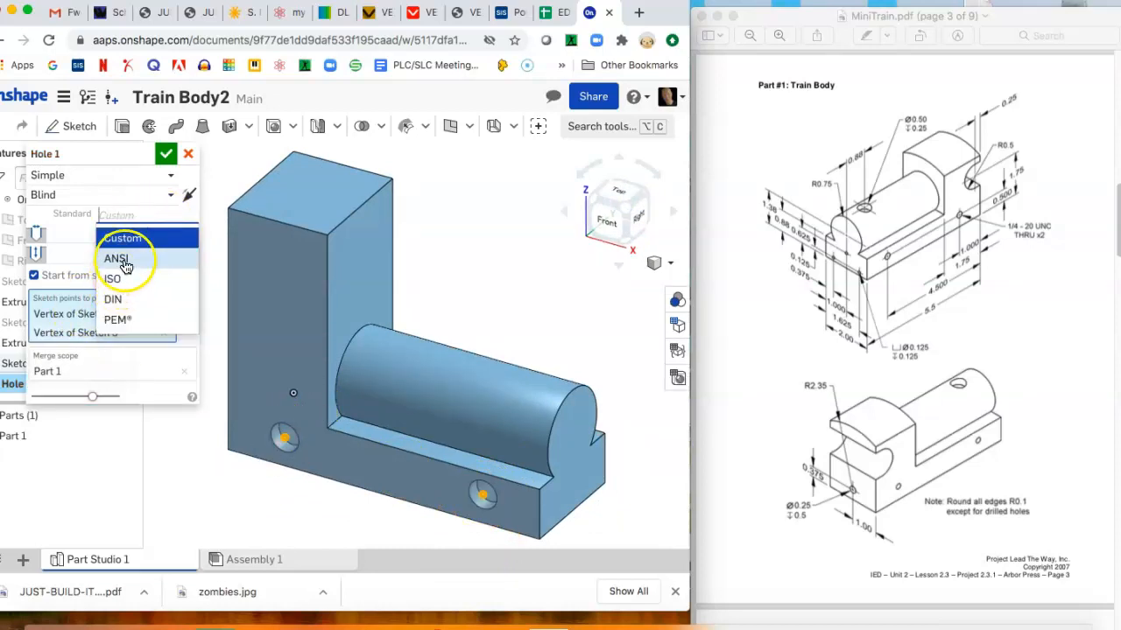
left_click(115, 258)
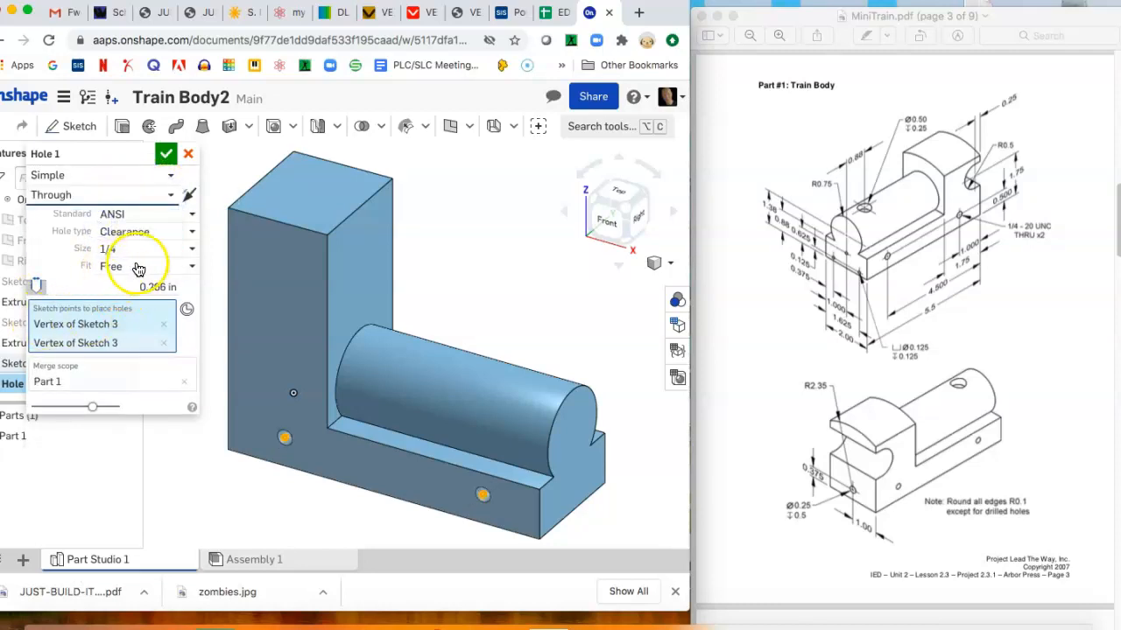
left_click(144, 266)
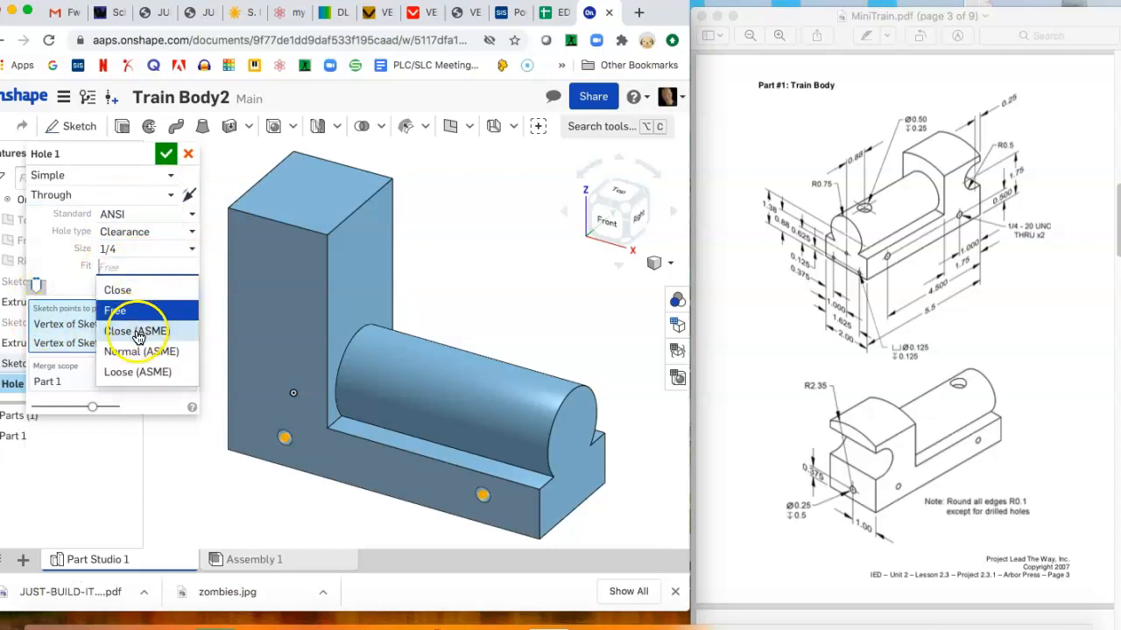
mouse_move(136, 350)
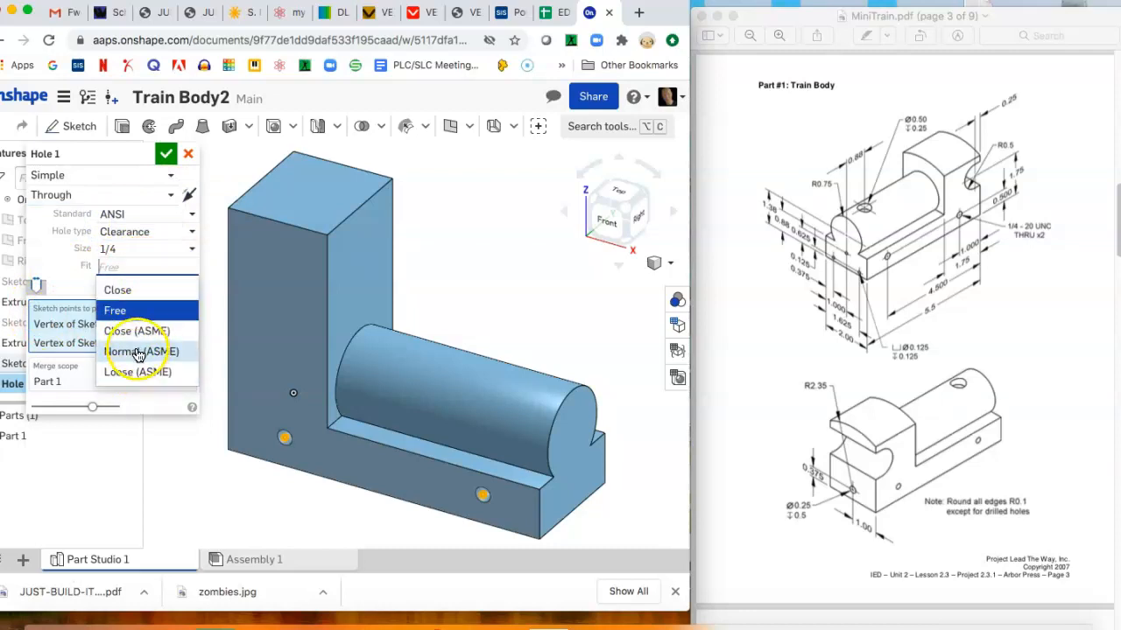
left_click(140, 350)
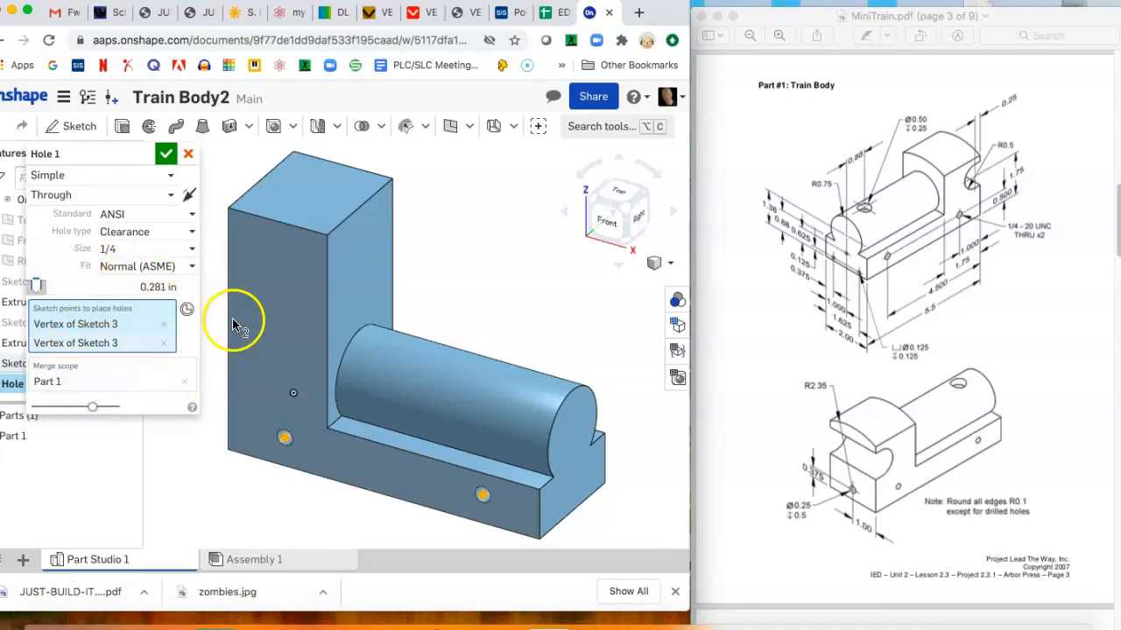
mouse_move(1036, 231)
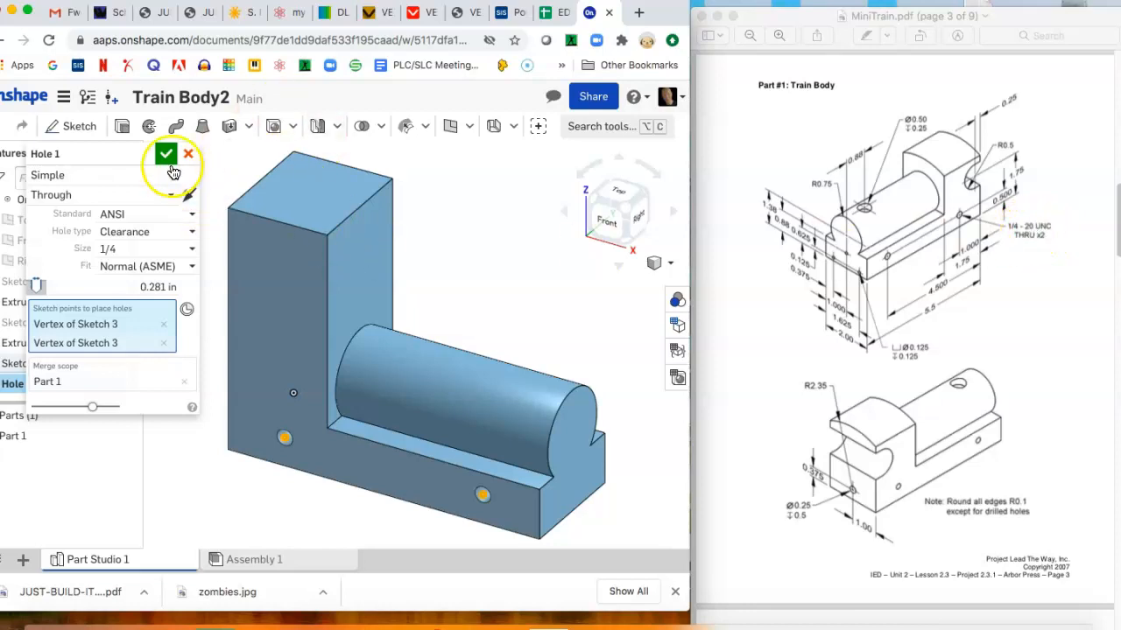
left_click(164, 154)
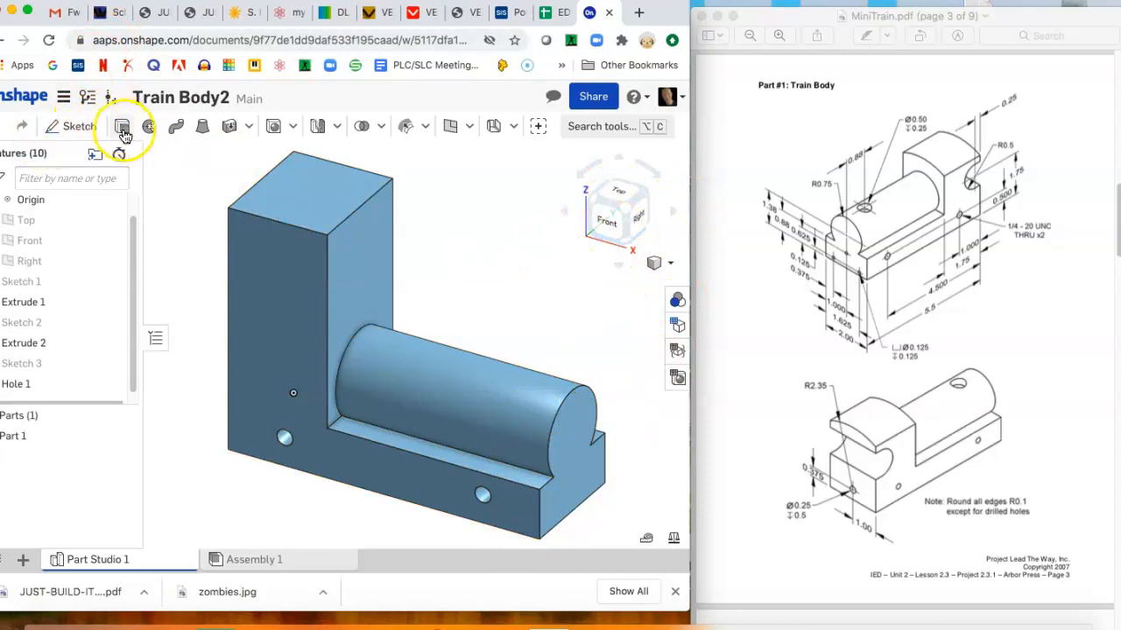
Step: Place points on the base's end face, dimensioned 0.625 and 0.125 in, and finish Sketch 4
left_click(123, 126)
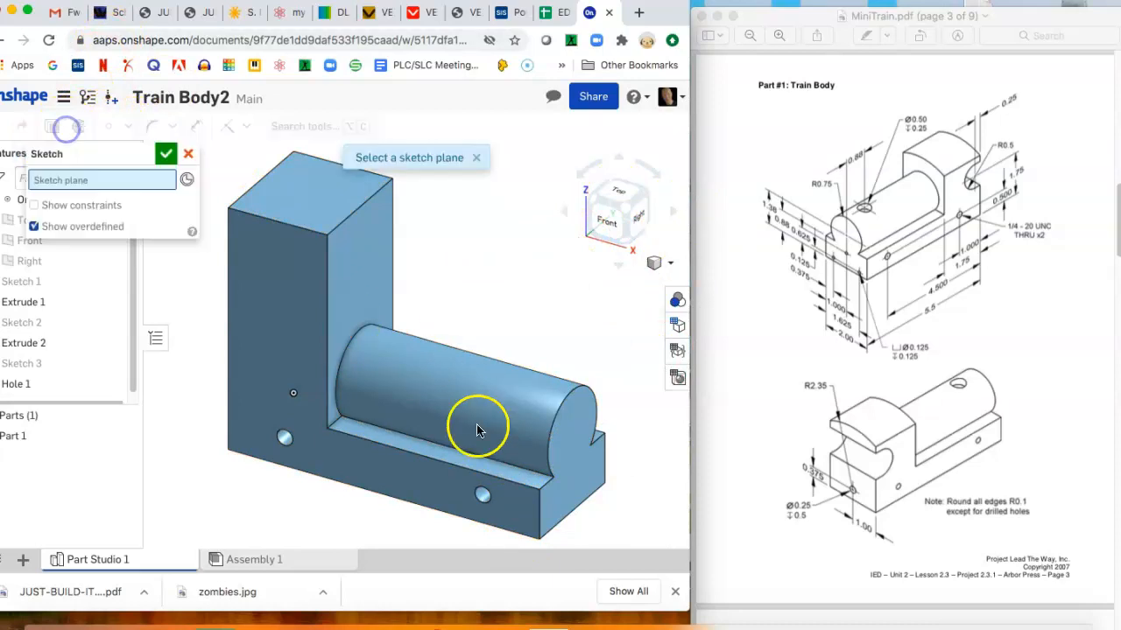
left_click(476, 429)
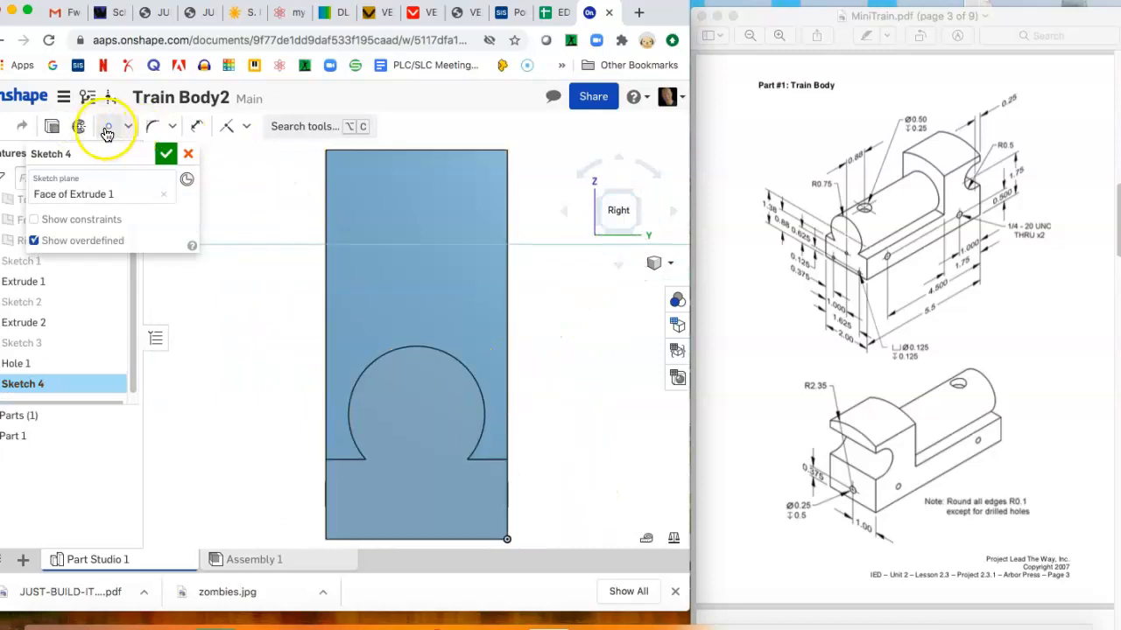
left_click(109, 126)
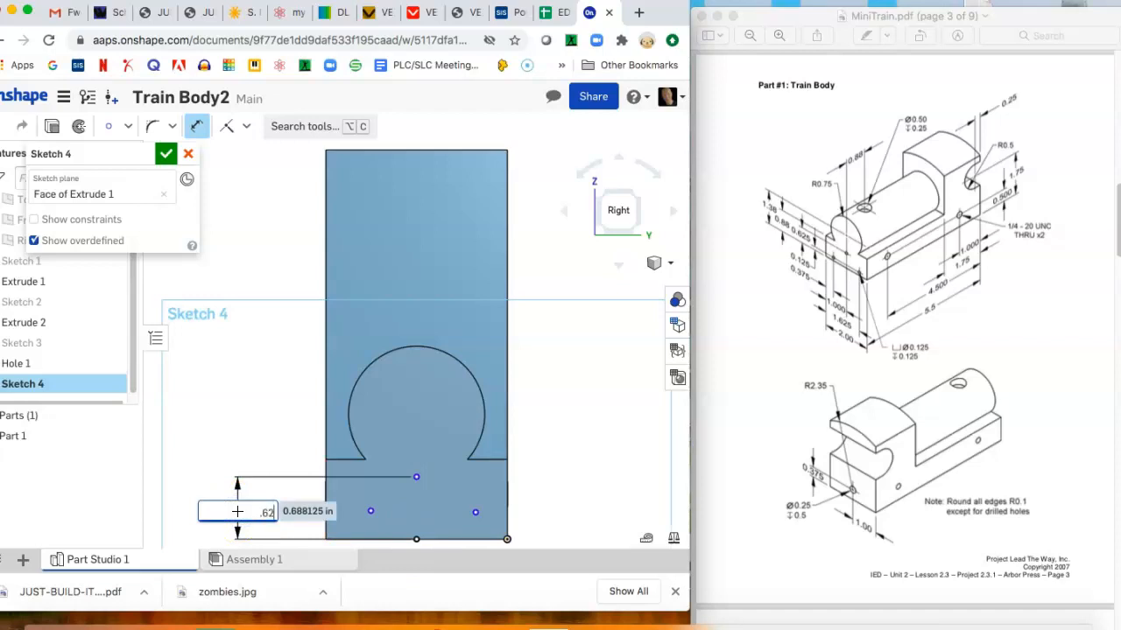
type("0.625")
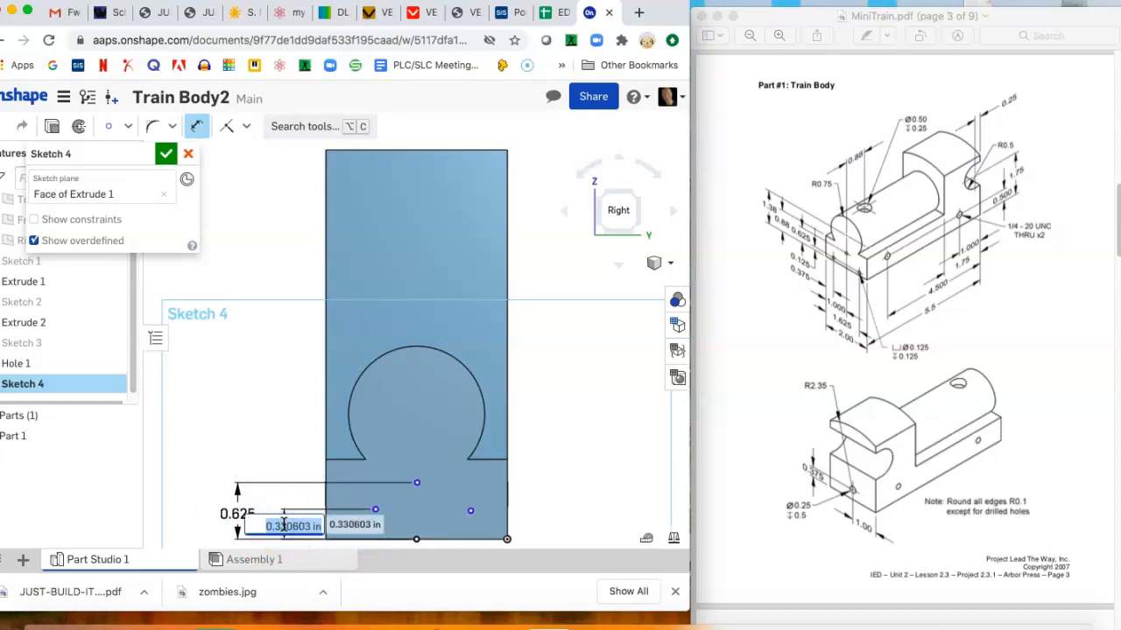
type(".125")
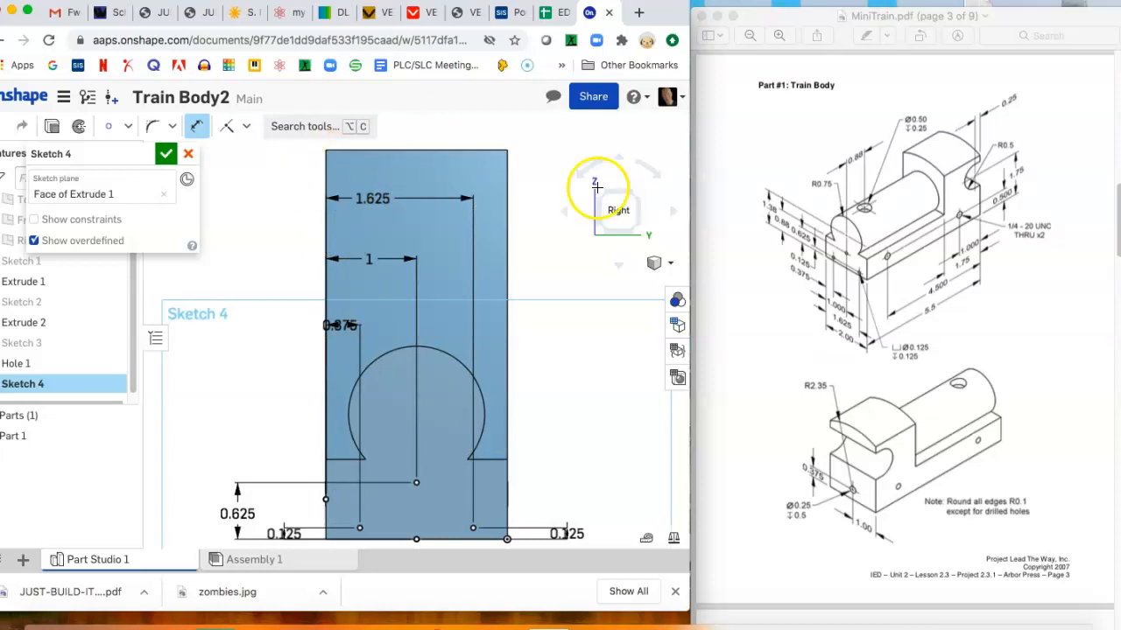
left_click(167, 154)
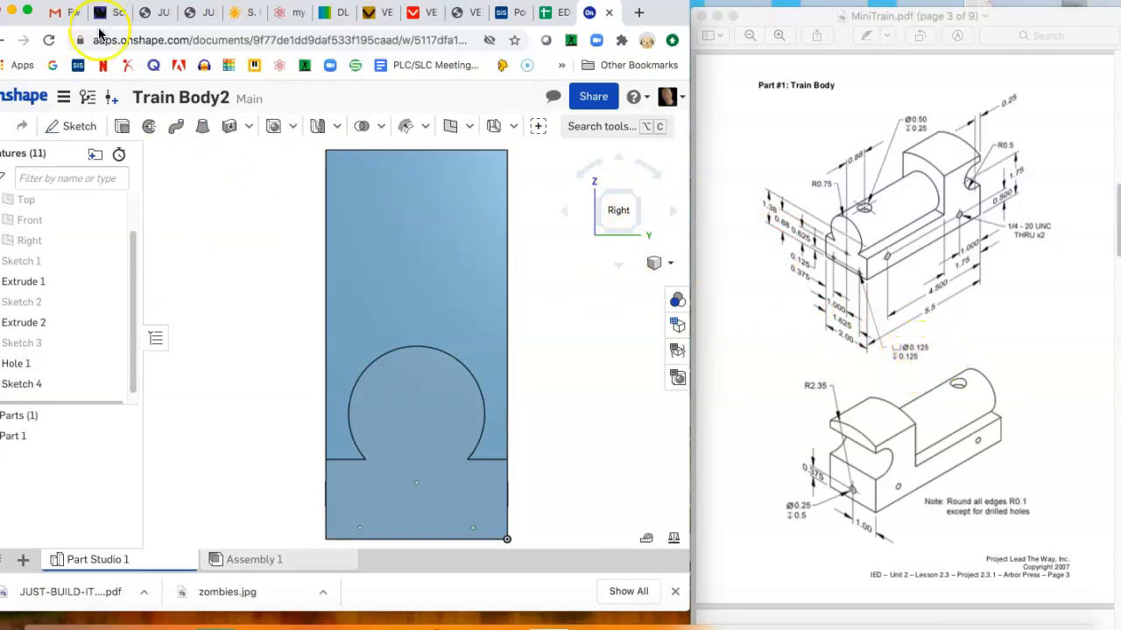
Step: Drill three 0.125 in blind holes at the Sketch 4 points and confirm Hole 2
left_click(273, 126)
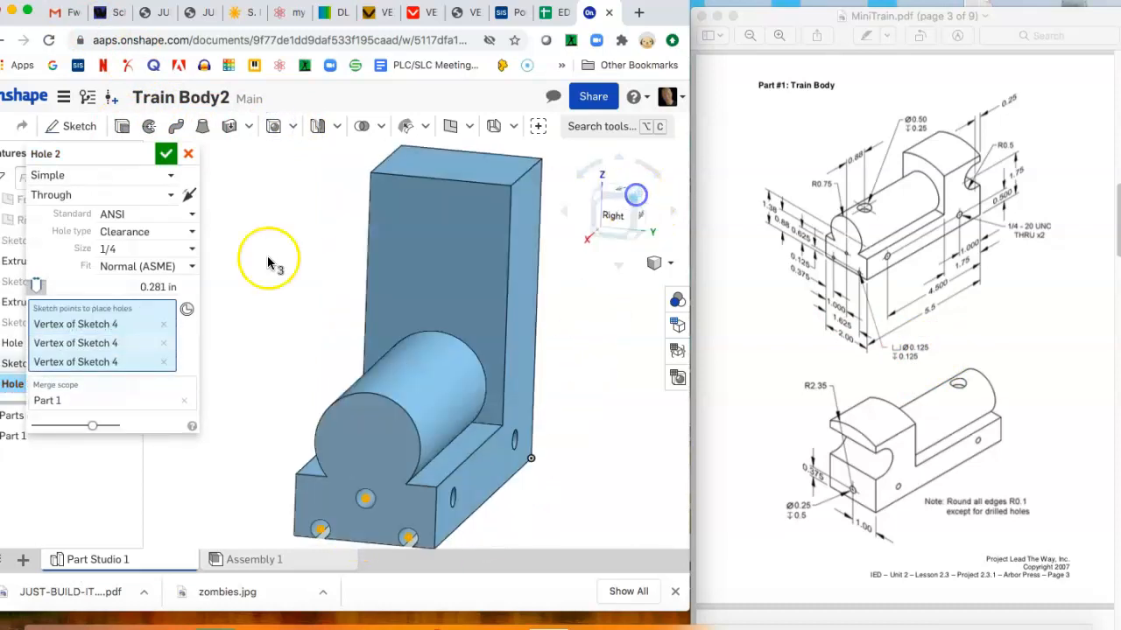
left_click(88, 175)
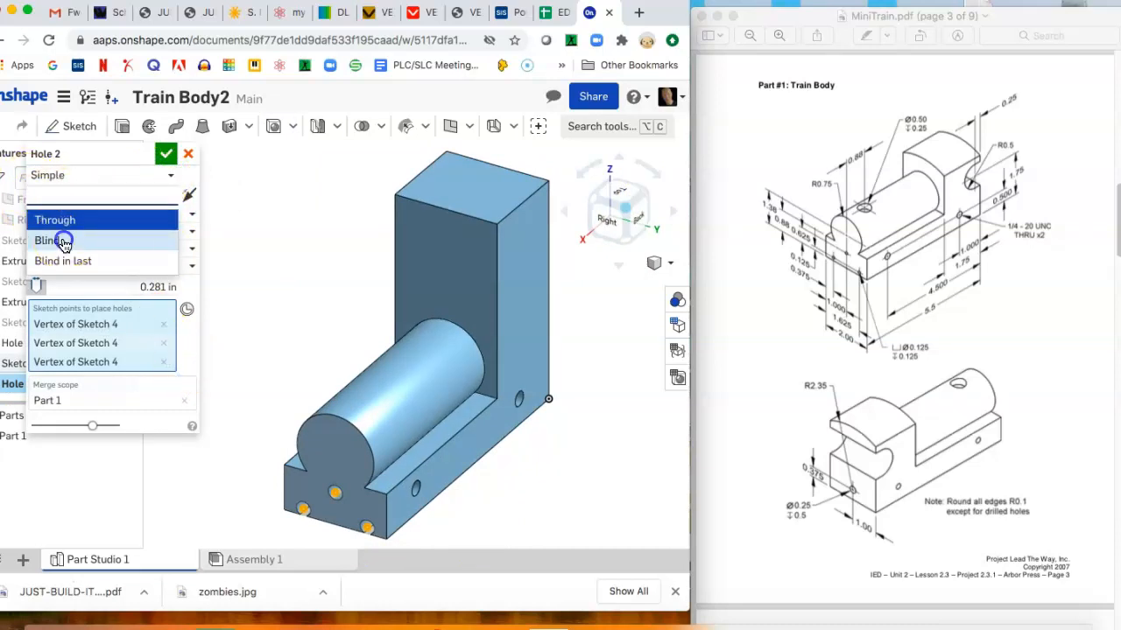
left_click(49, 241)
type("0.125")
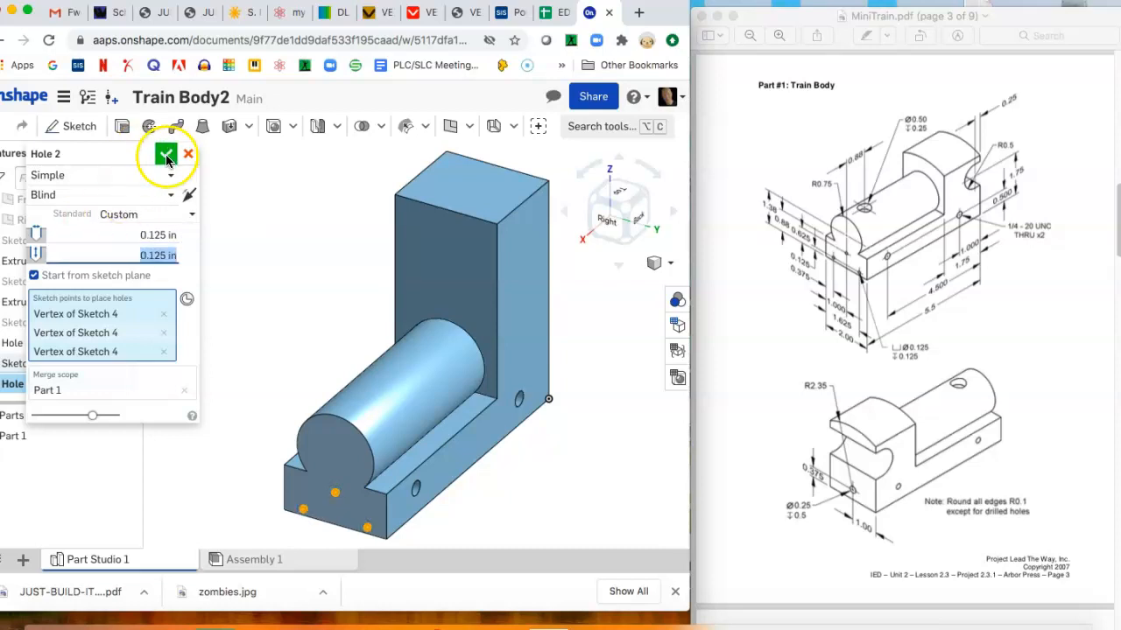
left_click(164, 154)
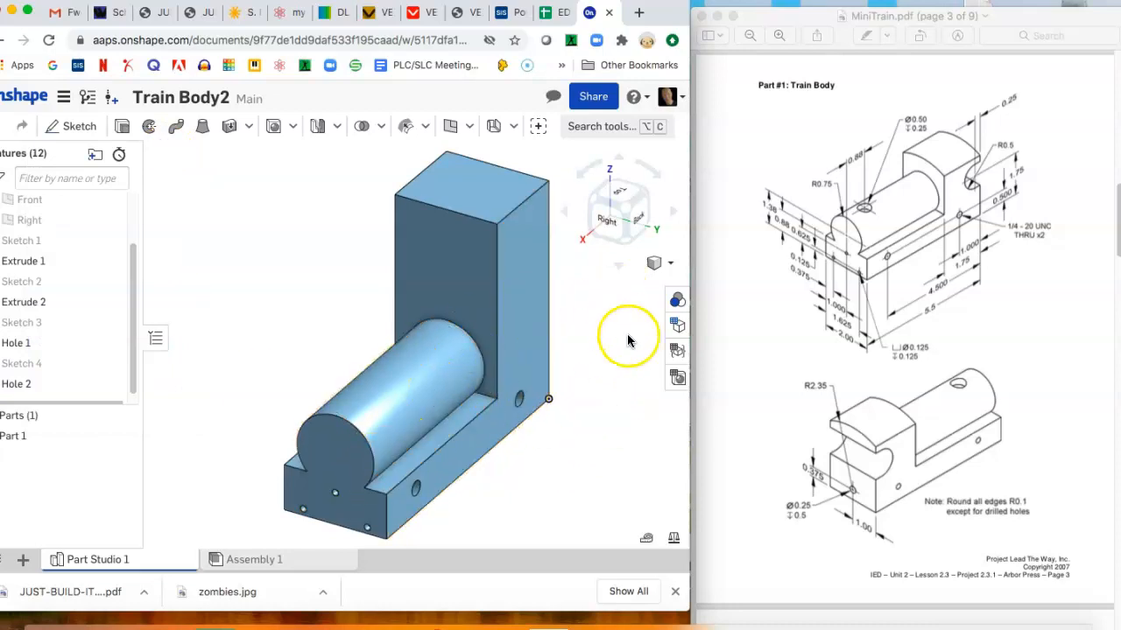
left_click(70, 126)
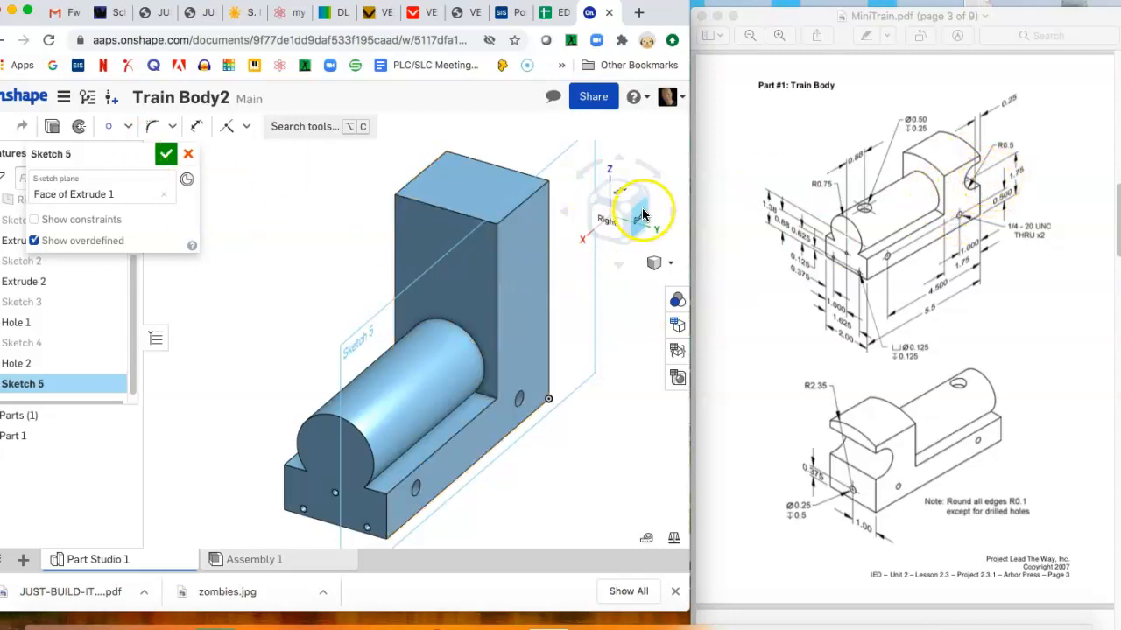
Step: View the upright's face normal and dimension the Ø1 in circle's position
left_click(639, 213)
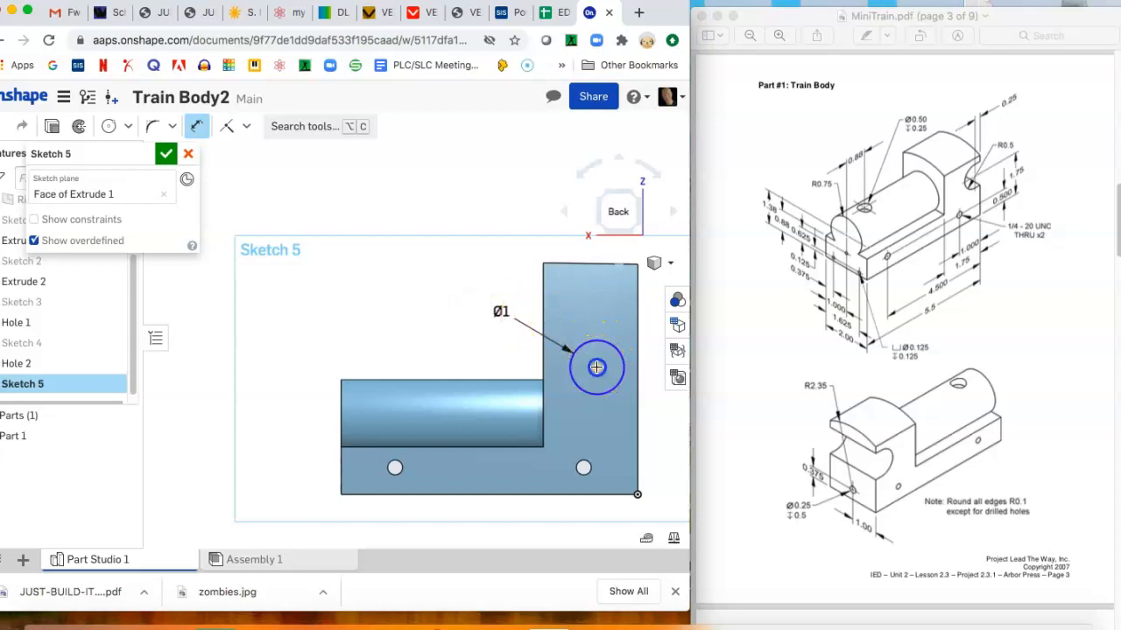
left_click(595, 367)
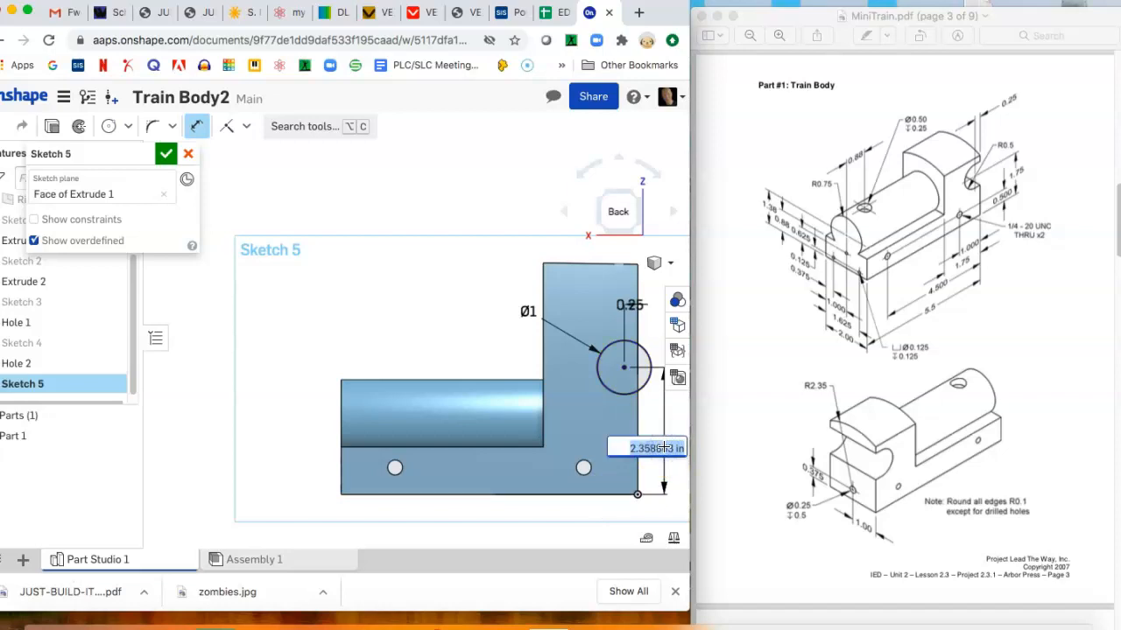
type("1.75")
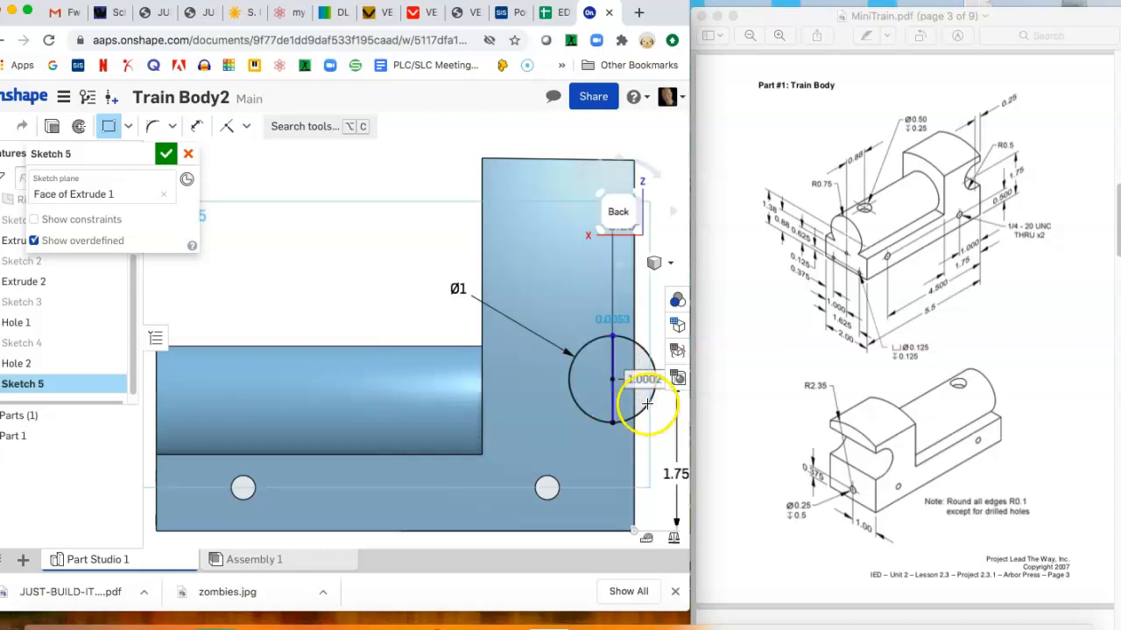
mouse_move(543, 388)
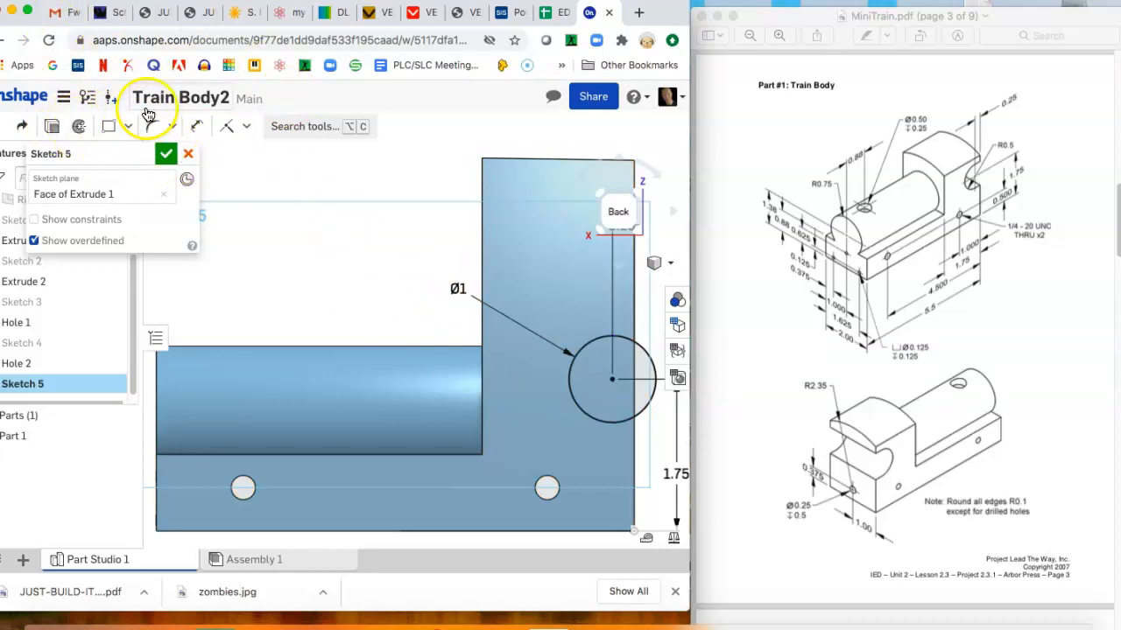
left_click(126, 127)
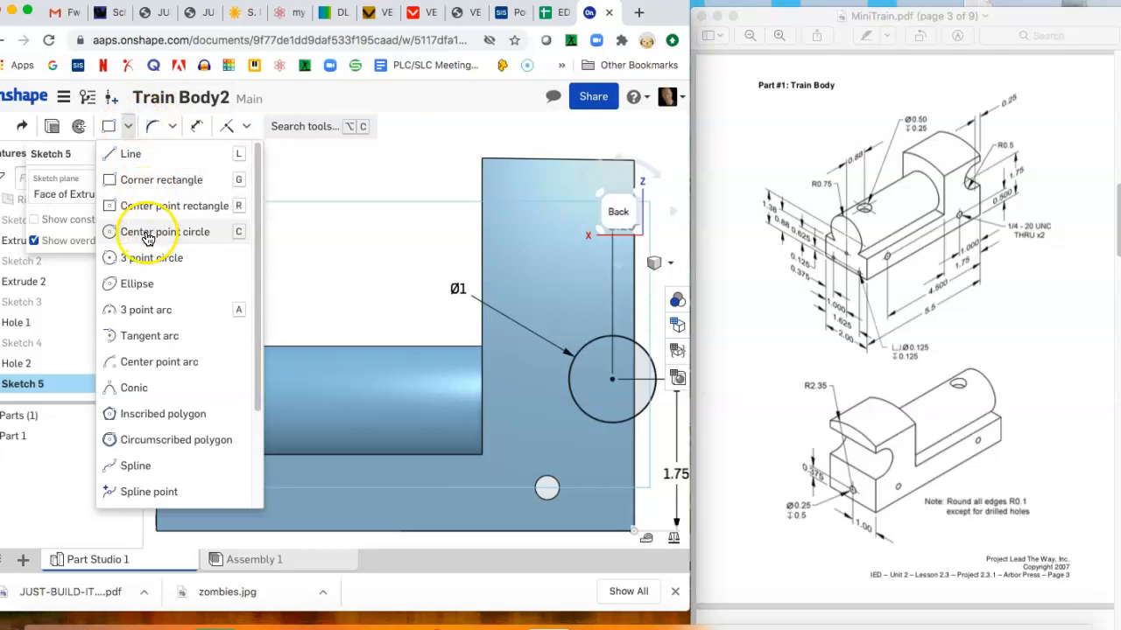
mouse_move(189, 210)
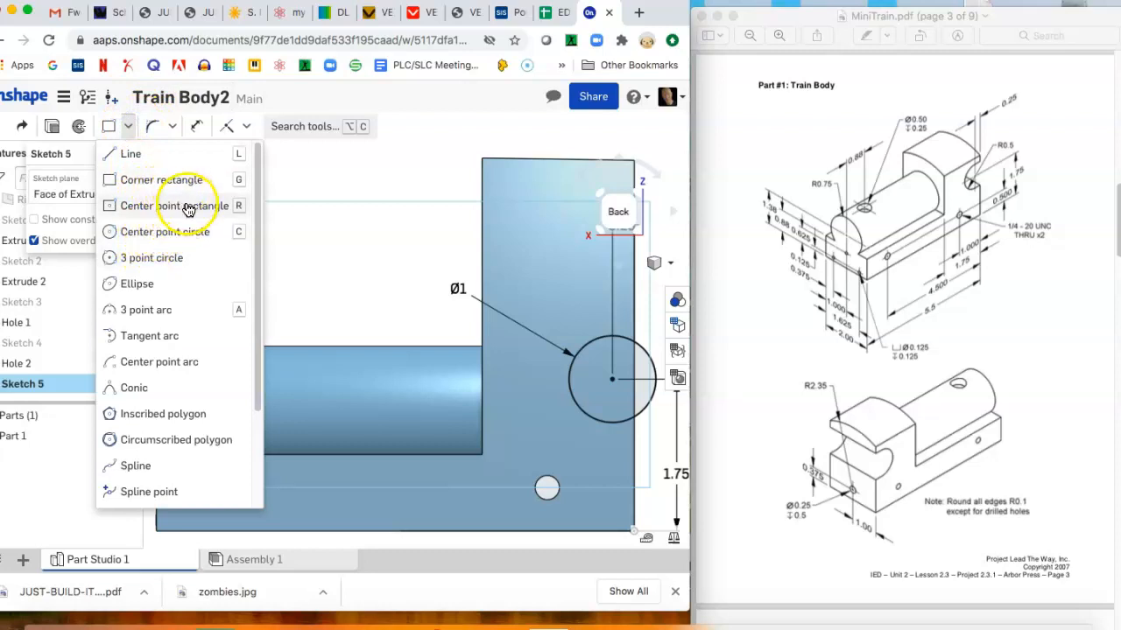
mouse_move(185, 210)
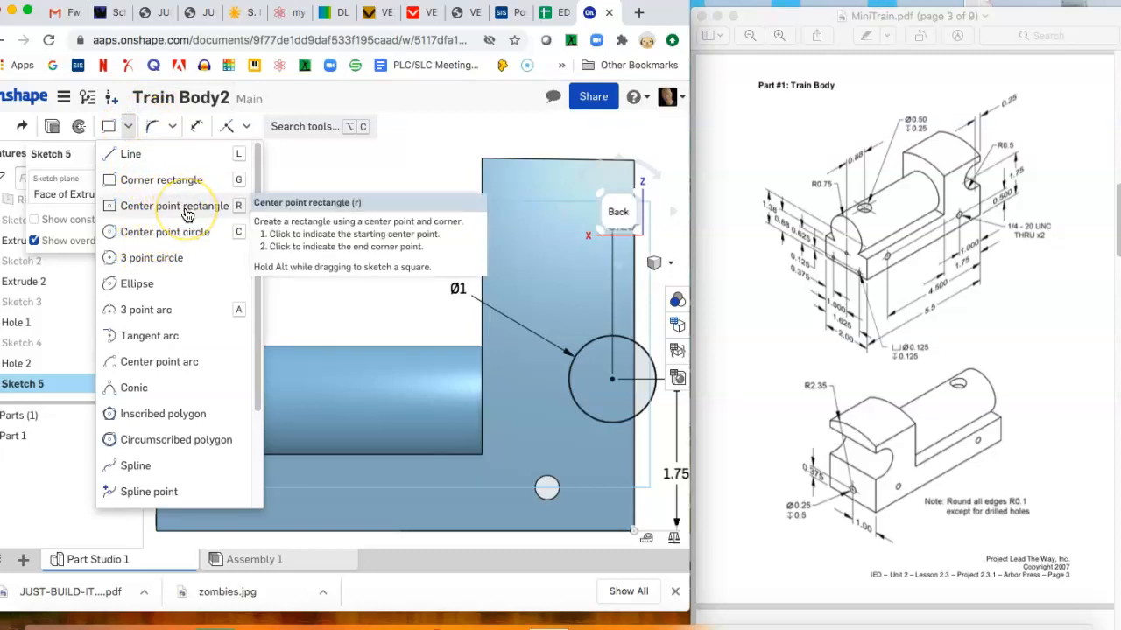
mouse_move(185, 214)
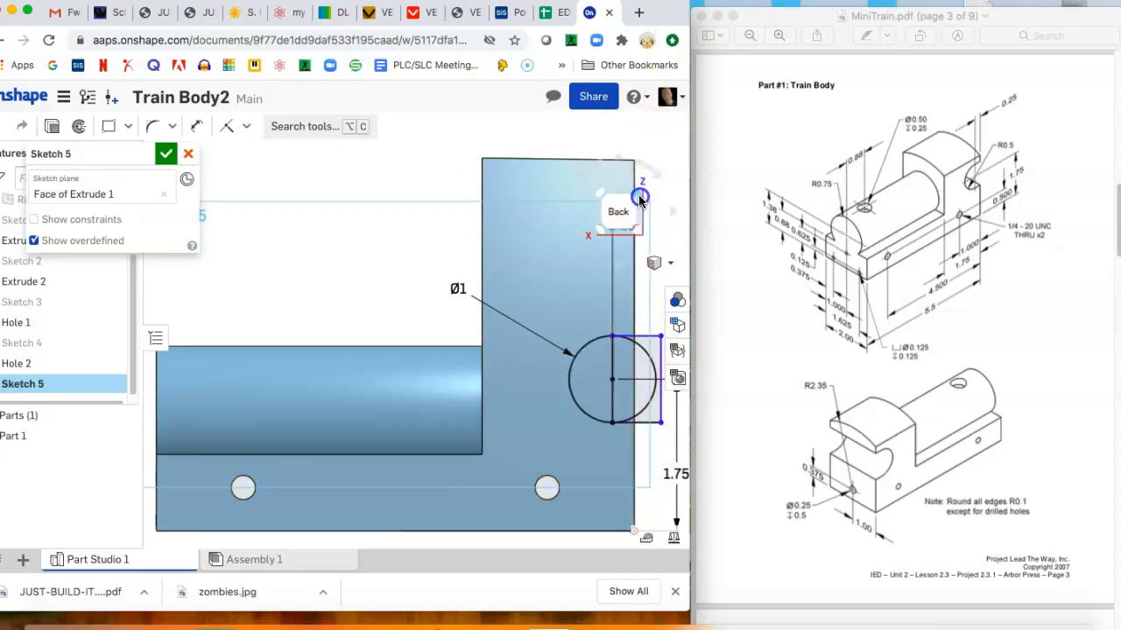
Step: Extrude-remove the Sketch 5 regions to cut a rounded notch into the upright
left_click(165, 154)
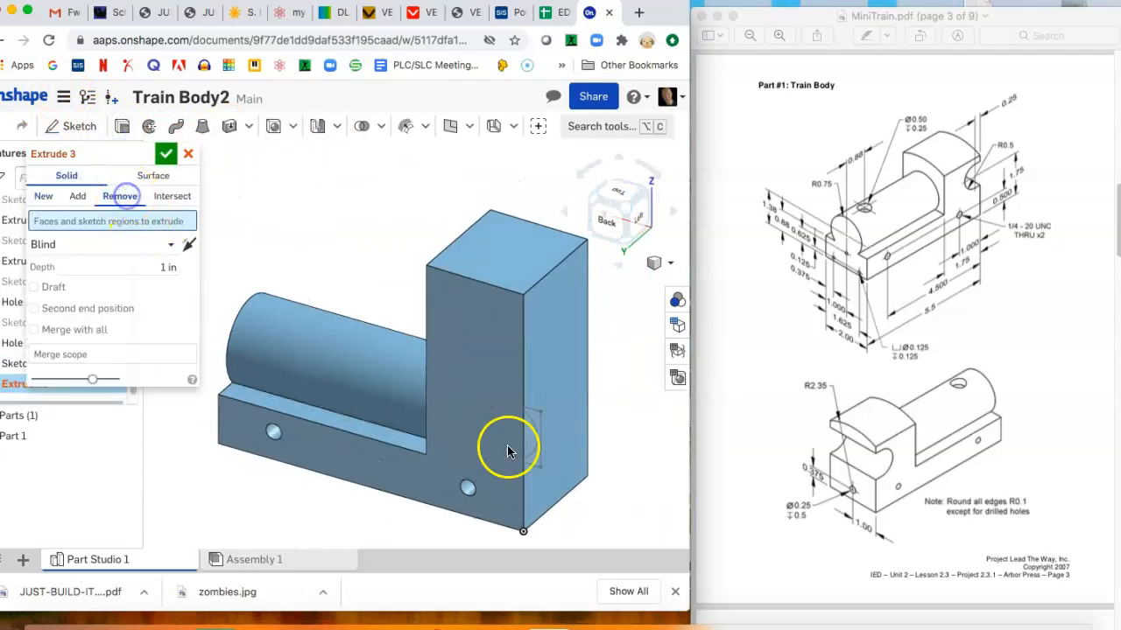
left_click(508, 446)
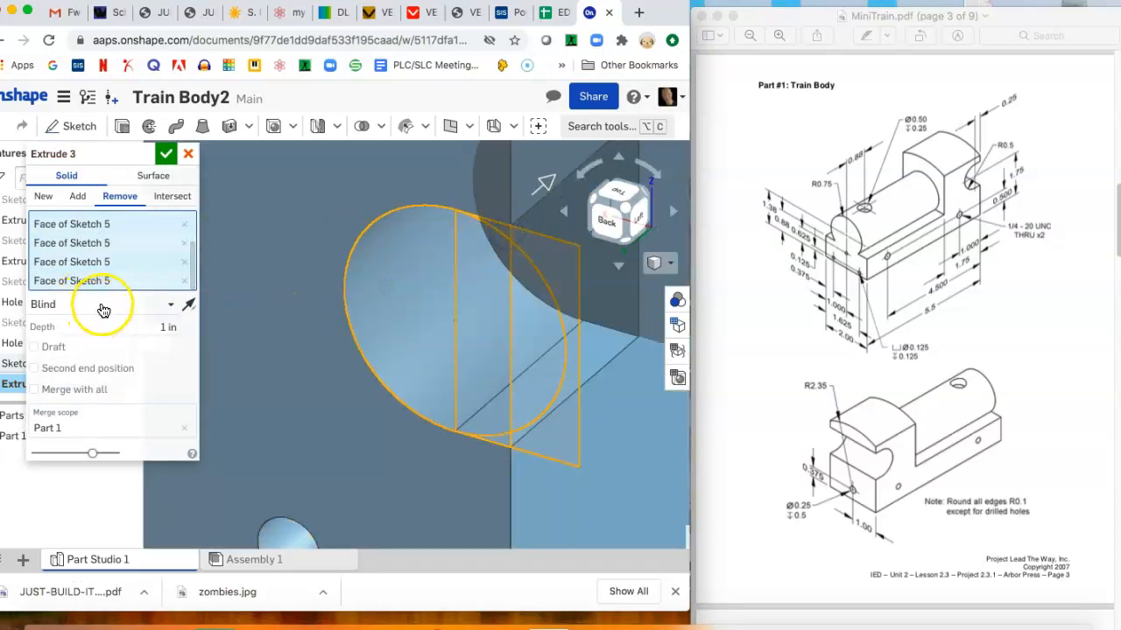
left_click(102, 304)
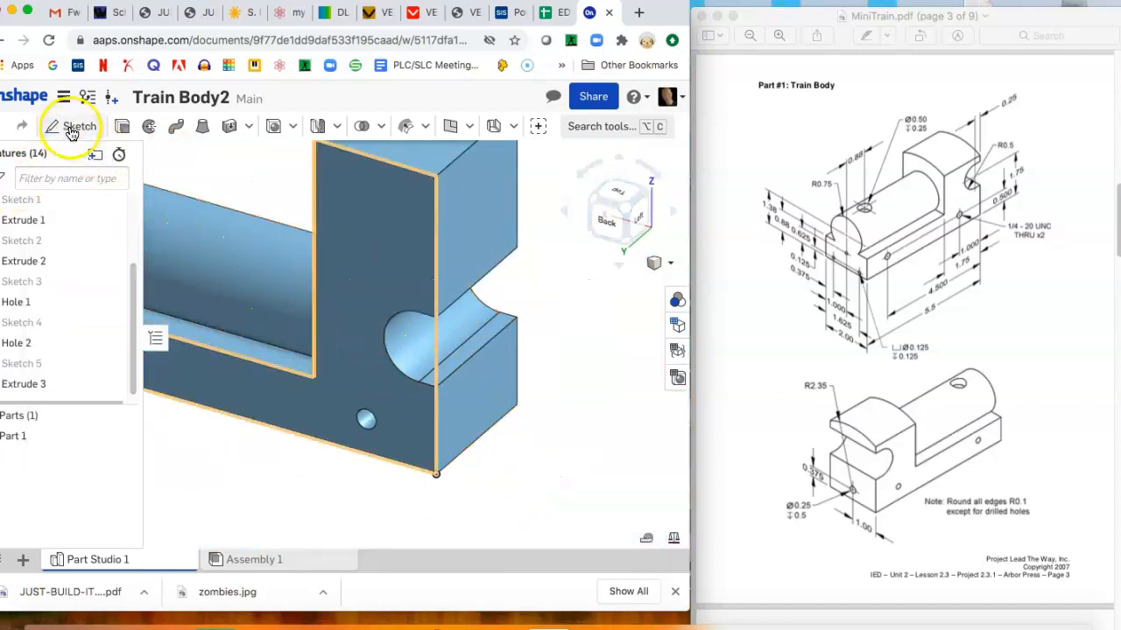
Step: Start Sketch 6 on a face of the body and switch to the Point tool
left_click(78, 126)
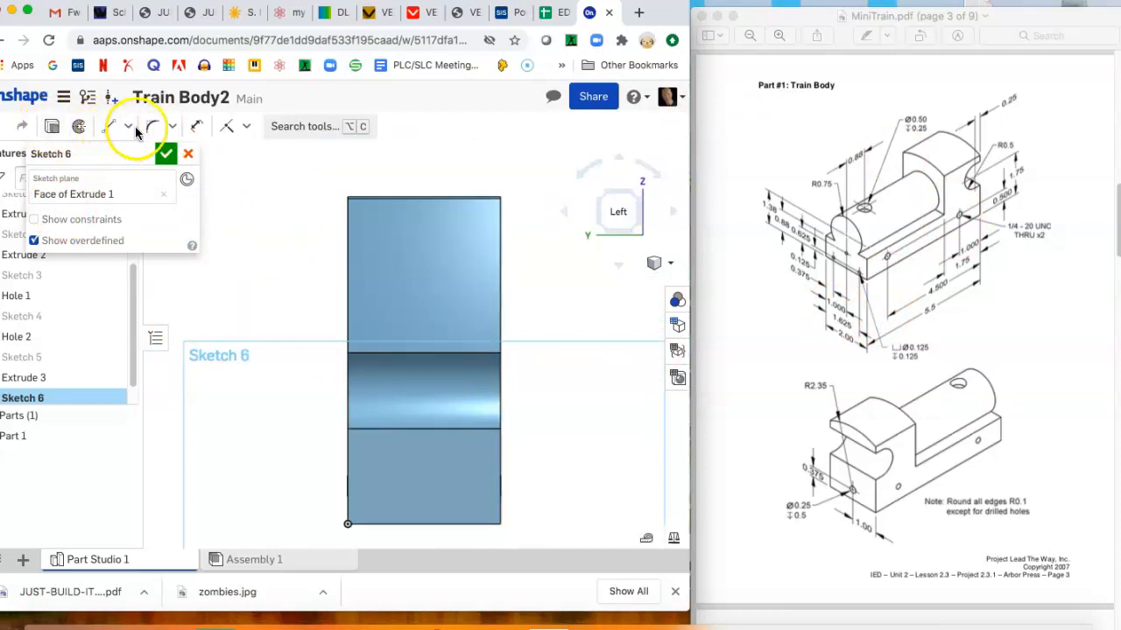
left_click(126, 126)
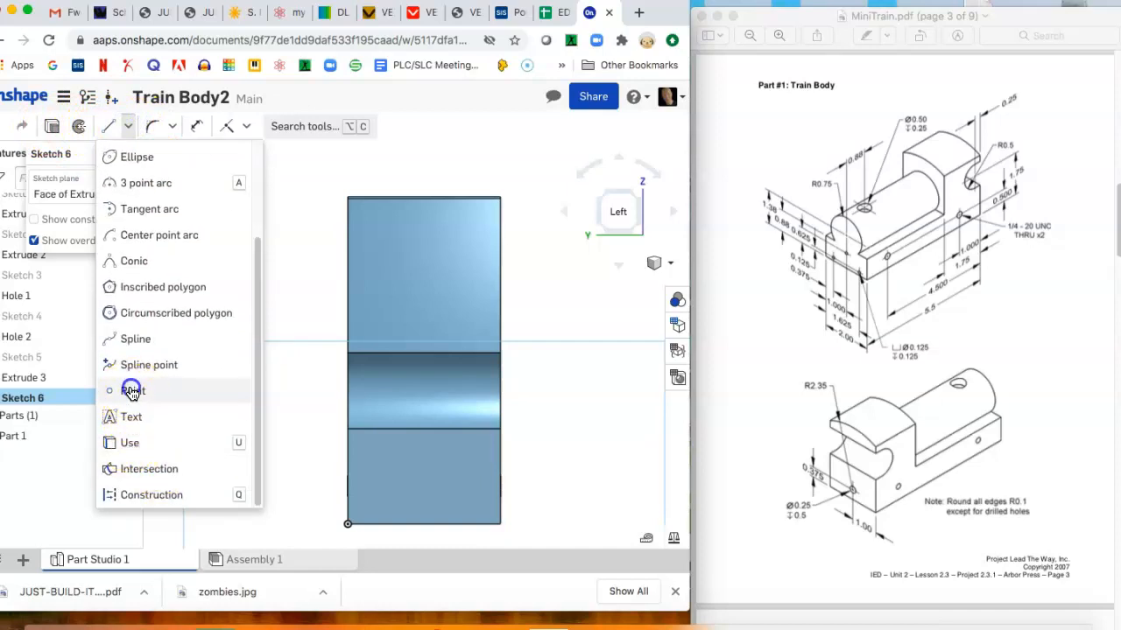
left_click(133, 389)
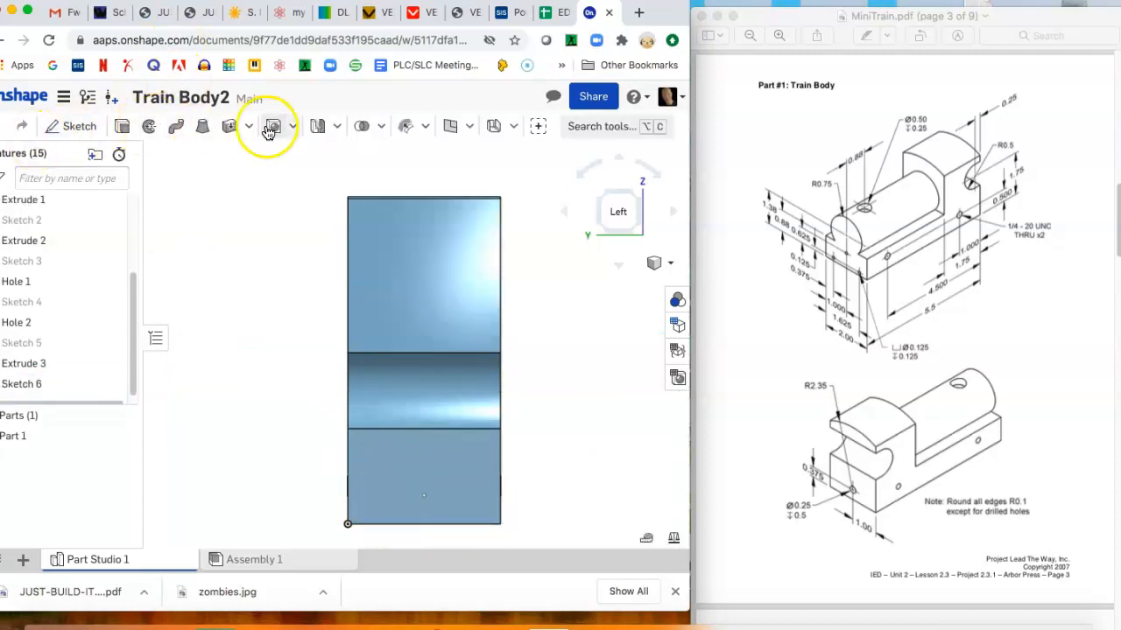
Step: Create Hole 3 at the Sketch 6 point with a 0.25 in diameter, then begin Sketch 7
left_click(273, 126)
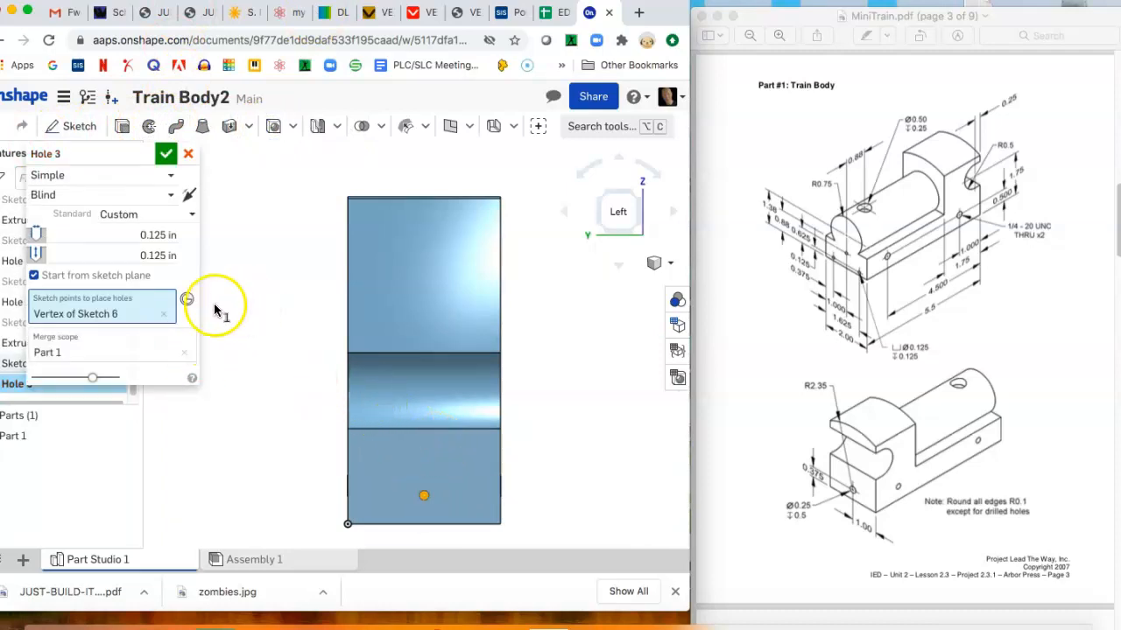
mouse_move(877, 500)
type("0.25")
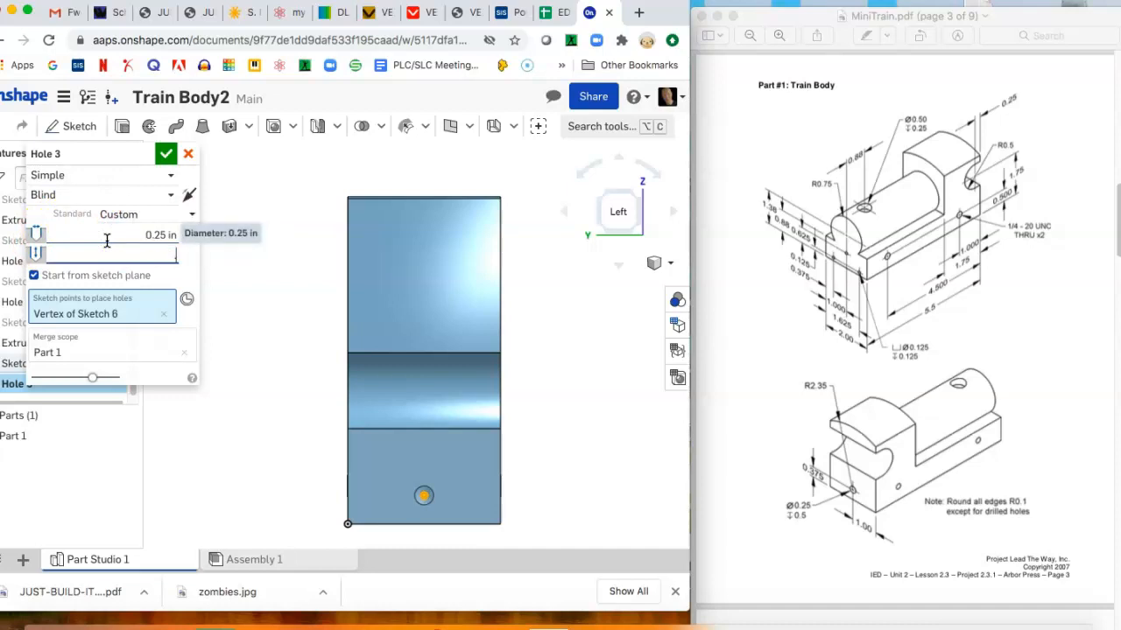
left_click(165, 154)
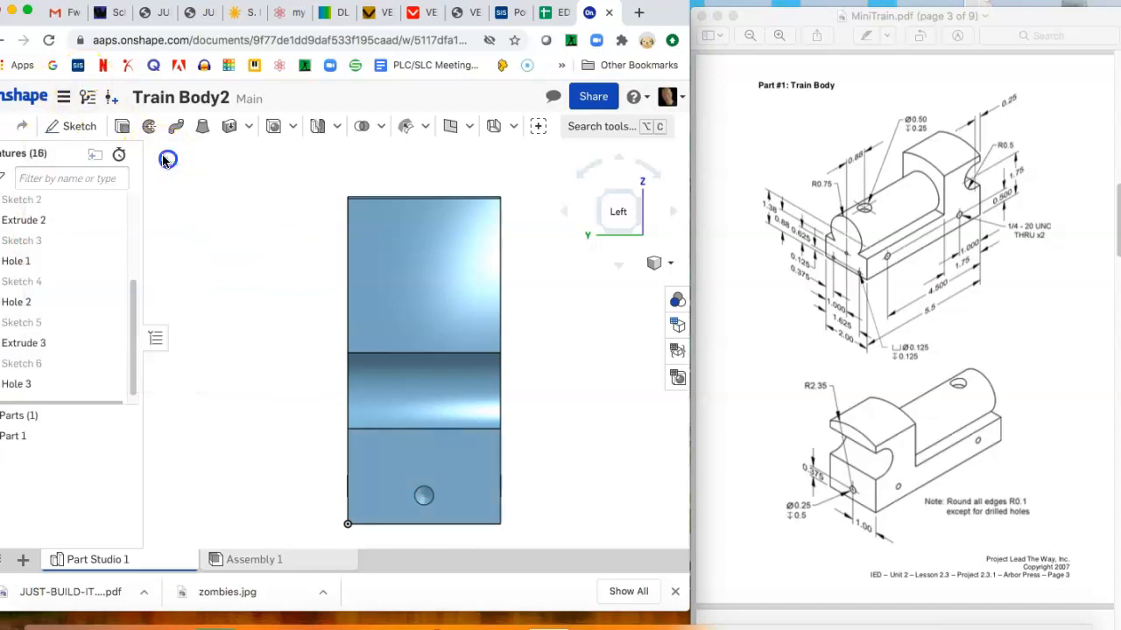
left_click(79, 126)
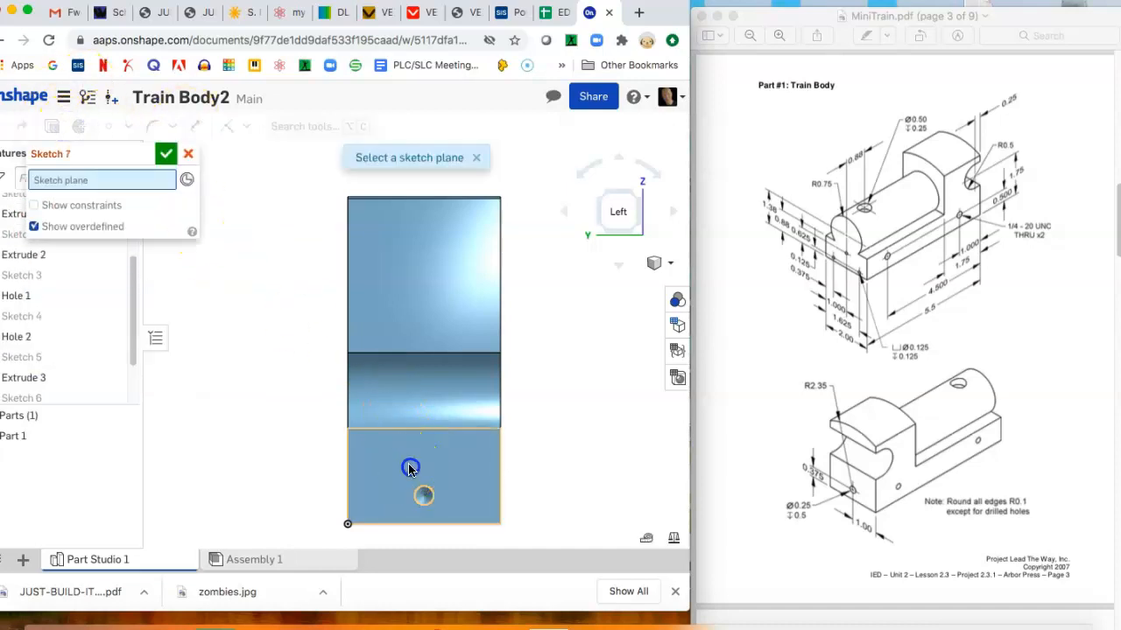
Step: Draw a 3-point arc across the chosen face and dimension it to R2.35
left_click(410, 466)
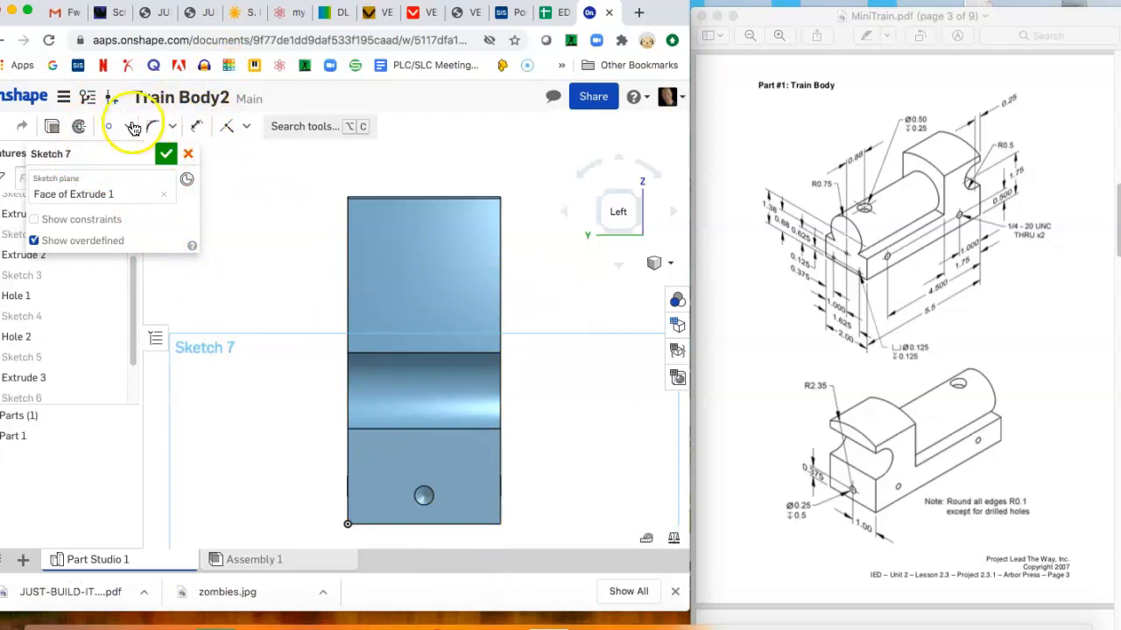
left_click(133, 126)
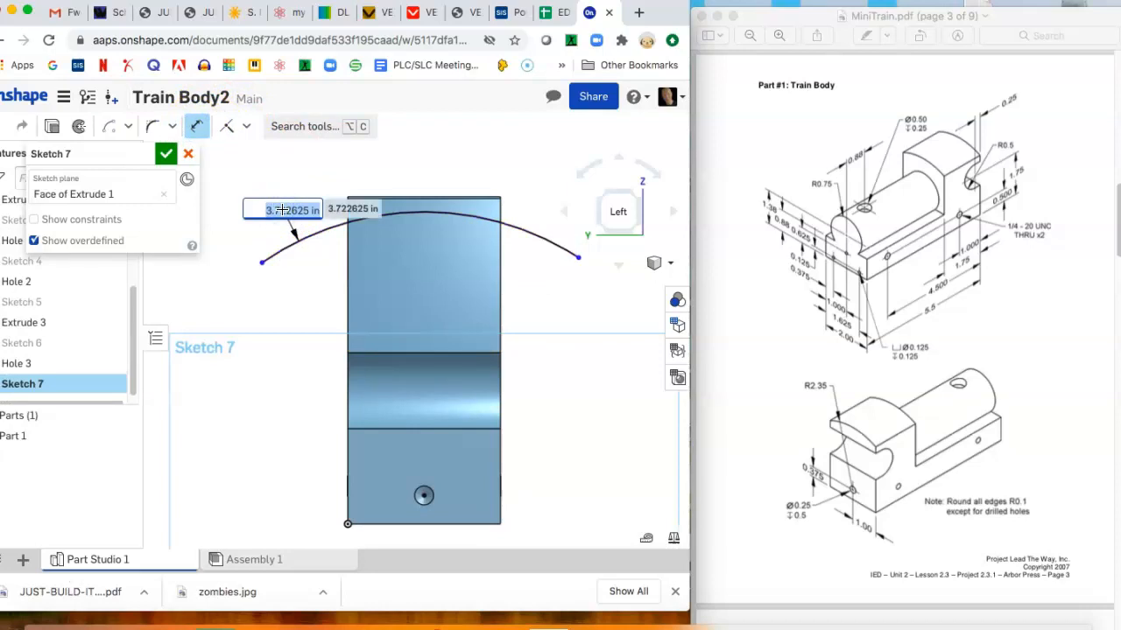
type("2")
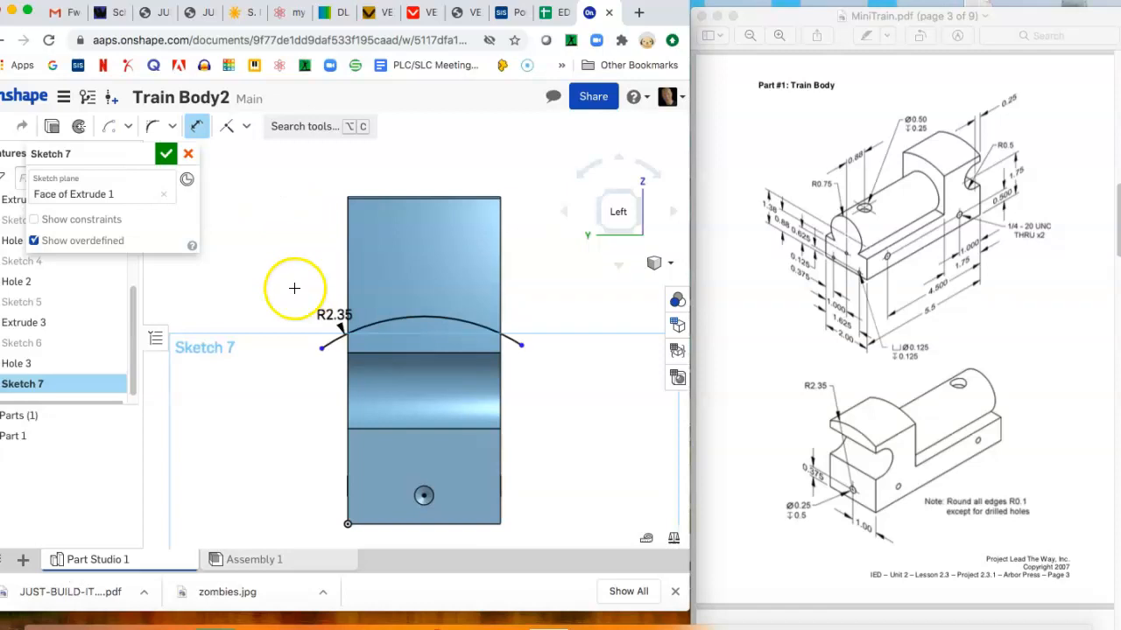
Step: Add a larger closing arc above the first one and finish Sketch 7
left_click(130, 126)
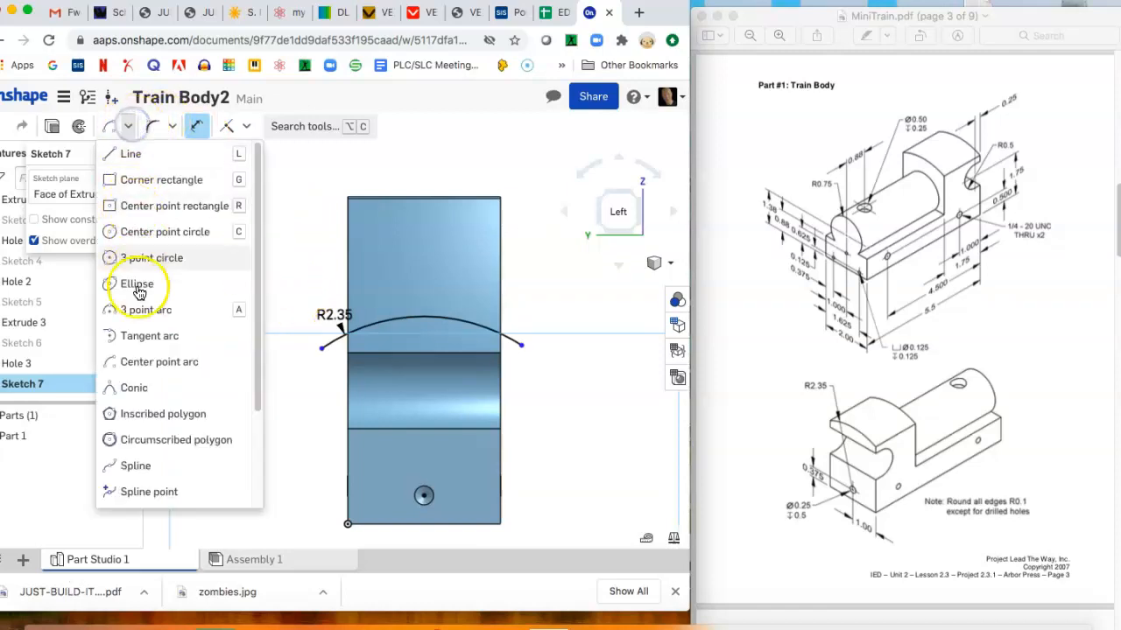
mouse_move(144, 324)
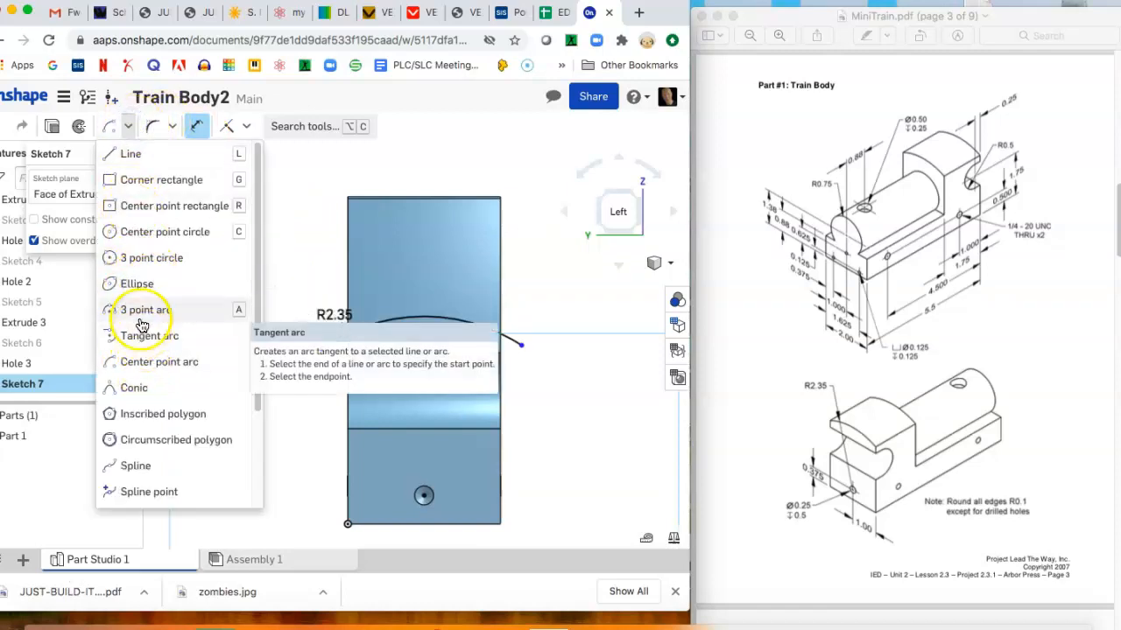
left_click(147, 336)
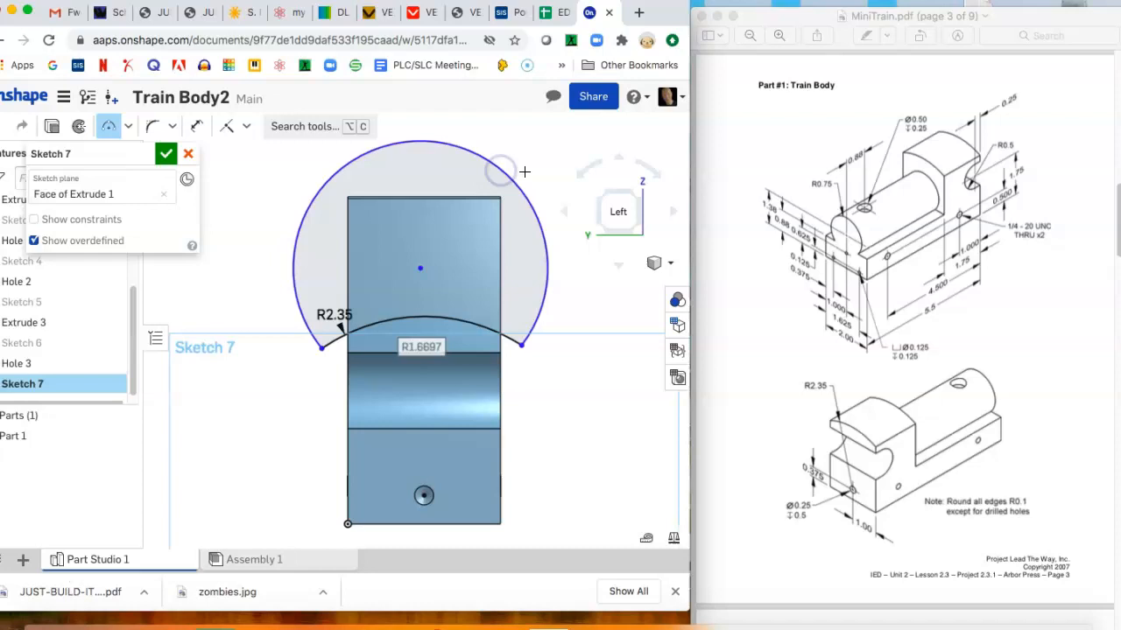
left_click(167, 154)
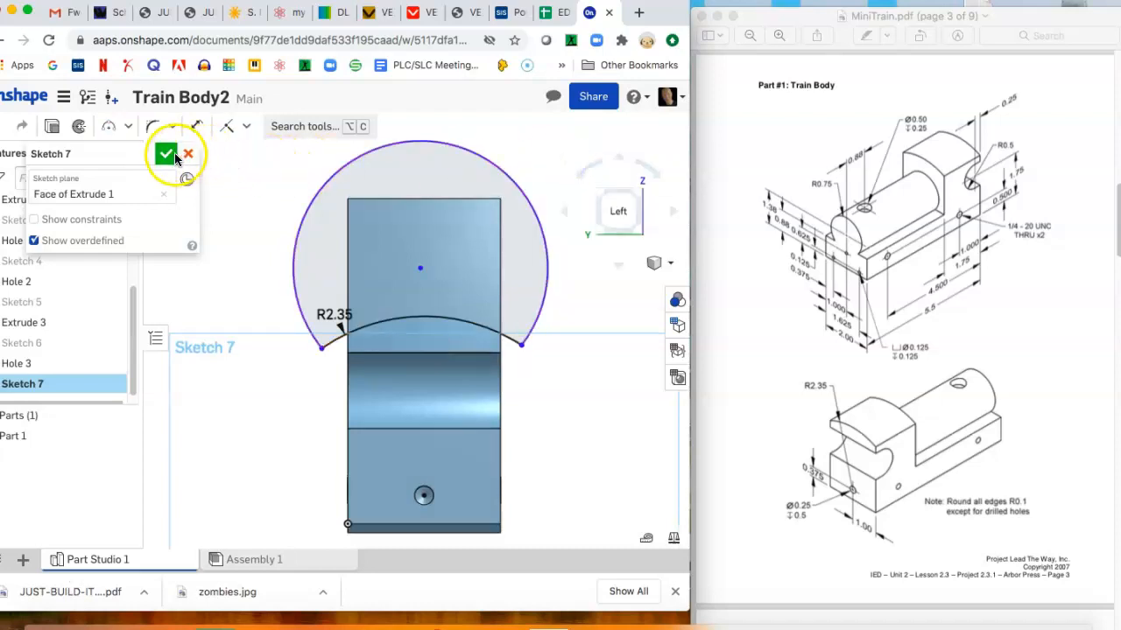
left_click(165, 154)
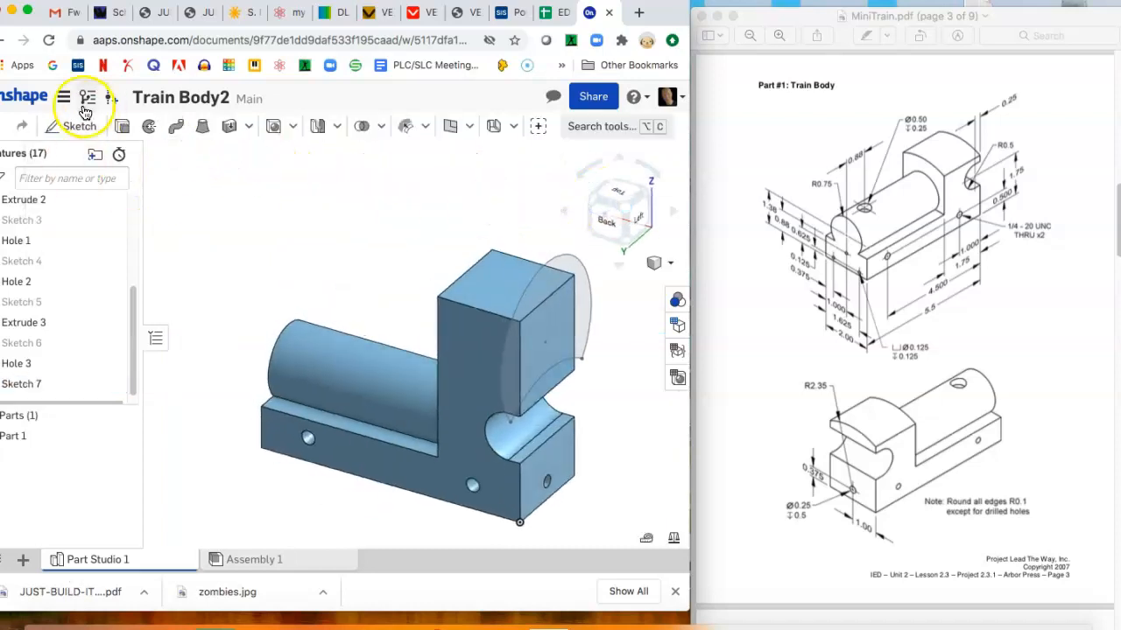
Step: Extrude-remove the region above the arc through all, rounding the upright's top
left_click(88, 98)
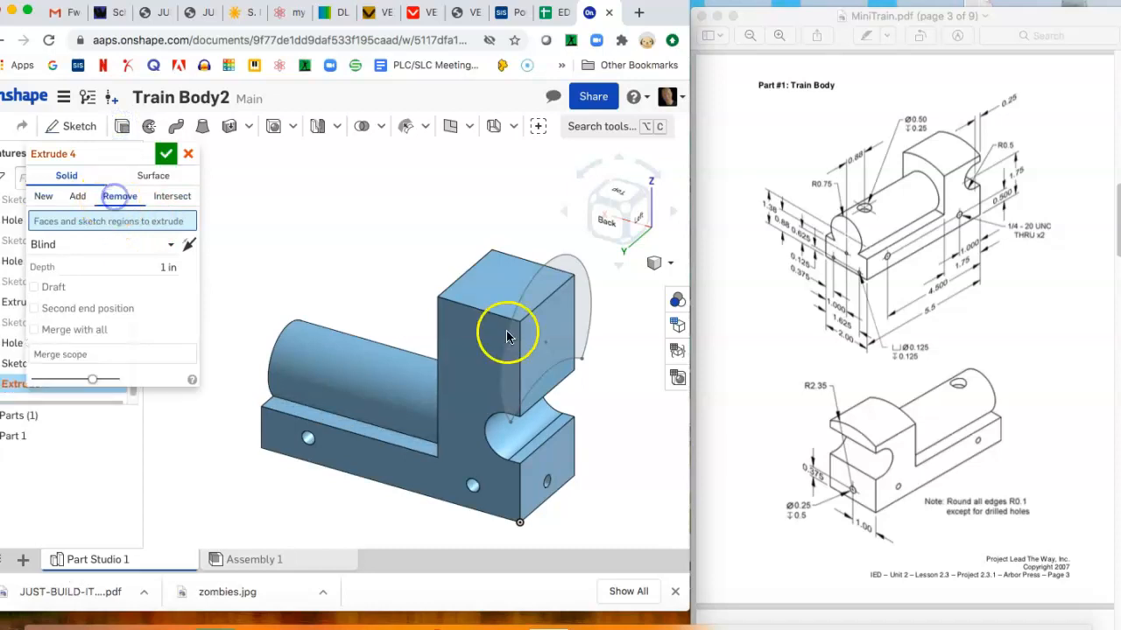
left_click(508, 333)
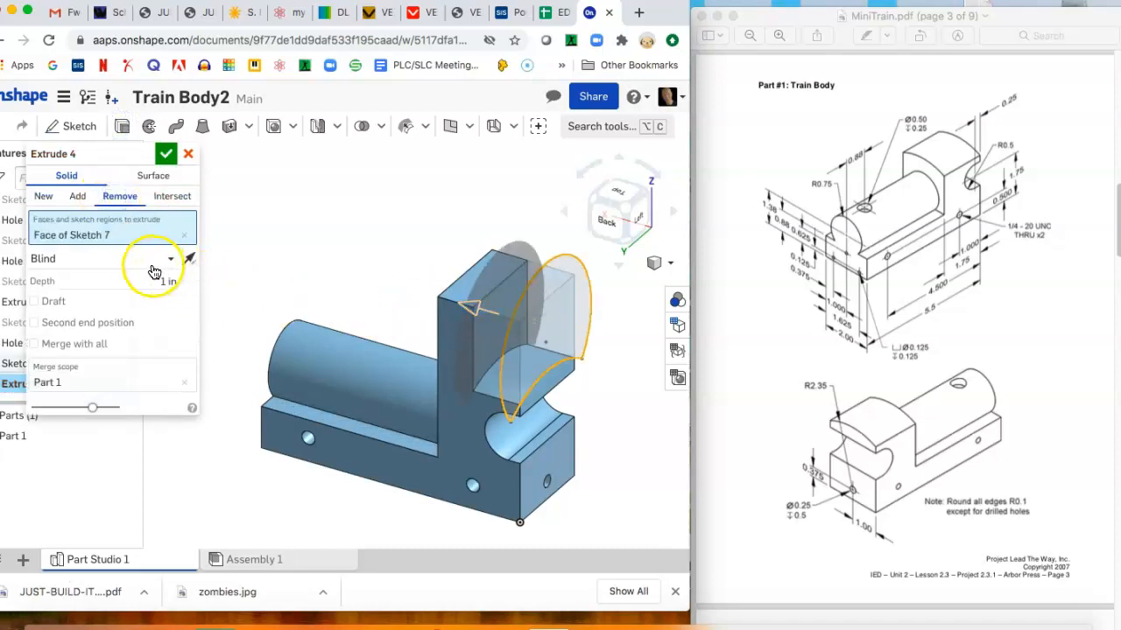
left_click(102, 259)
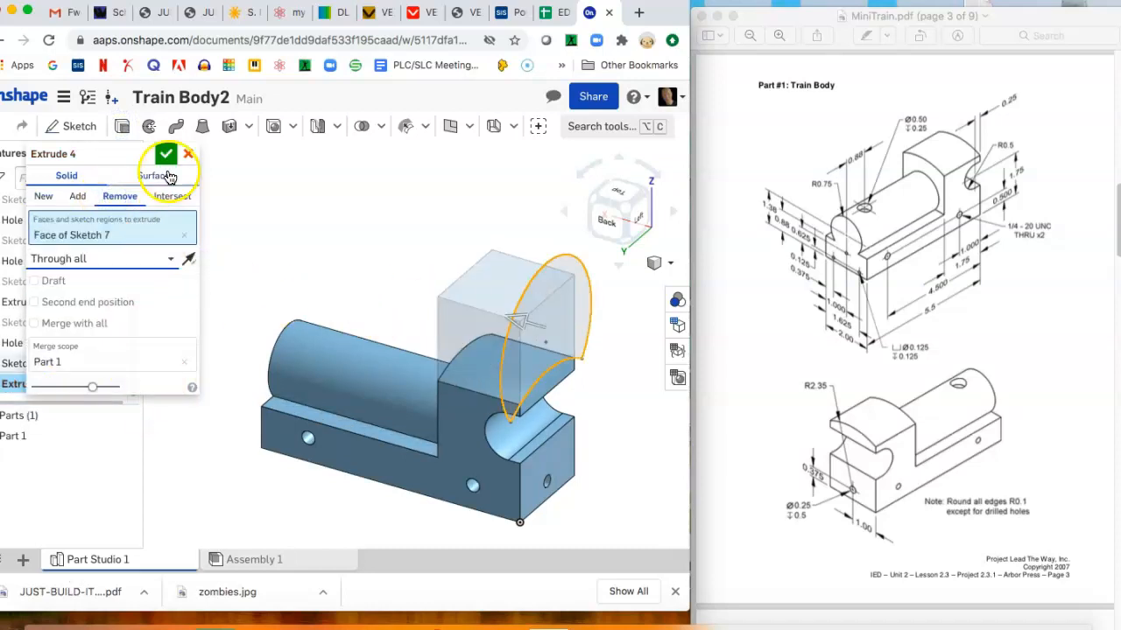
left_click(166, 154)
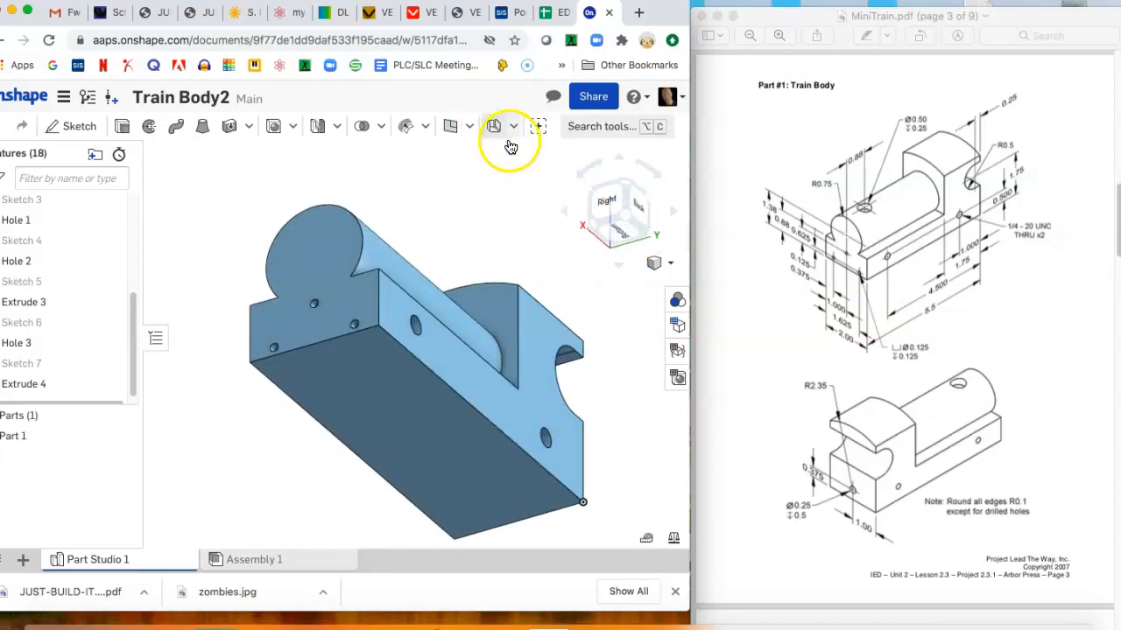
Step: Create Plane 1 offset from the body's bottom face and begin Sketch 8
left_click(511, 126)
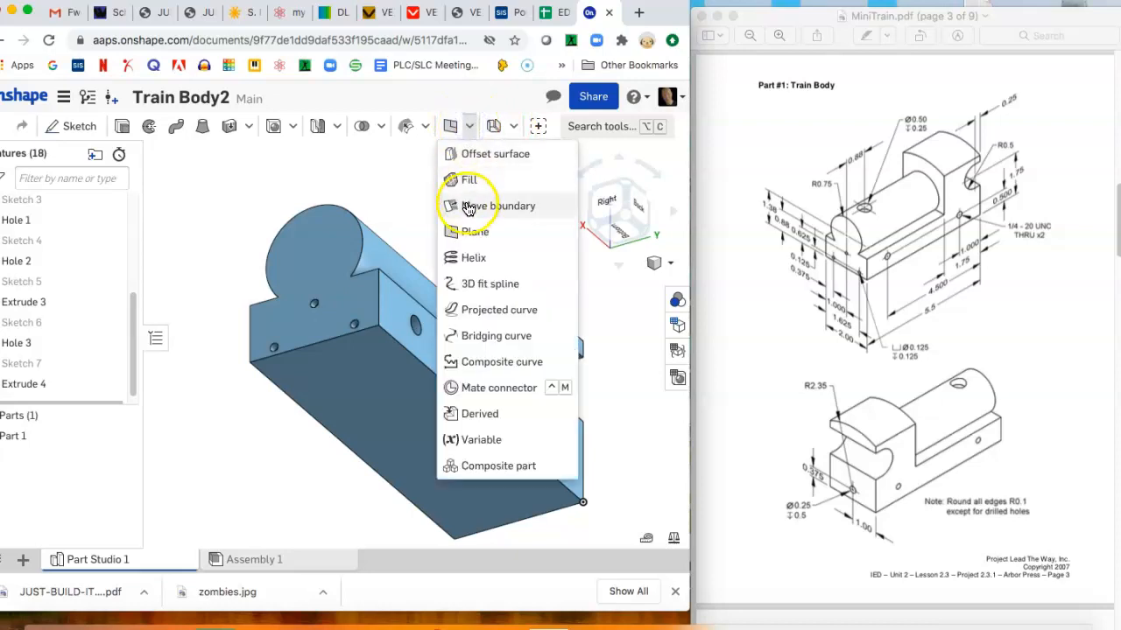
left_click(474, 231)
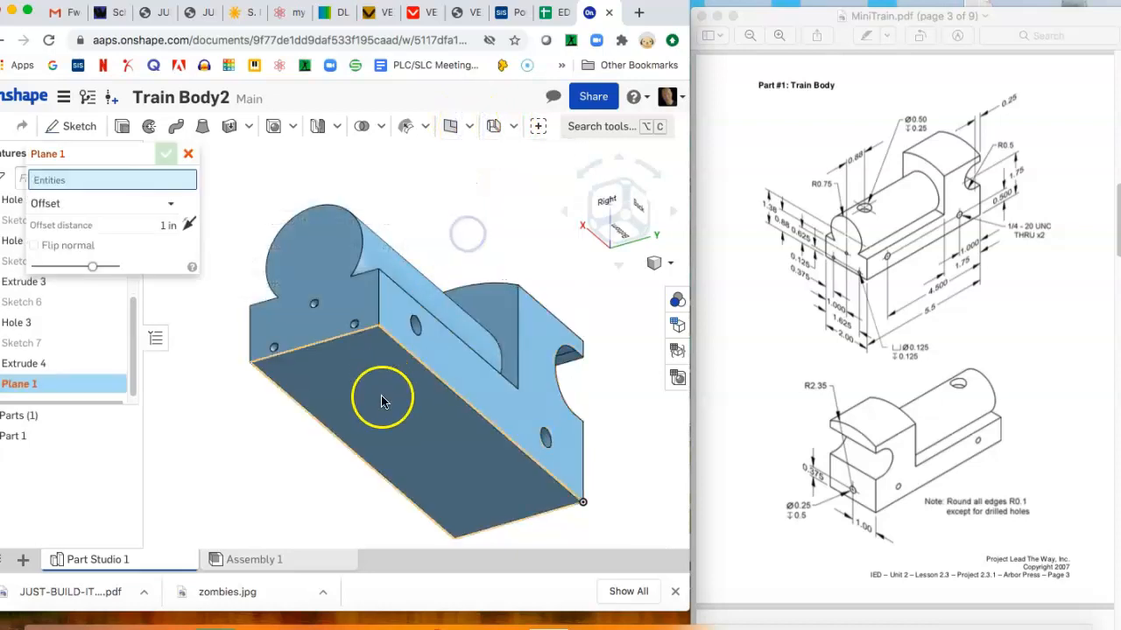
left_click(381, 399)
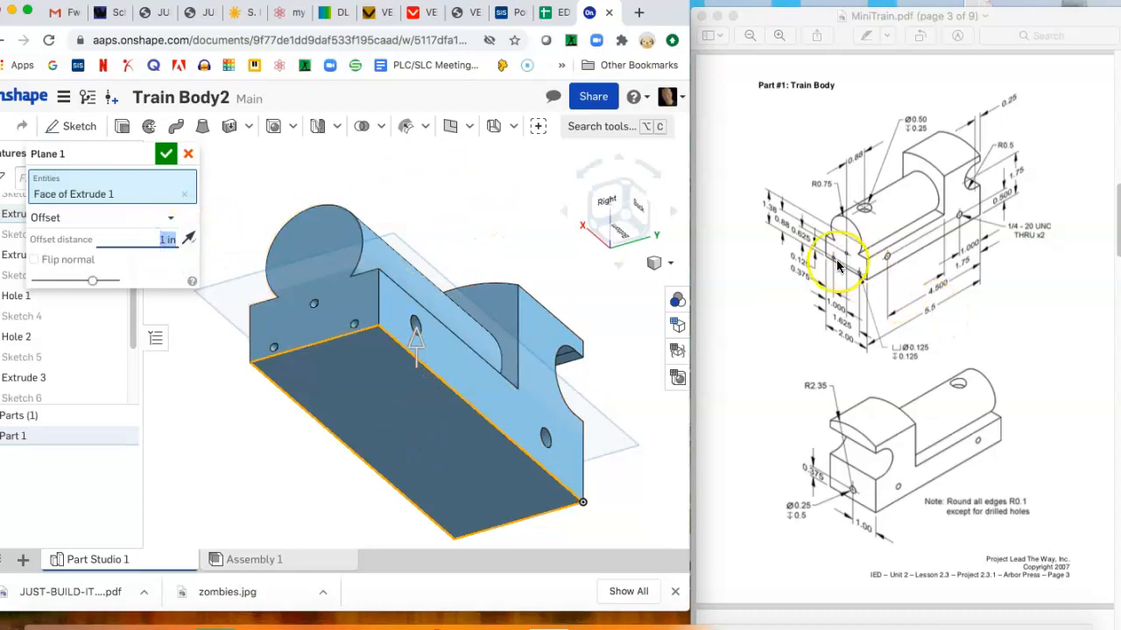
mouse_move(774, 214)
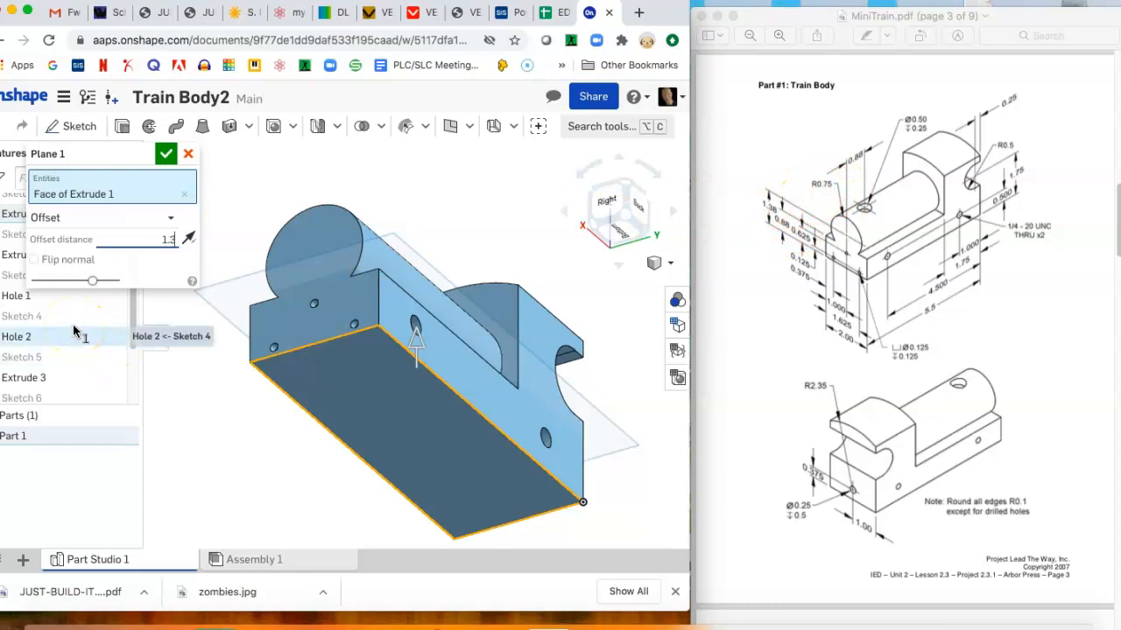
type("1.384")
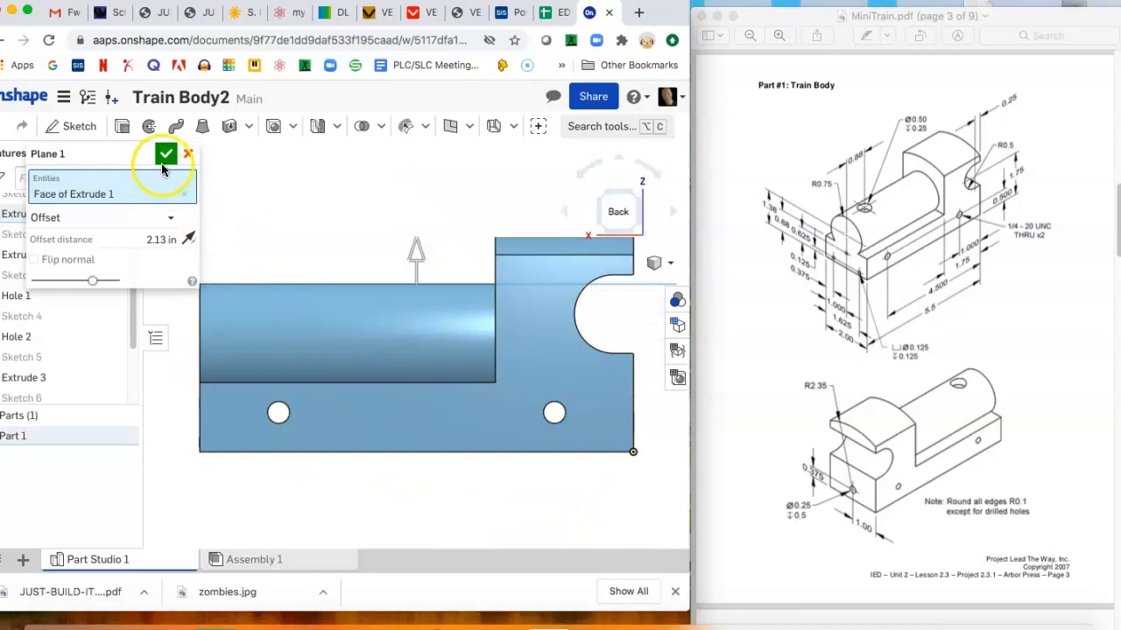
left_click(167, 154)
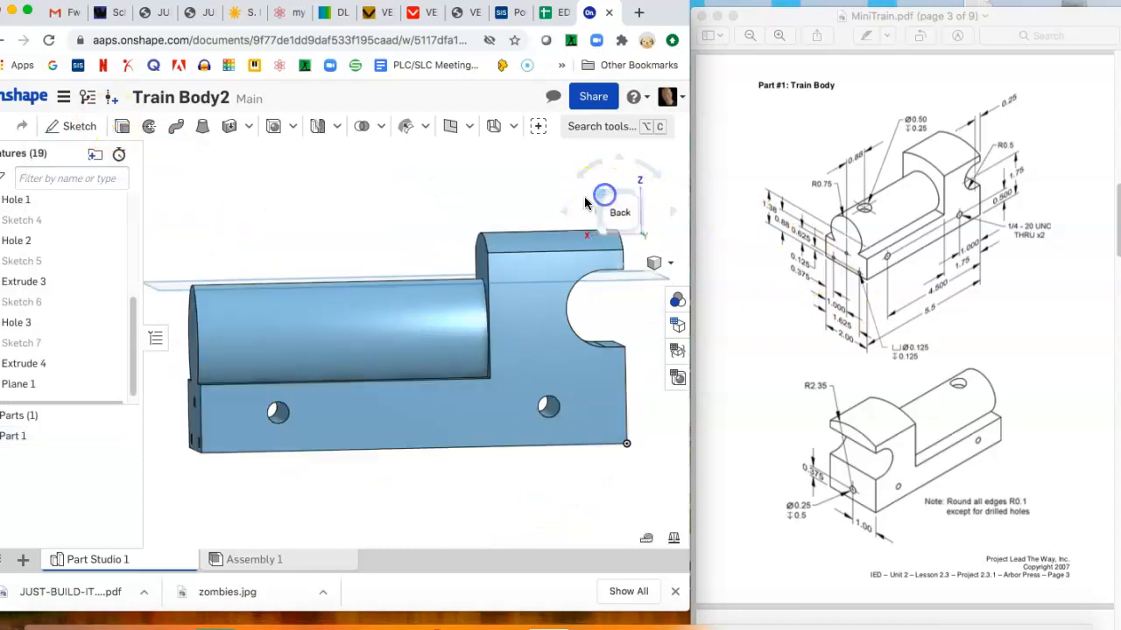
left_click(70, 126)
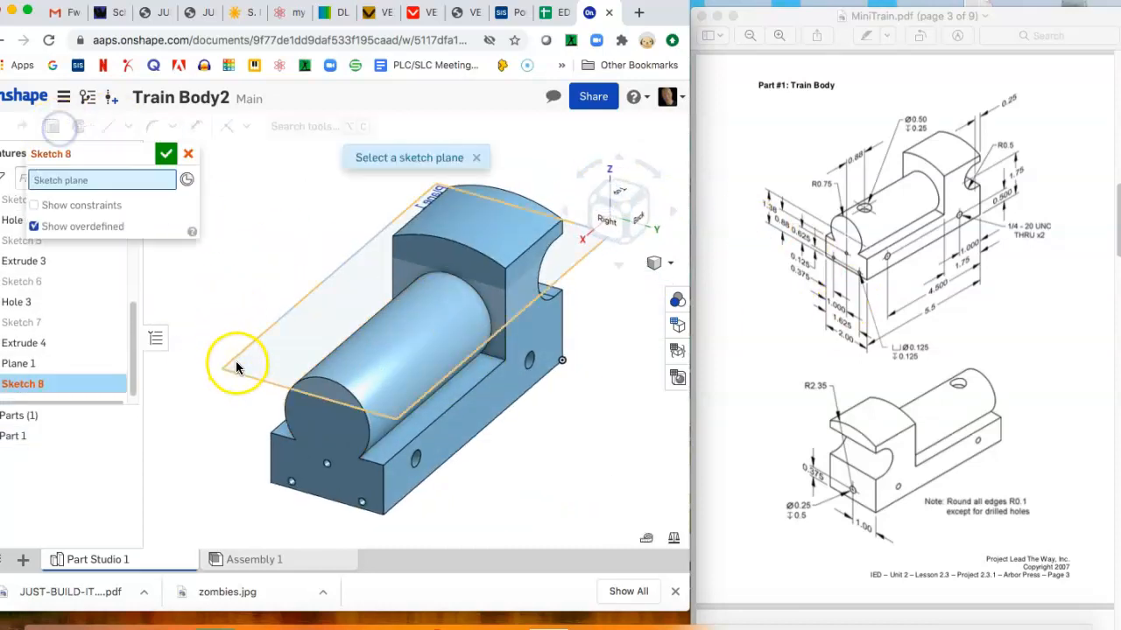
Step: Place a point on Plane 1 located 0.88 in from an edge and finish Sketch 8
left_click(130, 126)
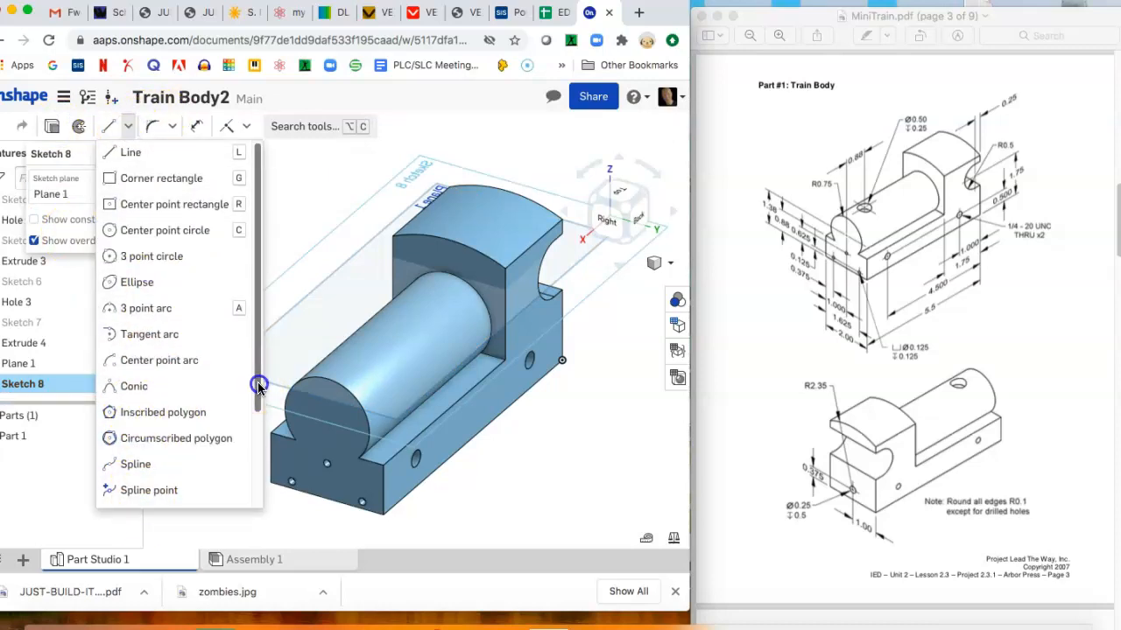
left_click(133, 387)
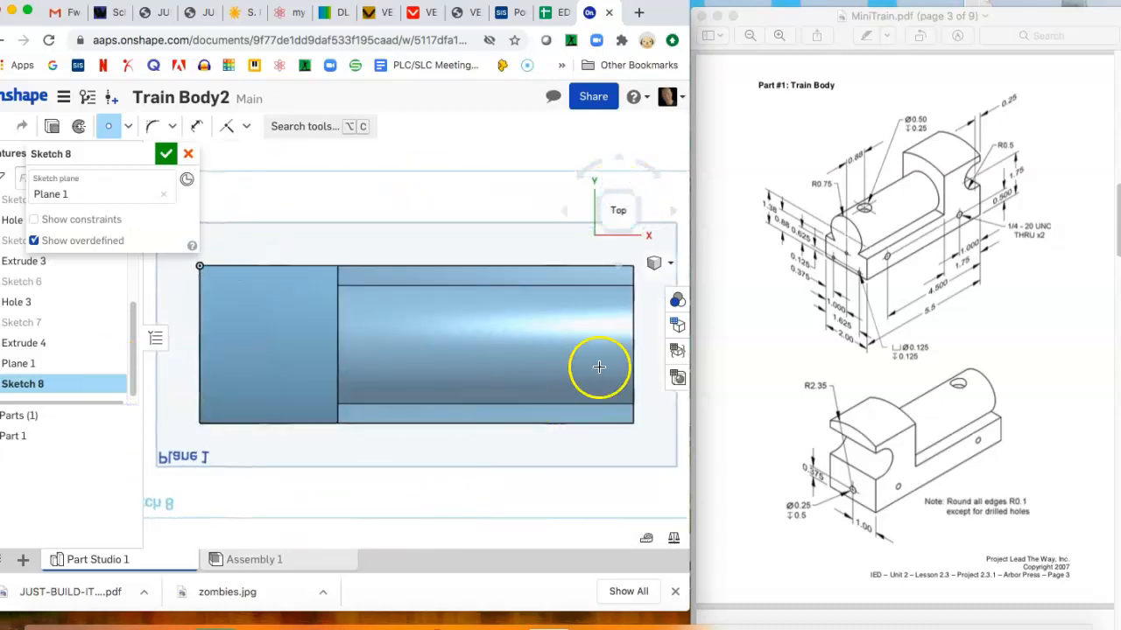
right_click(451, 187)
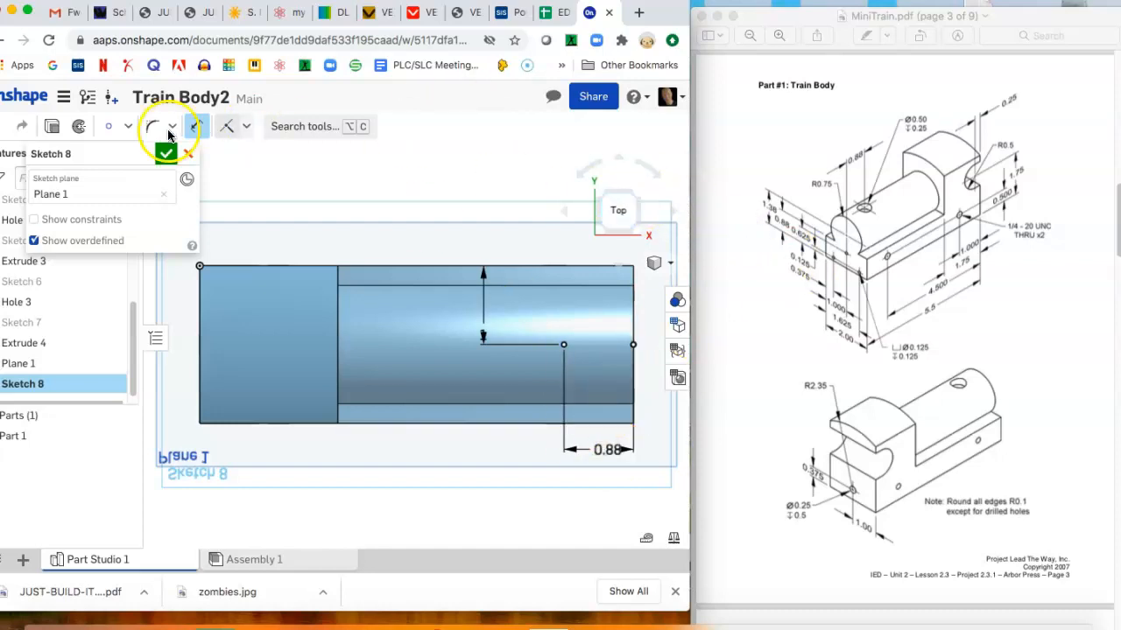
left_click(164, 154)
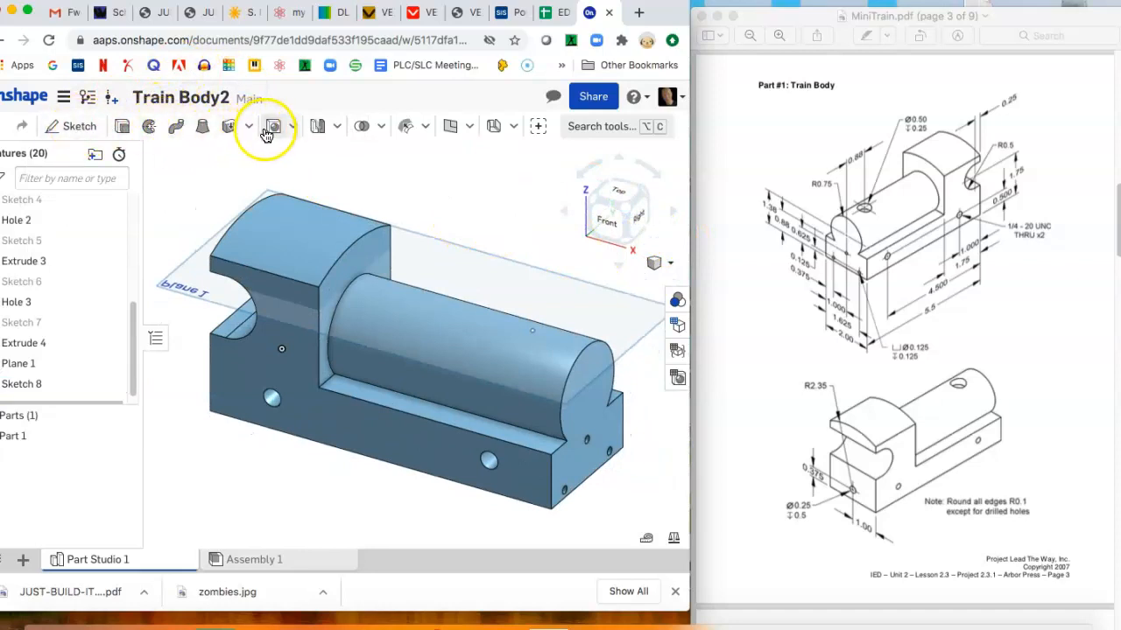
Step: Drill a blind 0.5 in diameter, 0.25 in deep hole at the Sketch 8 point and hide Plane 1
left_click(274, 126)
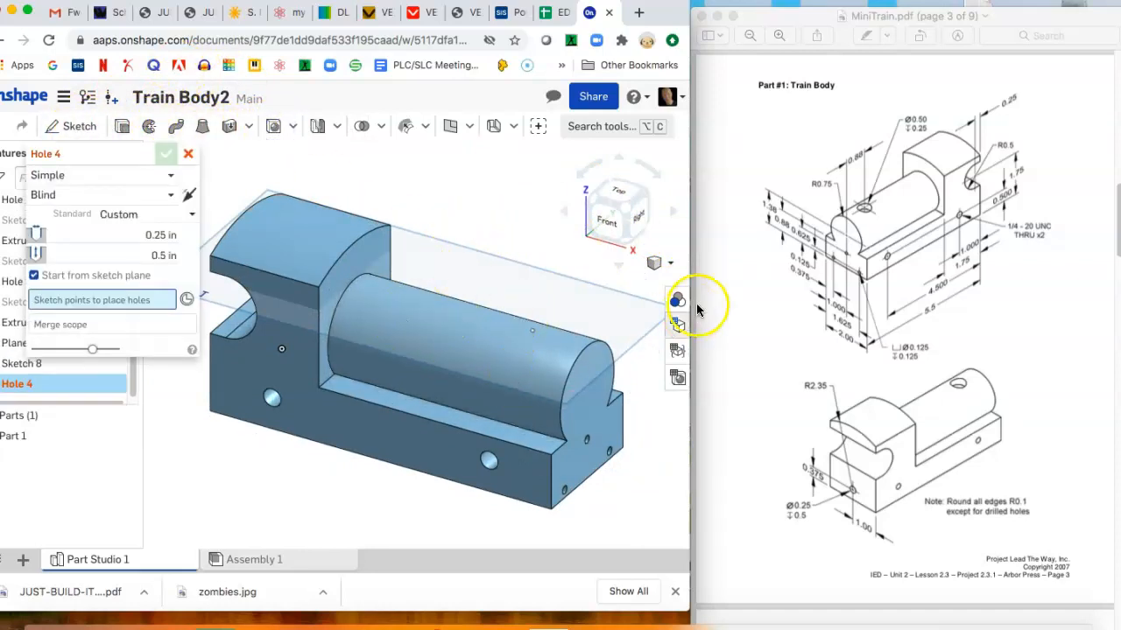
left_click(533, 331)
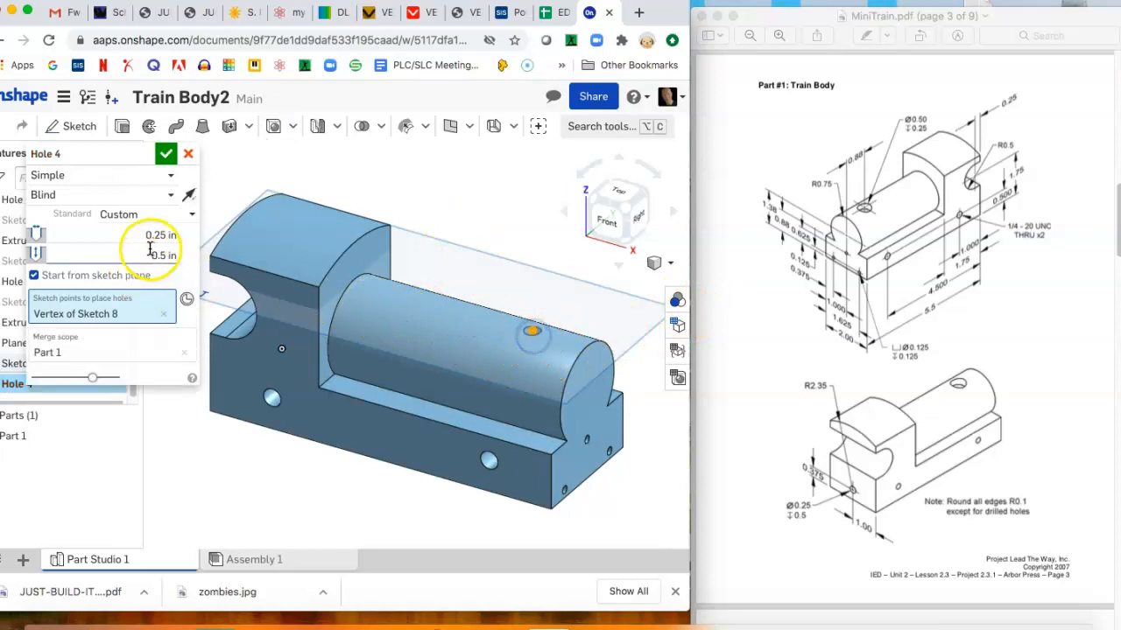
left_click(159, 235)
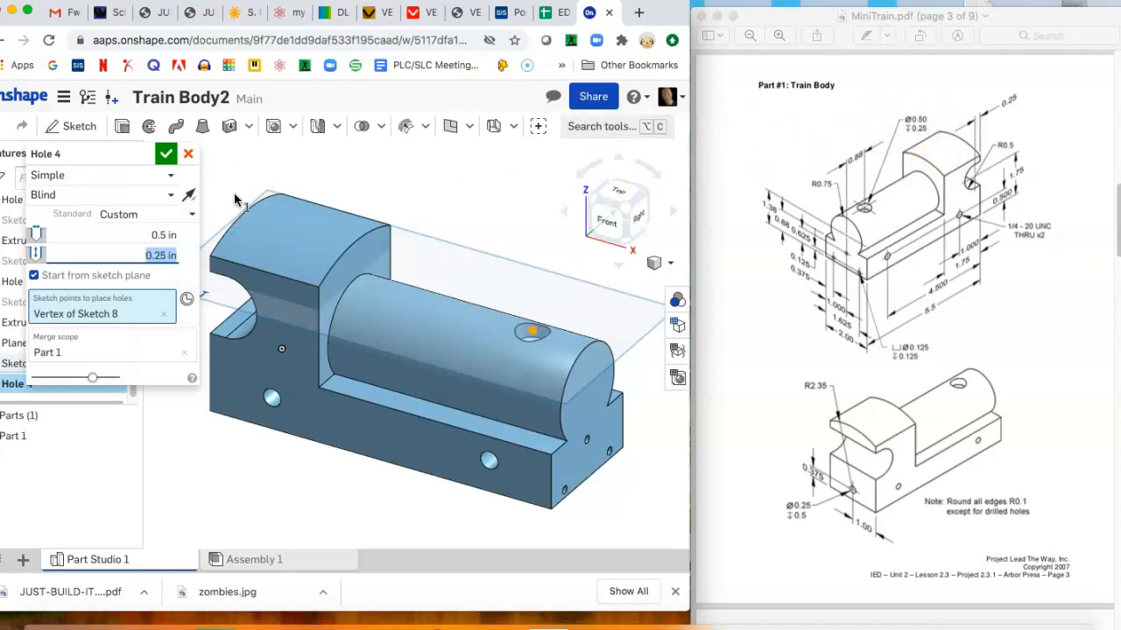
left_click(164, 154)
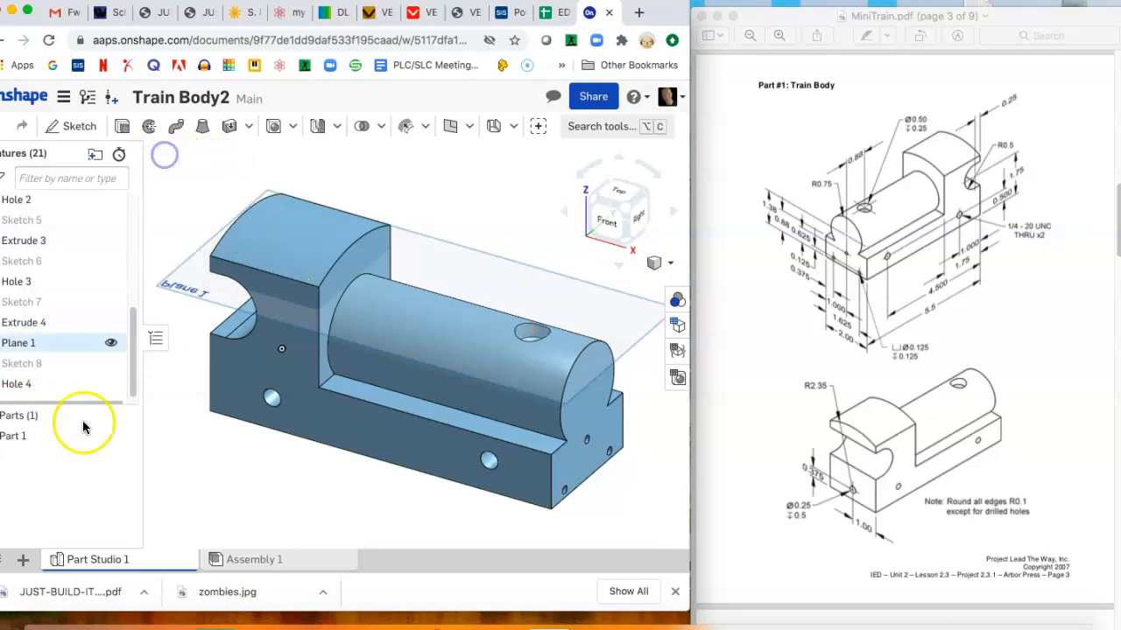
left_click(469, 421)
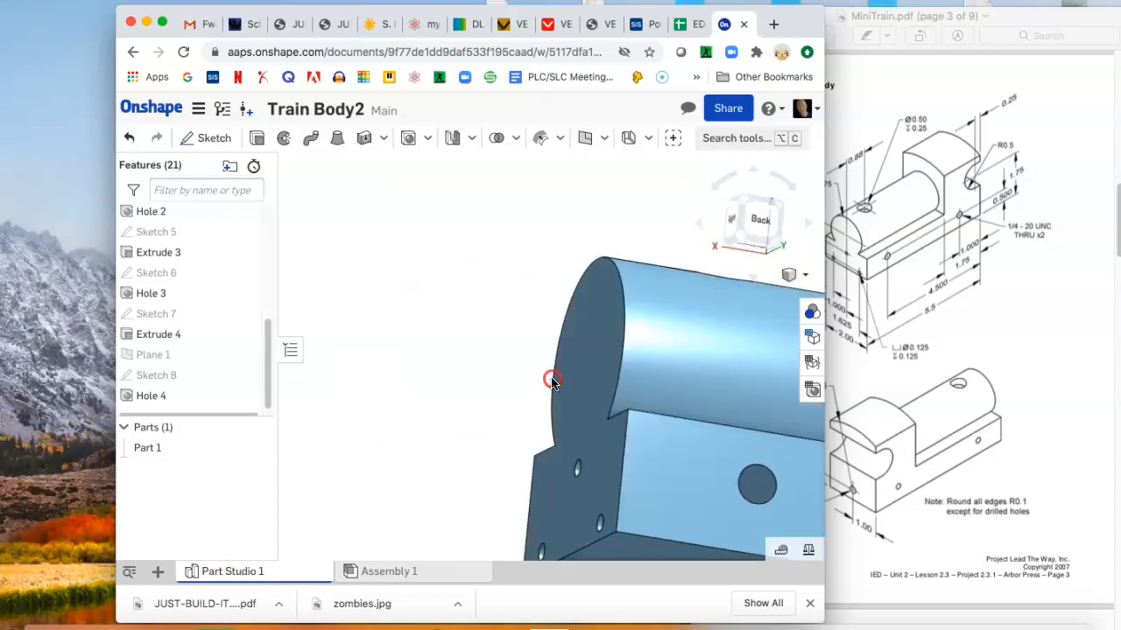
left_click_drag(552, 382, 604, 392)
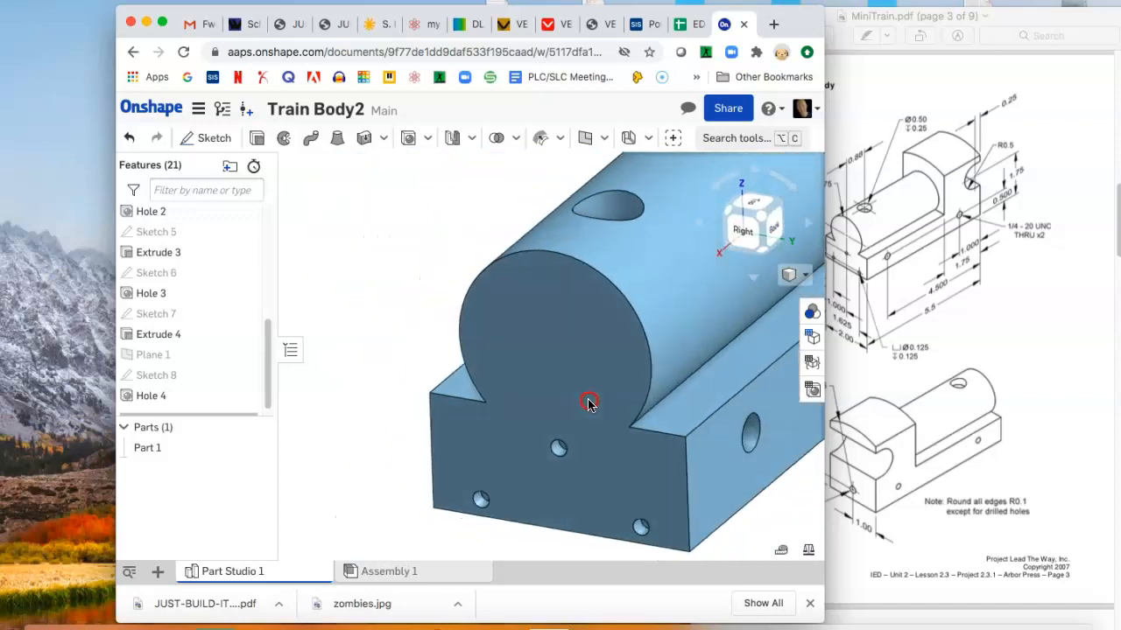
left_click_drag(588, 403, 614, 414)
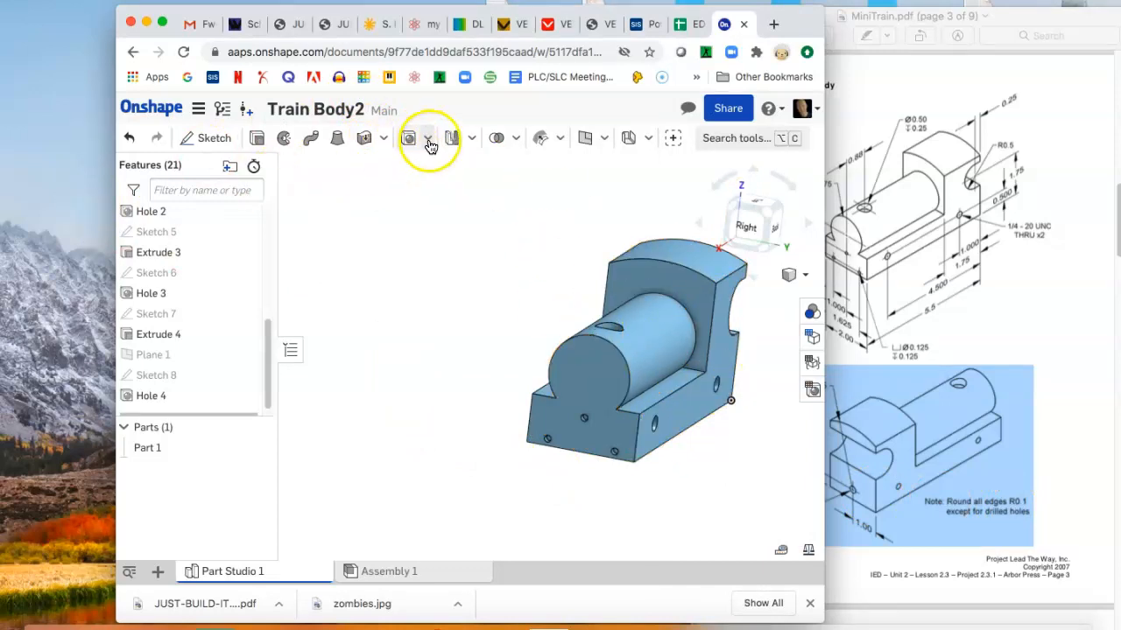
left_click(406, 137)
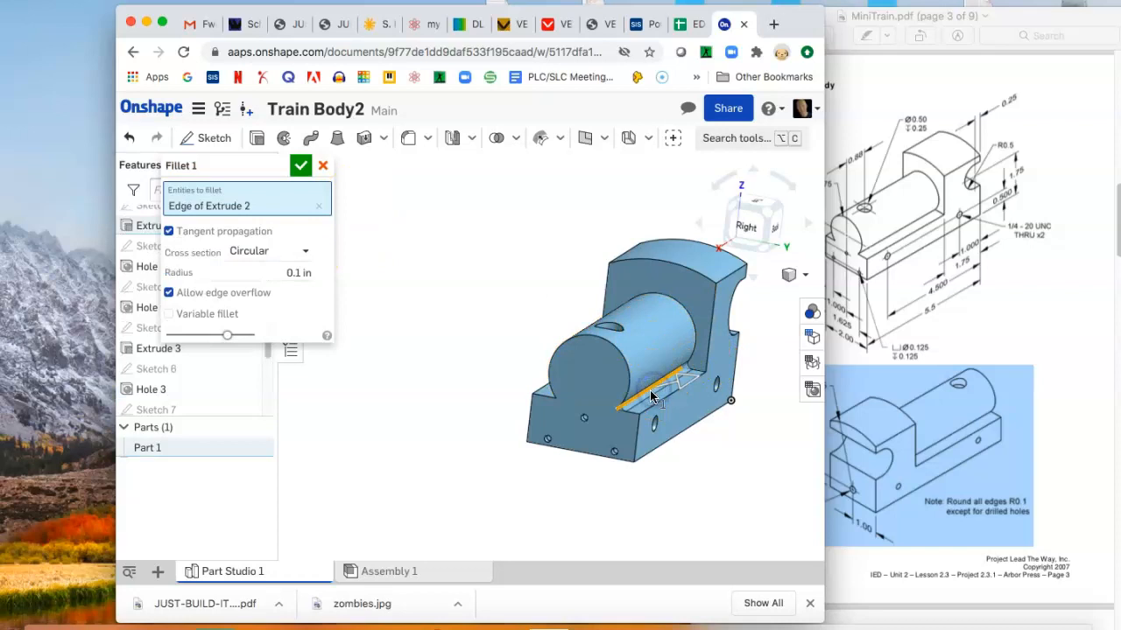
Step: Select the barrel, block and base edges, including those underneath, and apply 0.1 in fillets
left_click(690, 354)
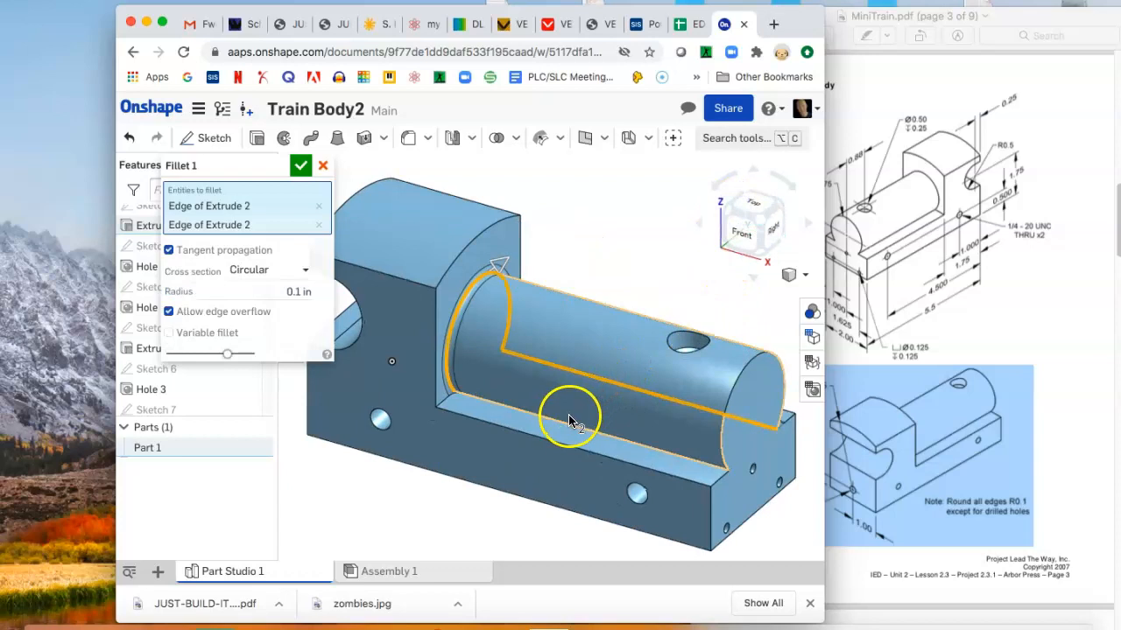
left_click(447, 406)
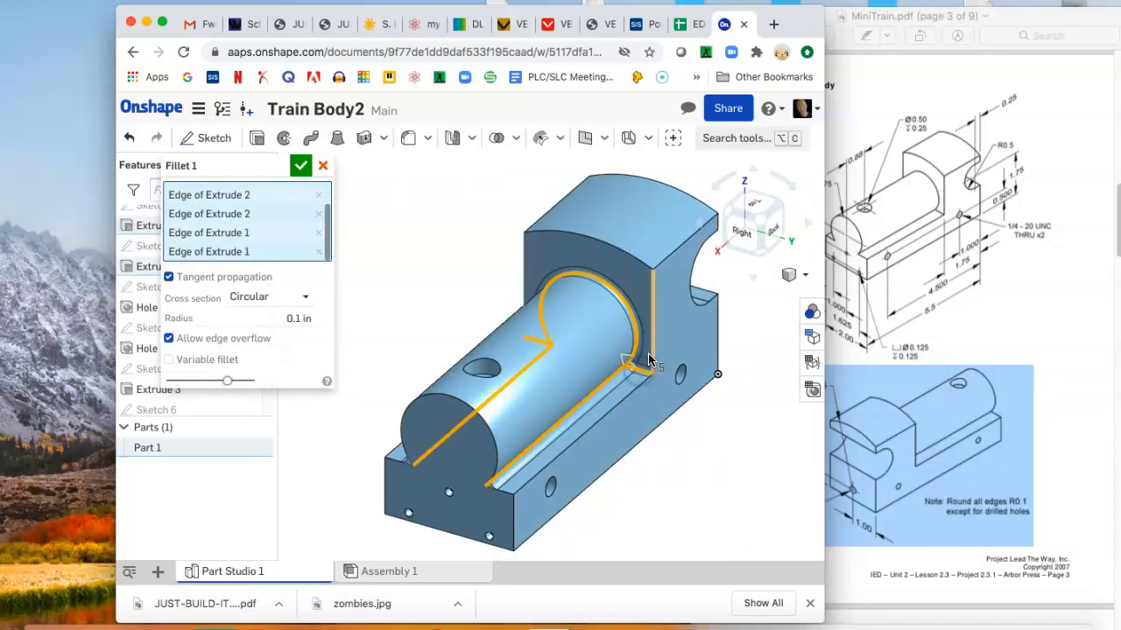
left_click(648, 266)
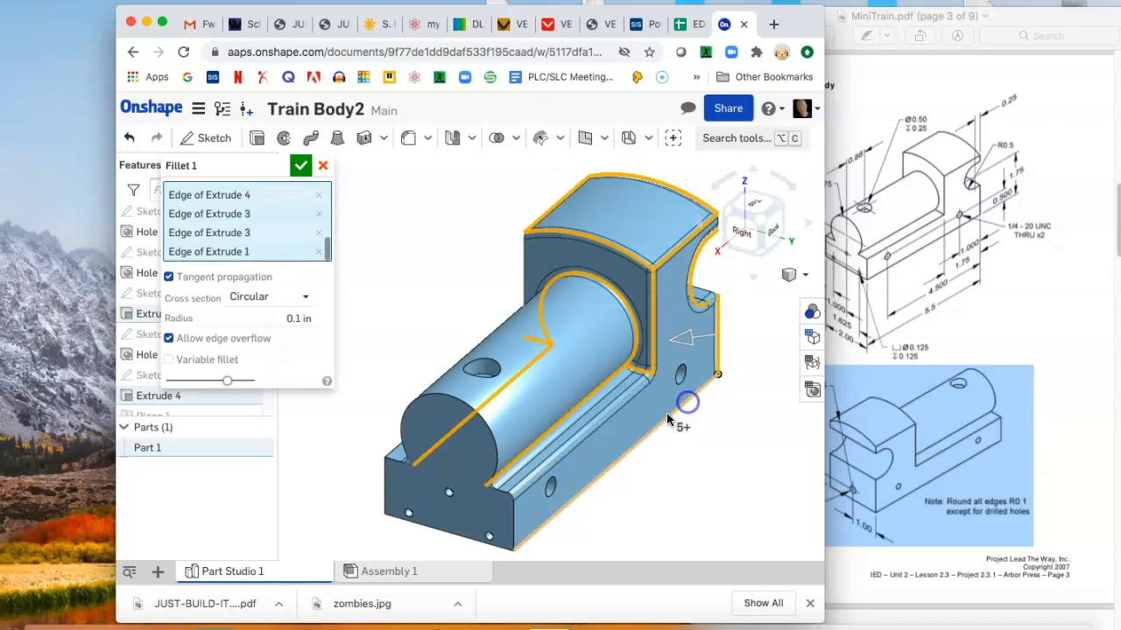
left_click(512, 499)
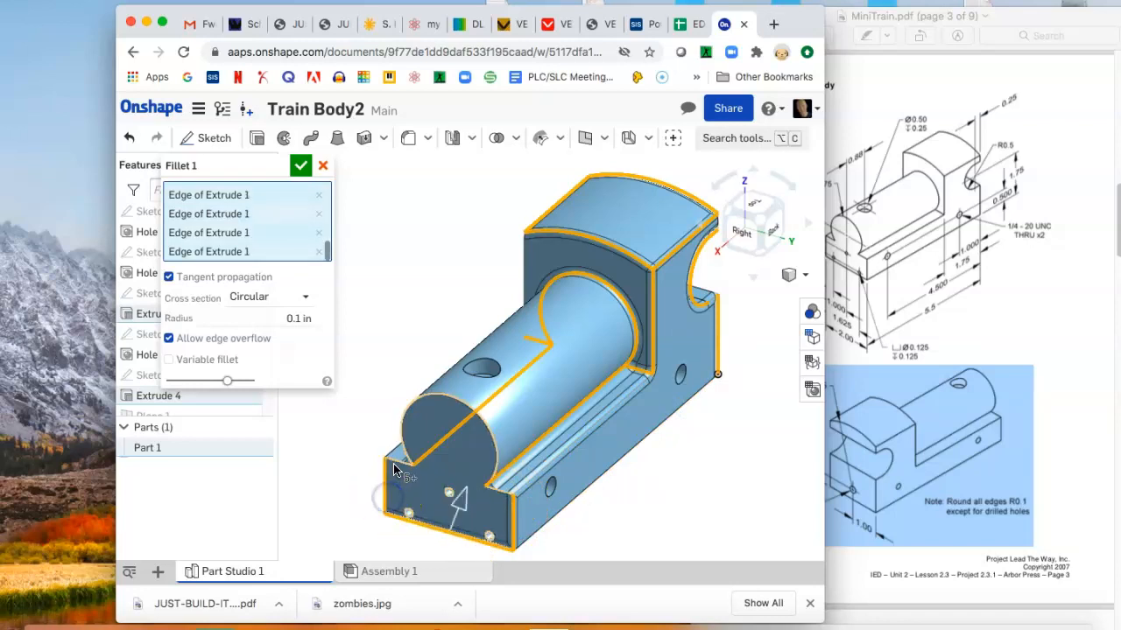
left_click(692, 280)
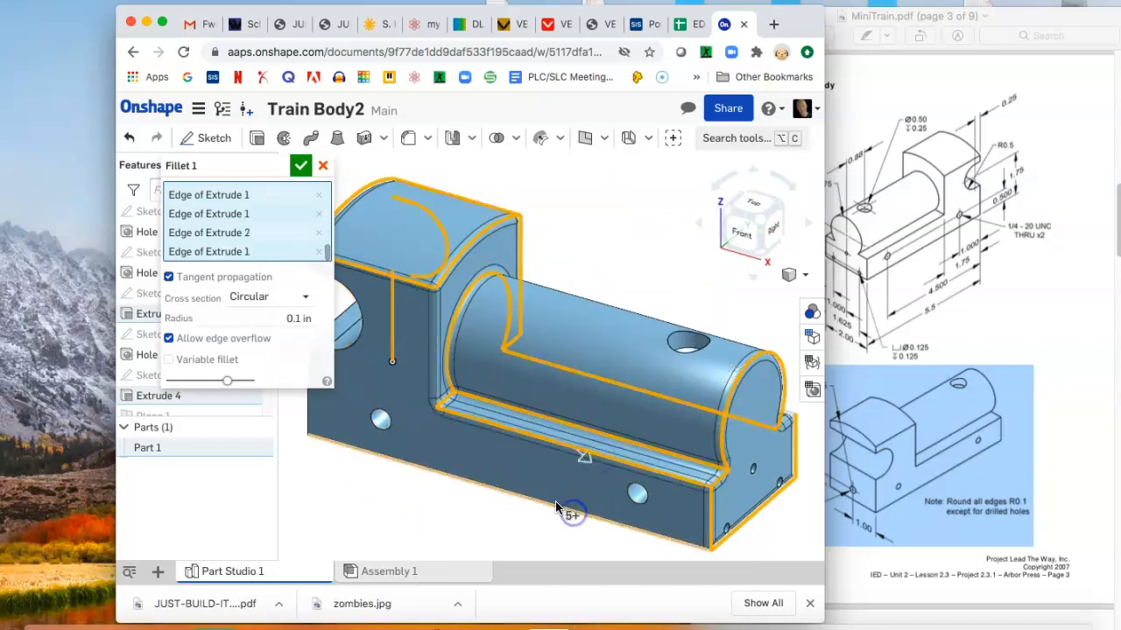
left_click_drag(570, 515, 605, 429)
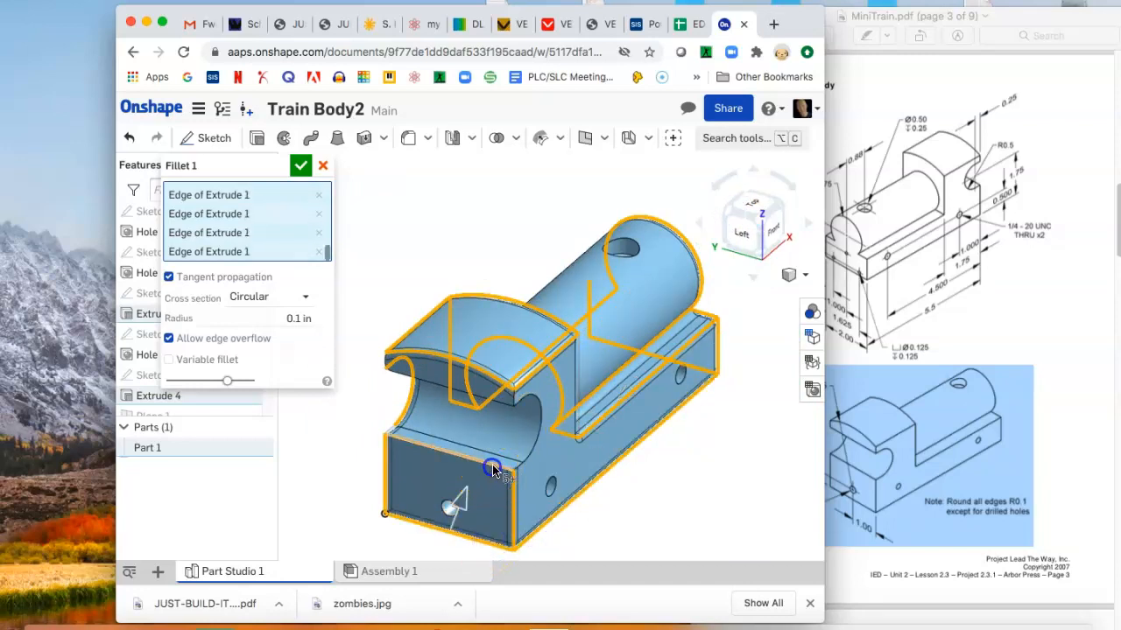
left_click(525, 403)
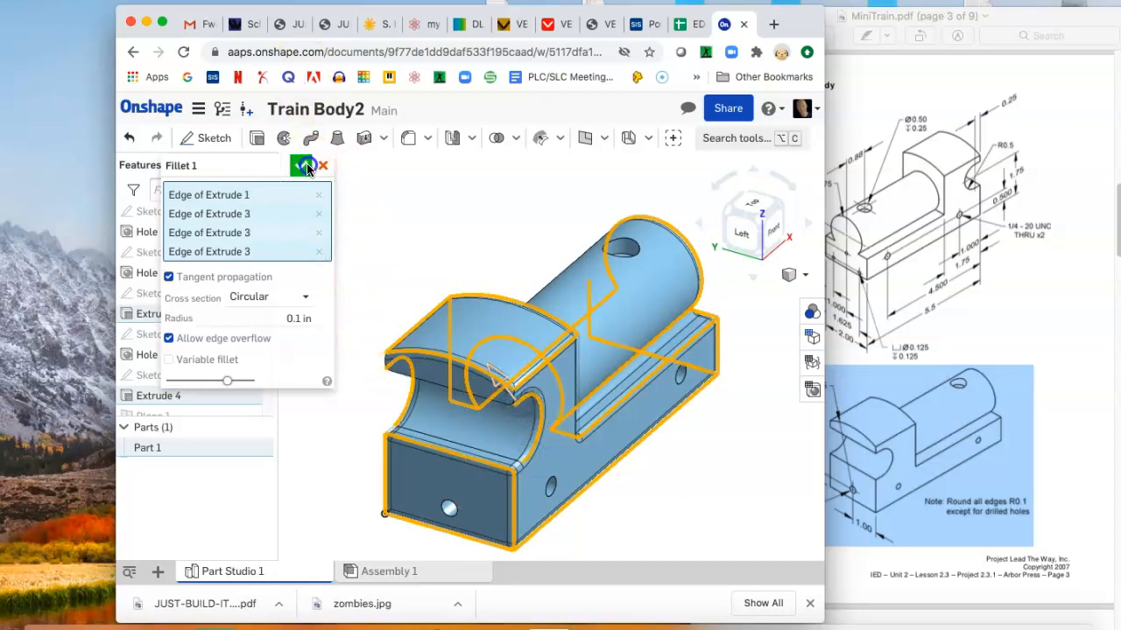
left_click(303, 165)
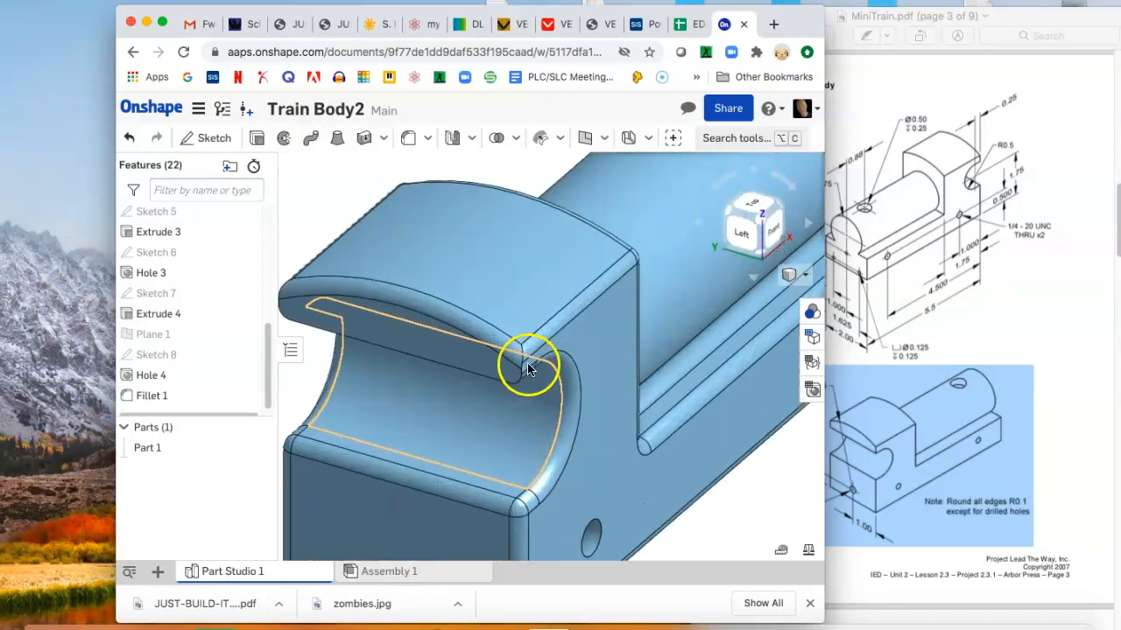
left_click_drag(528, 366, 665, 473)
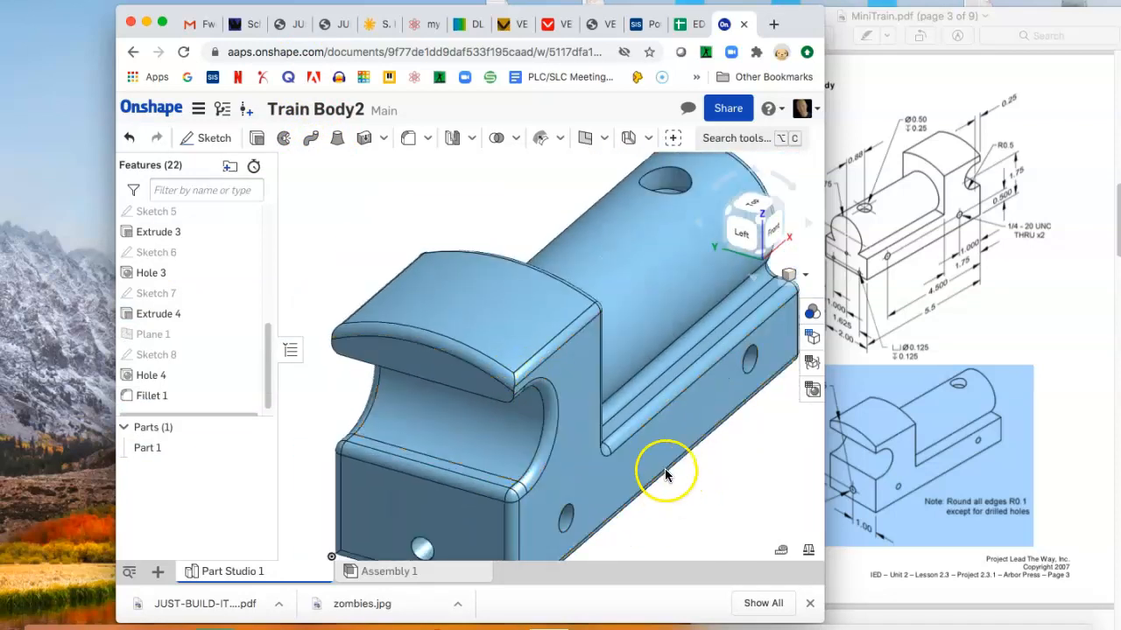